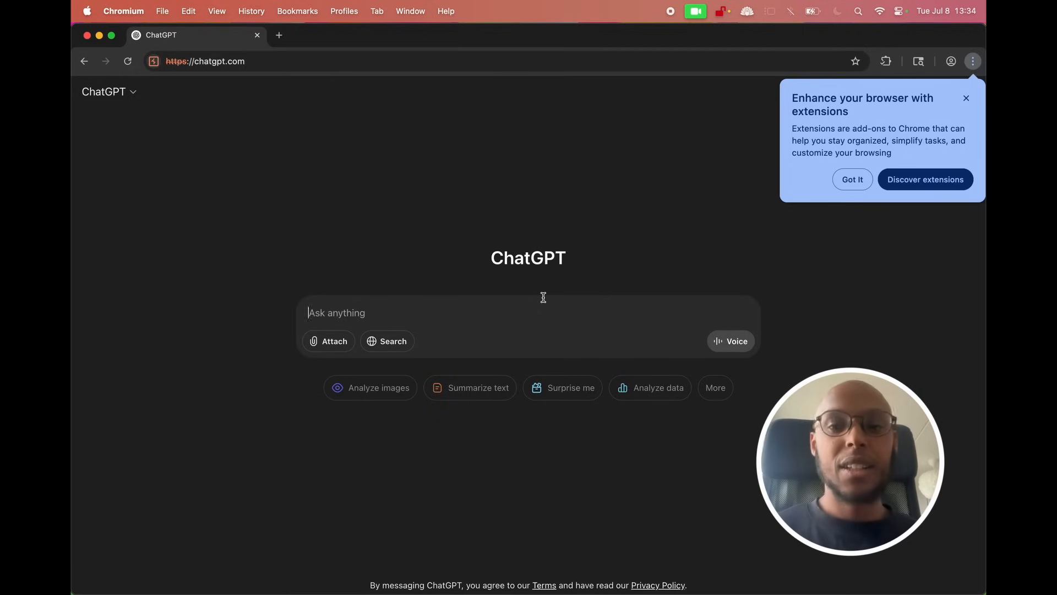
Step: Dismiss the extensions popup, fill the prompt with practice gibberish, then erase it
{"action": "left_click", "coordinate": [852, 179]}
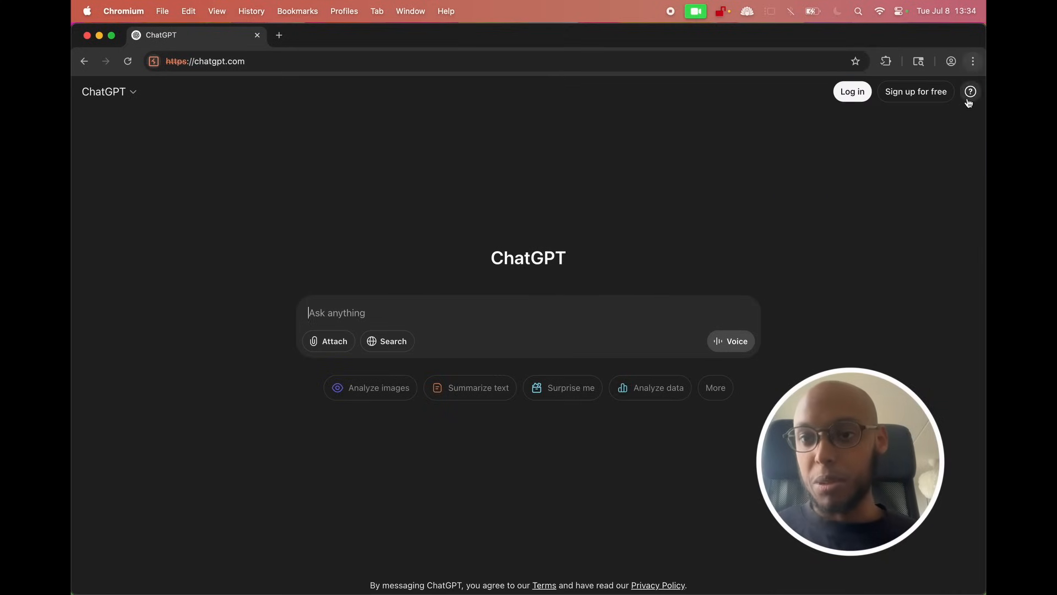
{"action": "type", "text": "dkösahjfsaölkfjsafölsakdfjasödlk"}
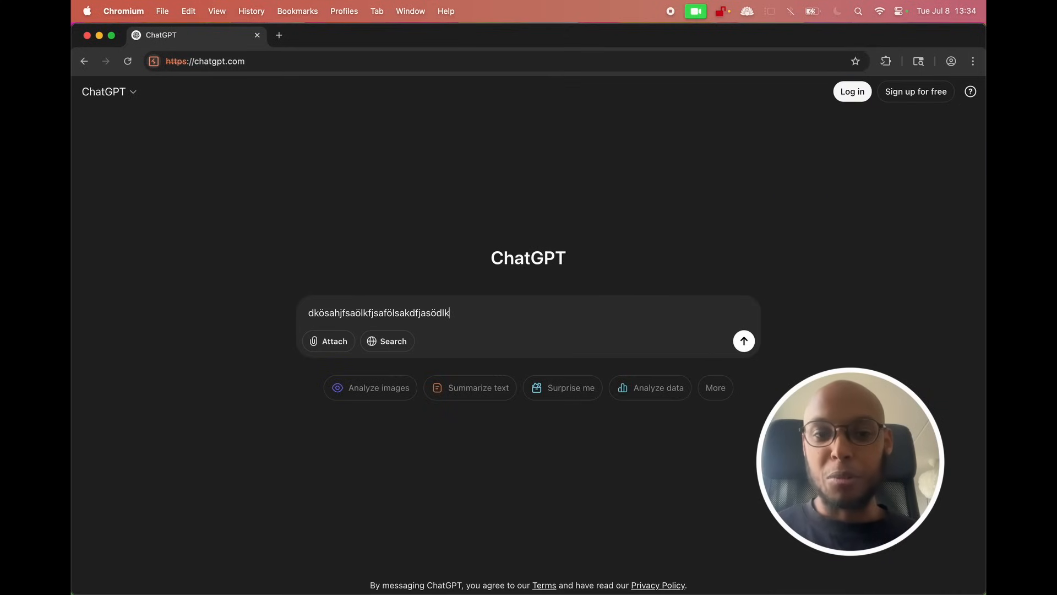
{"action": "type", "text": "kajsfsaöldfkjsaöldfkjasdfsajkfld"}
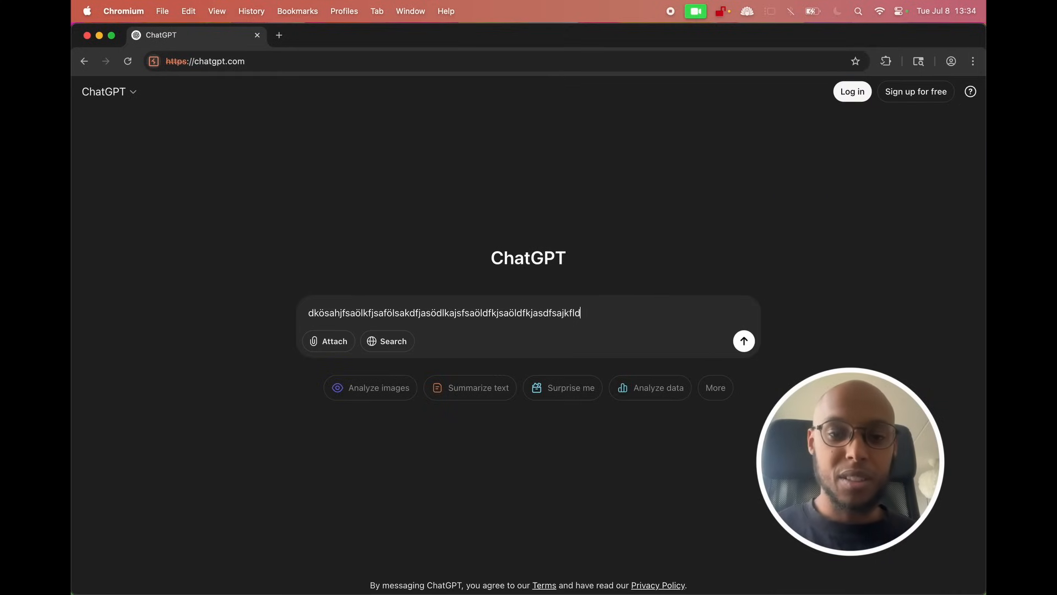
{"action": "type", "text": "sadfökfsahfdsaköfj"}
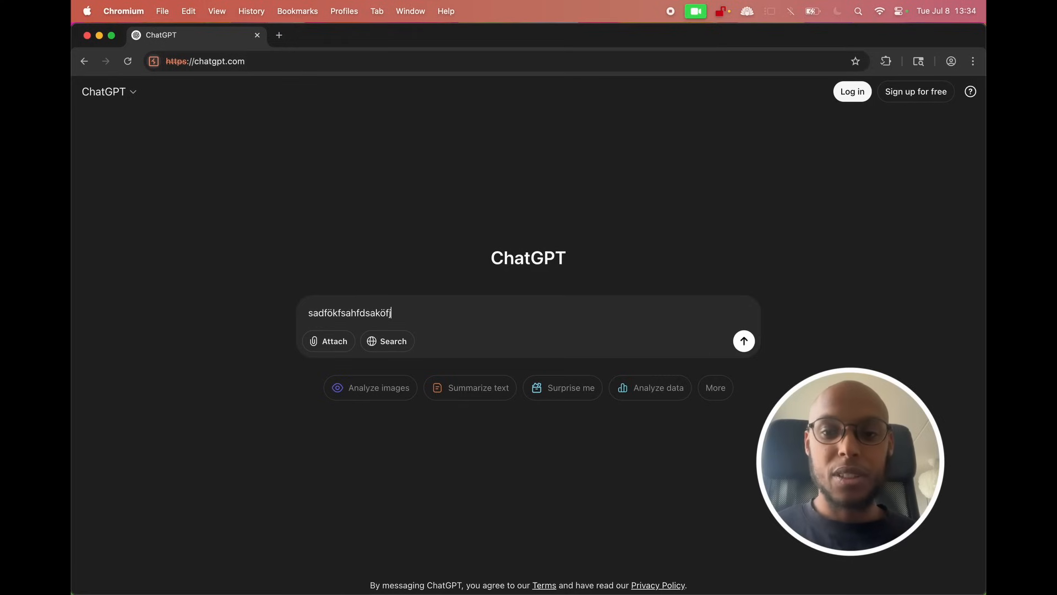
{"action": "mouse_move", "coordinate": [743, 262]}
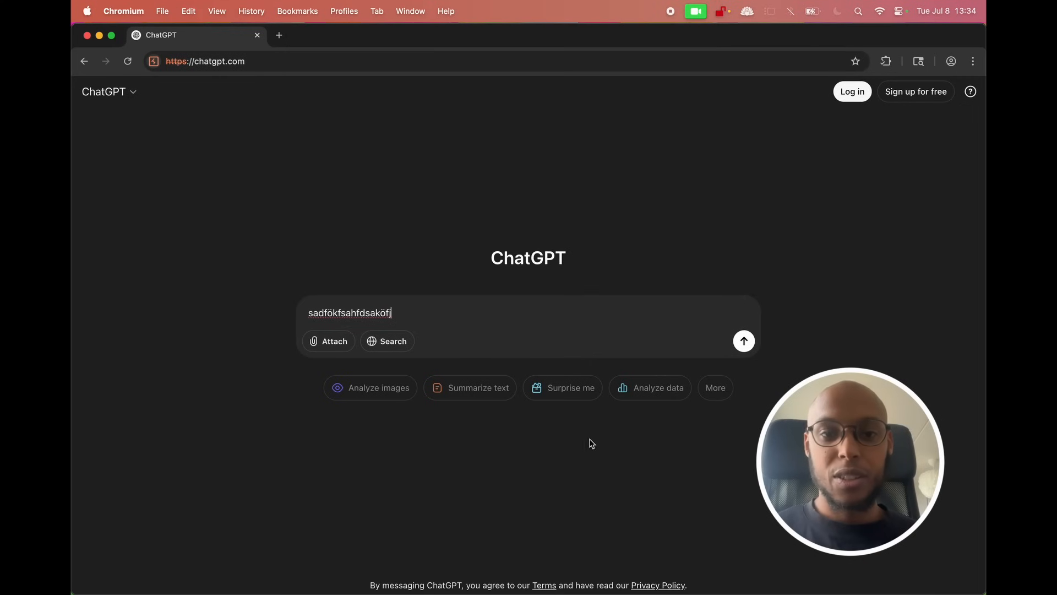
{"action": "key", "text": "Backspace"}
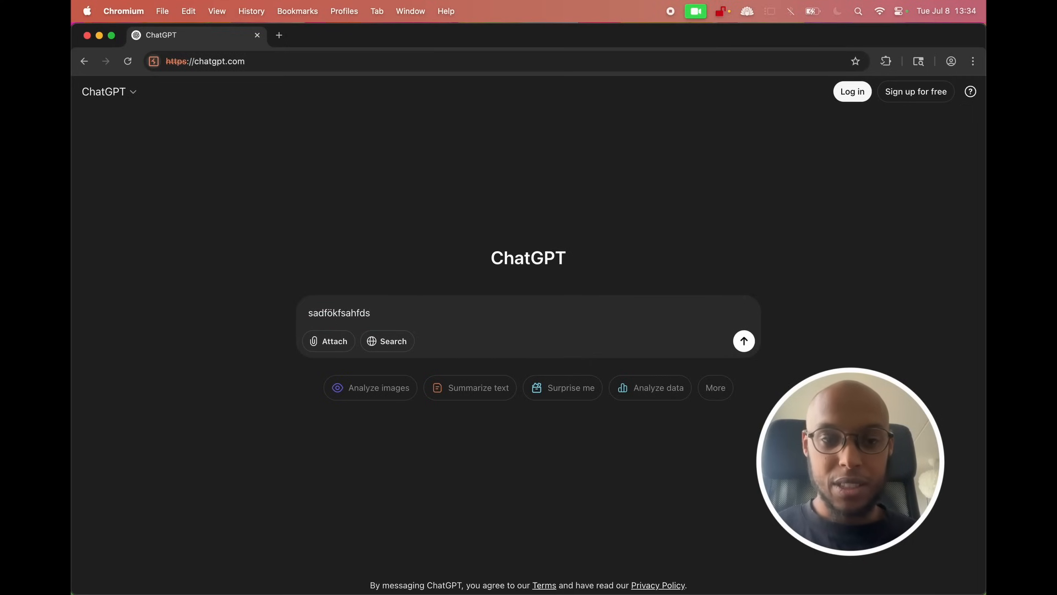
Step: Write the message "This is getting captured" in the Ask anything box
{"action": "type", "text": "This"}
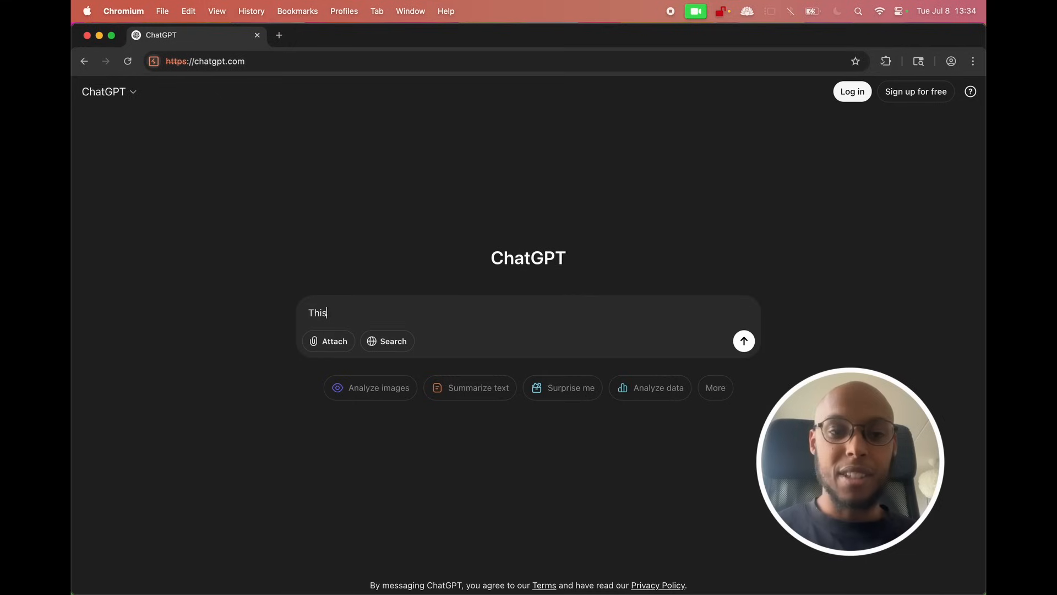
{"action": "type", "text": "is getting capu"}
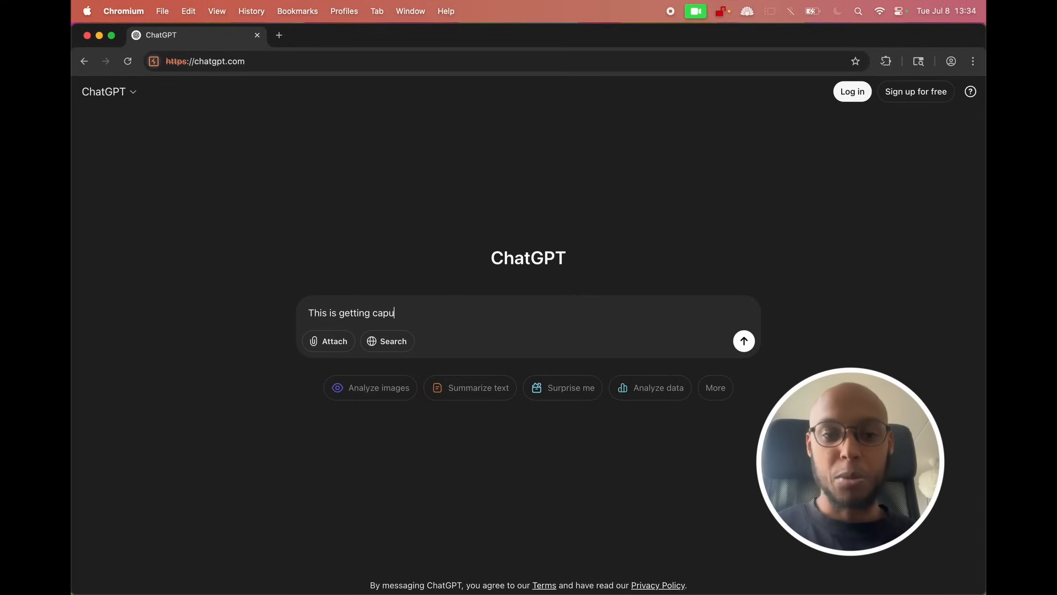
{"action": "type", "text": "tured"}
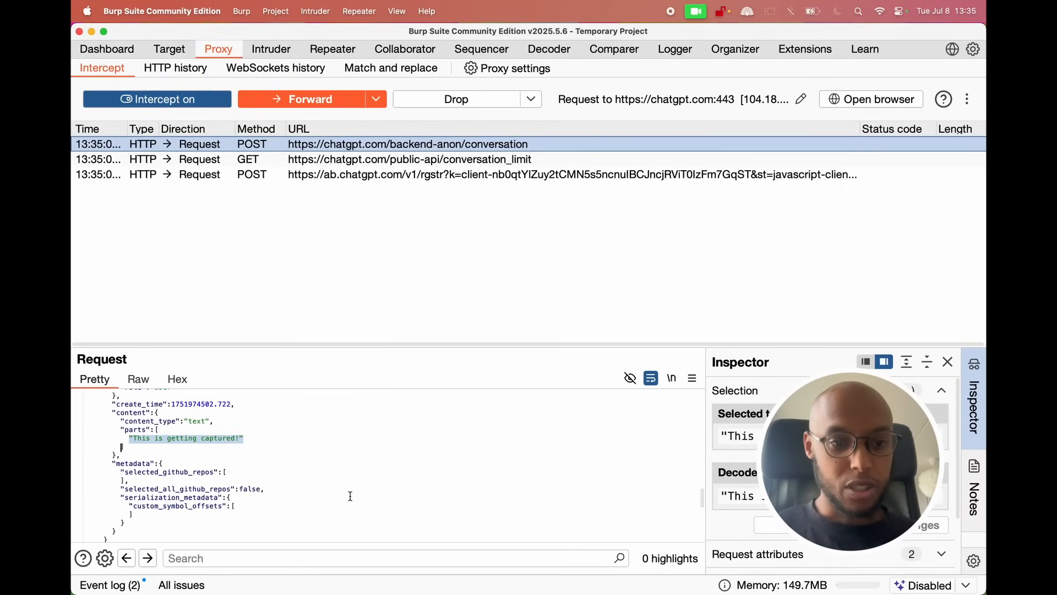
Step: Select the backend-anon/conversation POST and read through its body and headers
{"action": "left_click", "coordinate": [137, 379]}
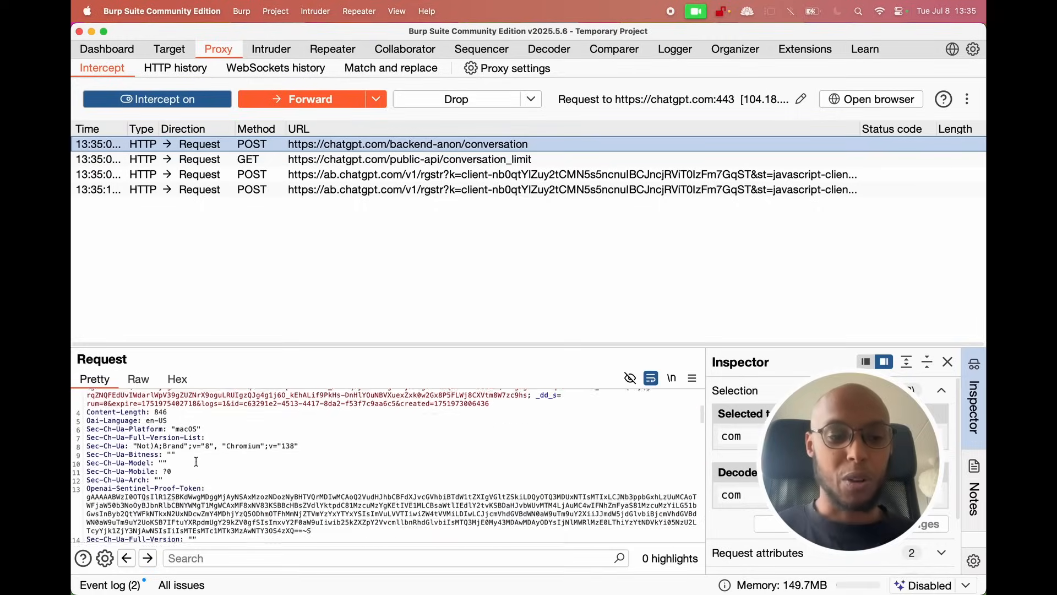
{"action": "scroll", "scroll_direction": "down", "scroll_amount": 3}
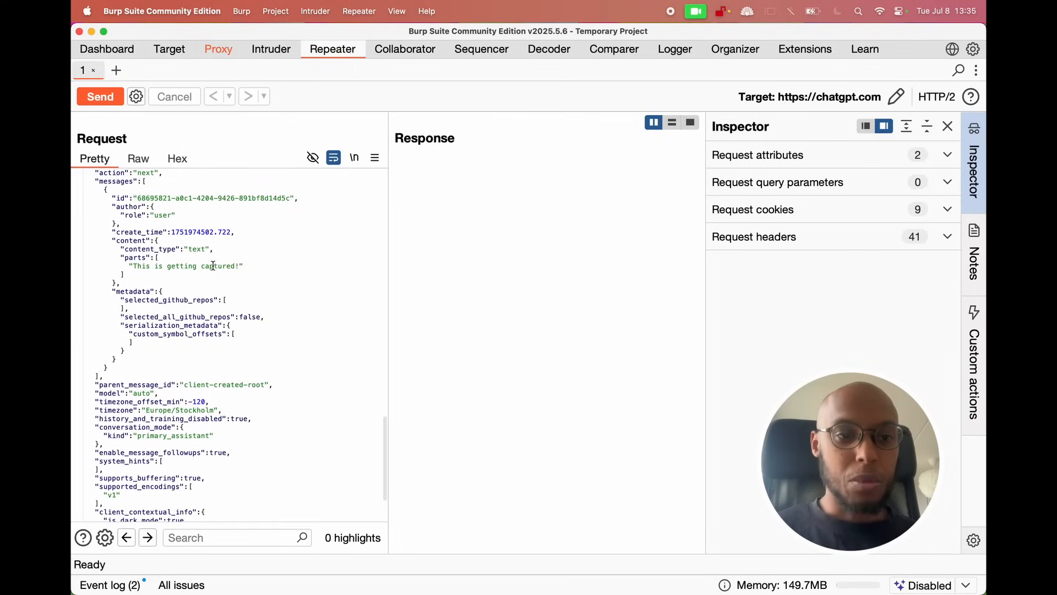
Step: Select the word "captured" in the Repeater request body for deletion
{"action": "double_click", "coordinate": [218, 265]}
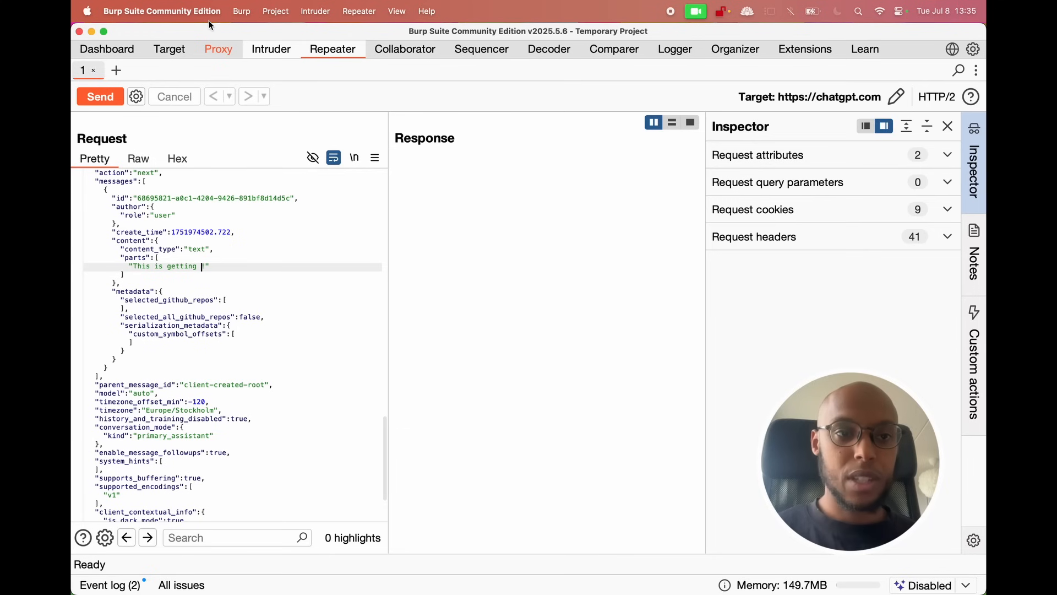
Step: Back in the Proxy queue, insert "not" so the message reads "This is not getting captured!"
{"action": "left_click", "coordinate": [218, 48]}
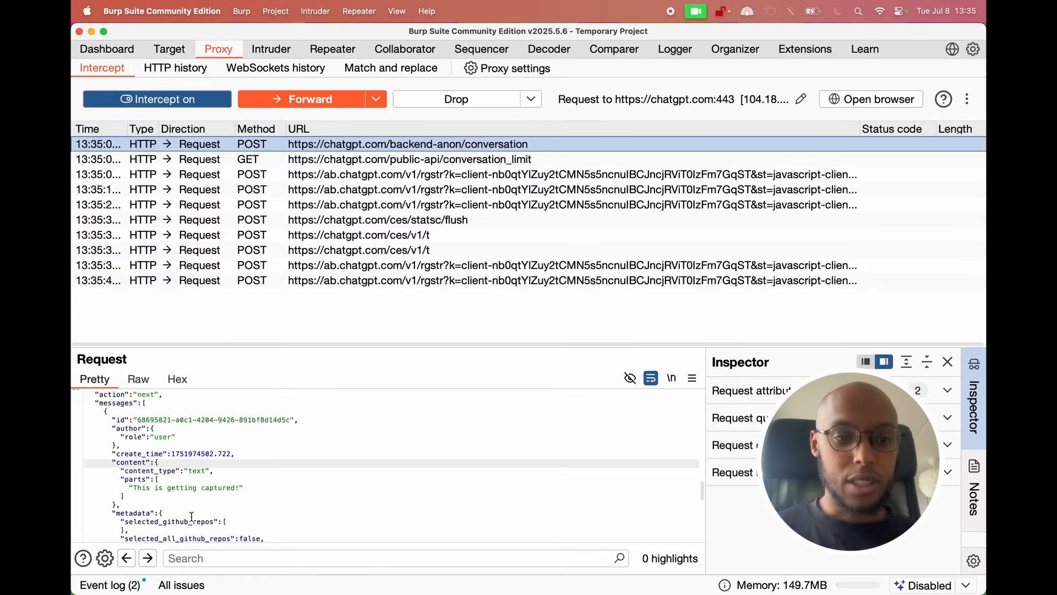
{"action": "scroll", "scroll_direction": "down", "scroll_amount": 3}
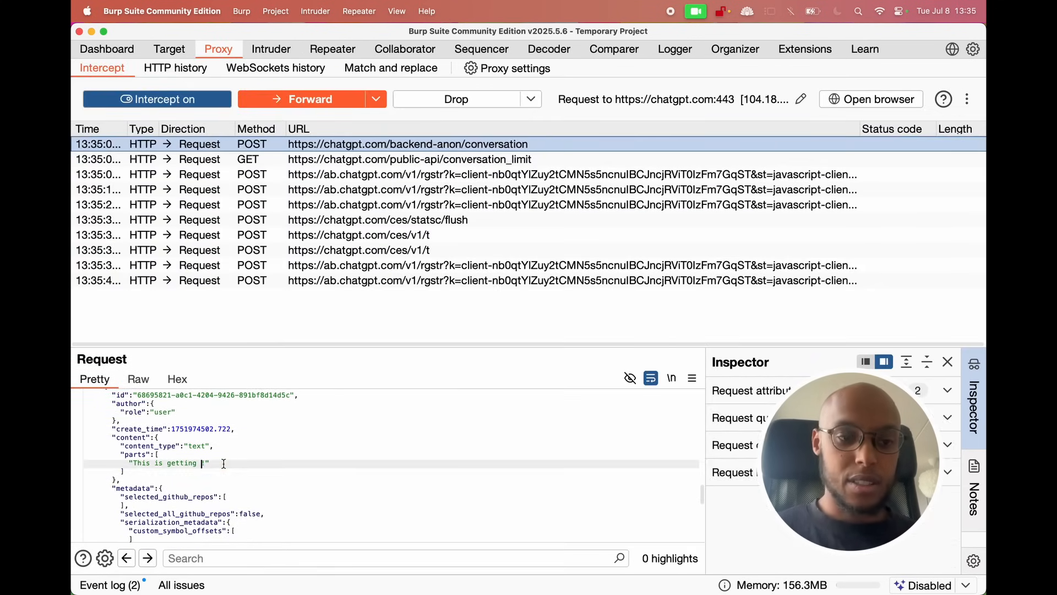
{"action": "type", "text": "not"}
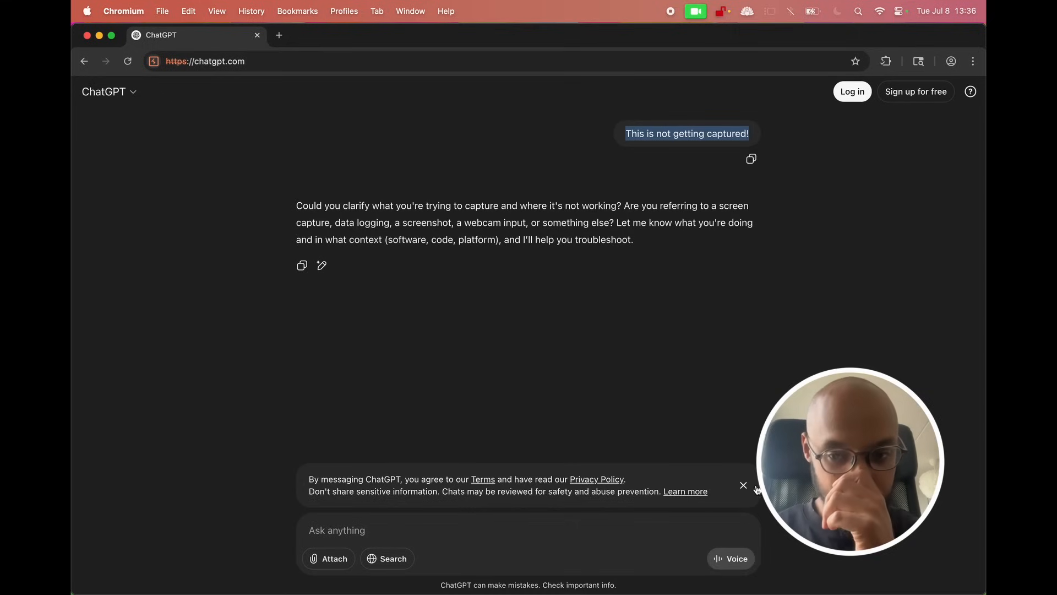
Step: Close the terms notice and draft "I will try again" as the next ChatGPT message
{"action": "left_click", "coordinate": [743, 484]}
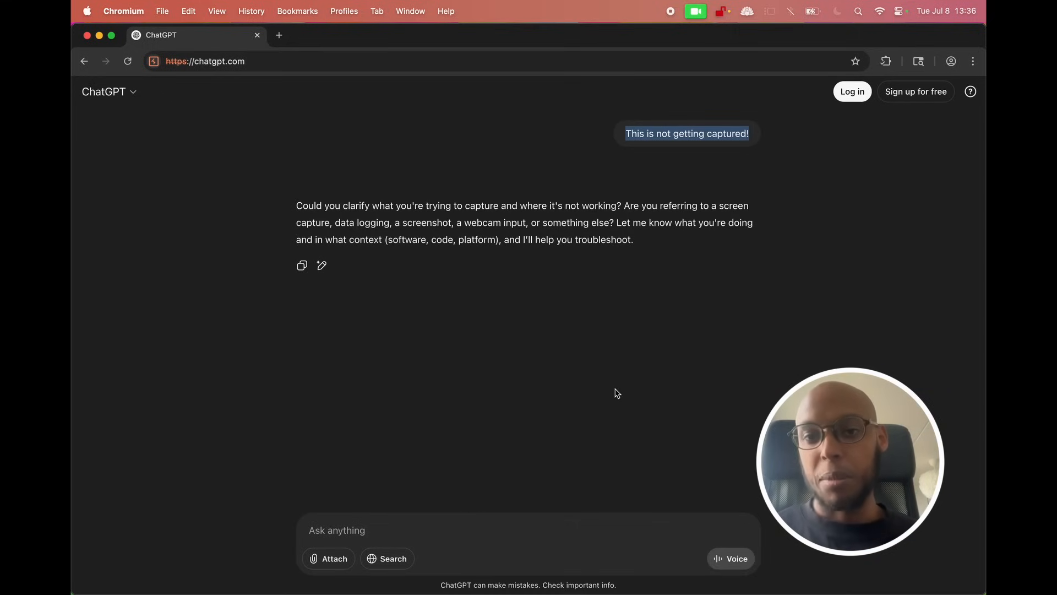
{"action": "left_click", "coordinate": [458, 530]}
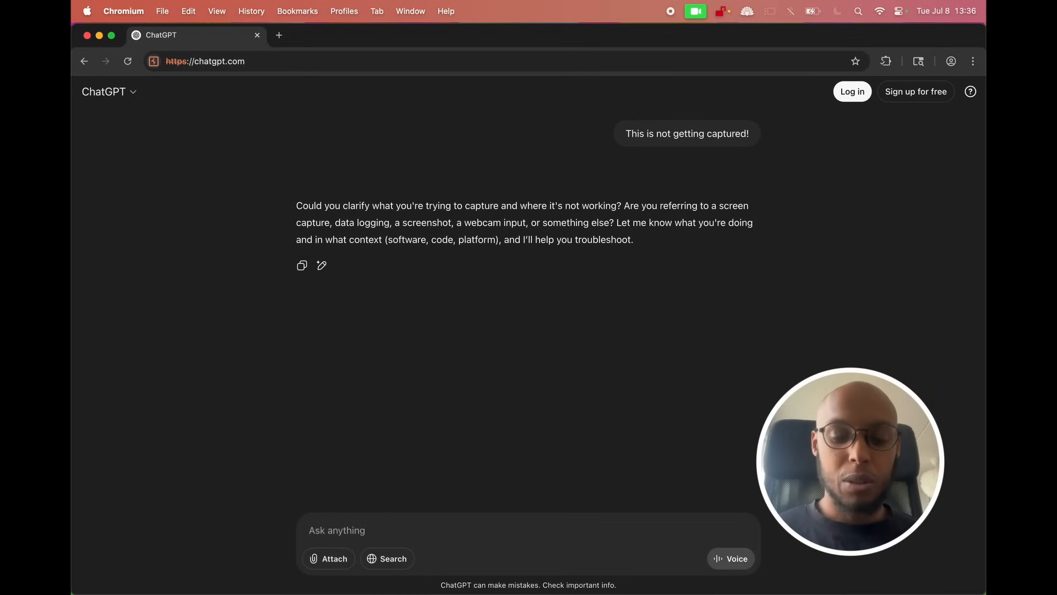
{"action": "type", "text": "I will try again"}
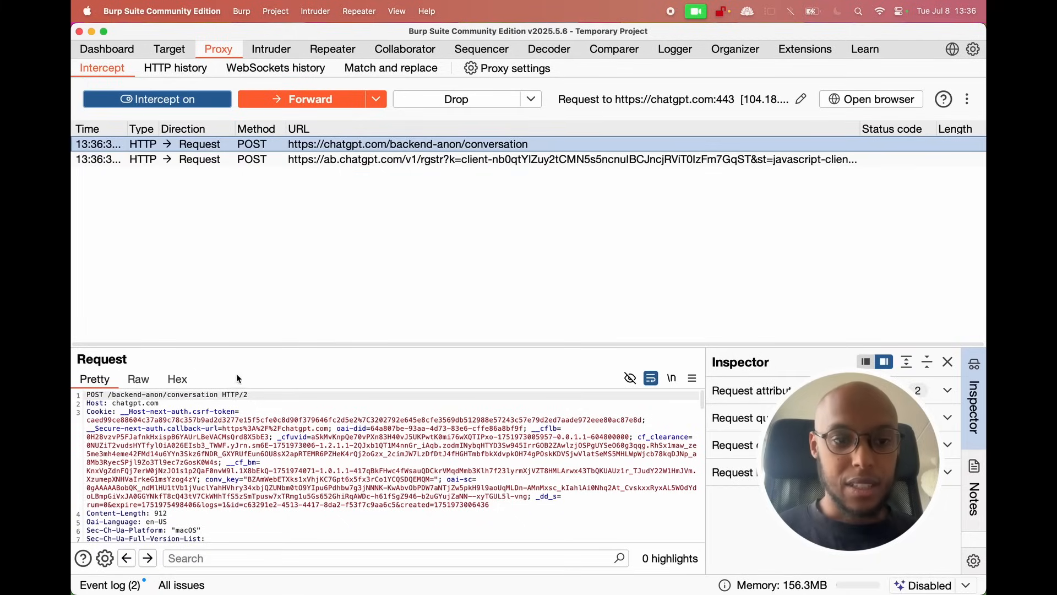
Step: Scroll the intercepted "I will try again!" request to its author role and select it for editing
{"action": "scroll", "scroll_direction": "down", "scroll_amount": 3}
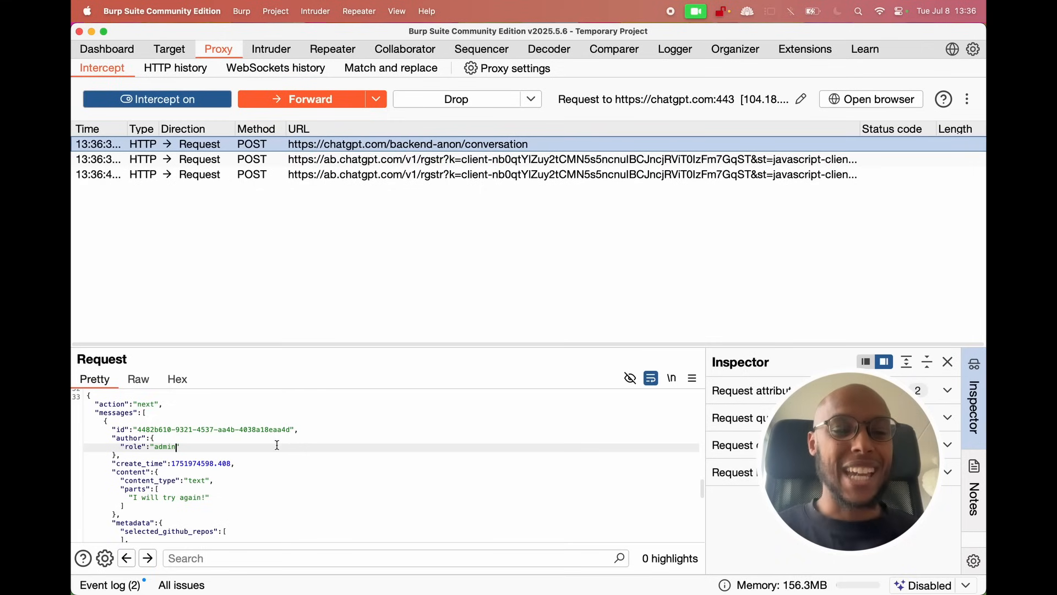
{"action": "scroll", "scroll_direction": "down", "scroll_amount": 3}
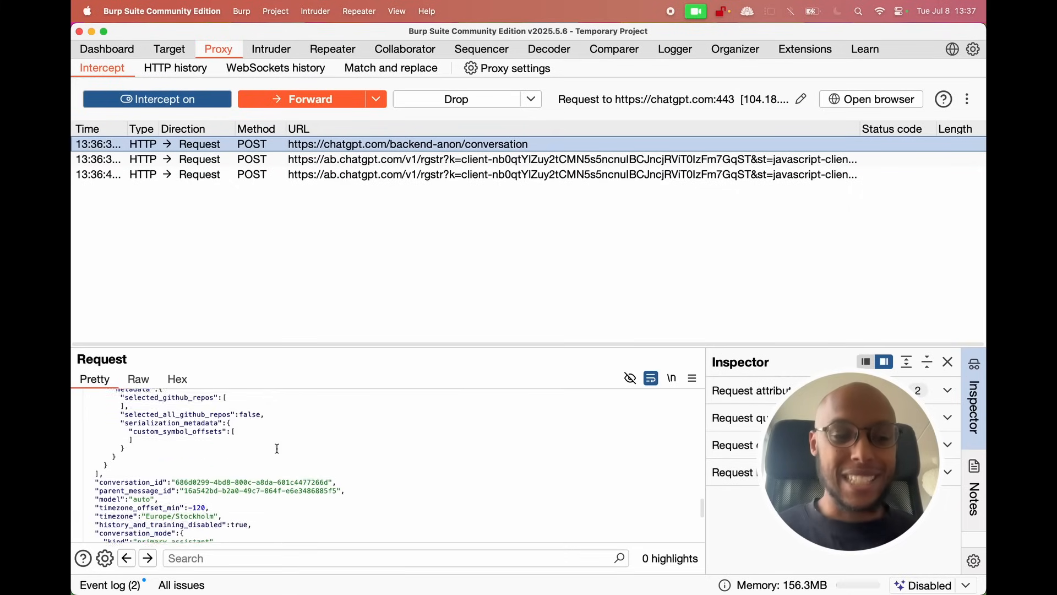
{"action": "left_click", "coordinate": [137, 377]}
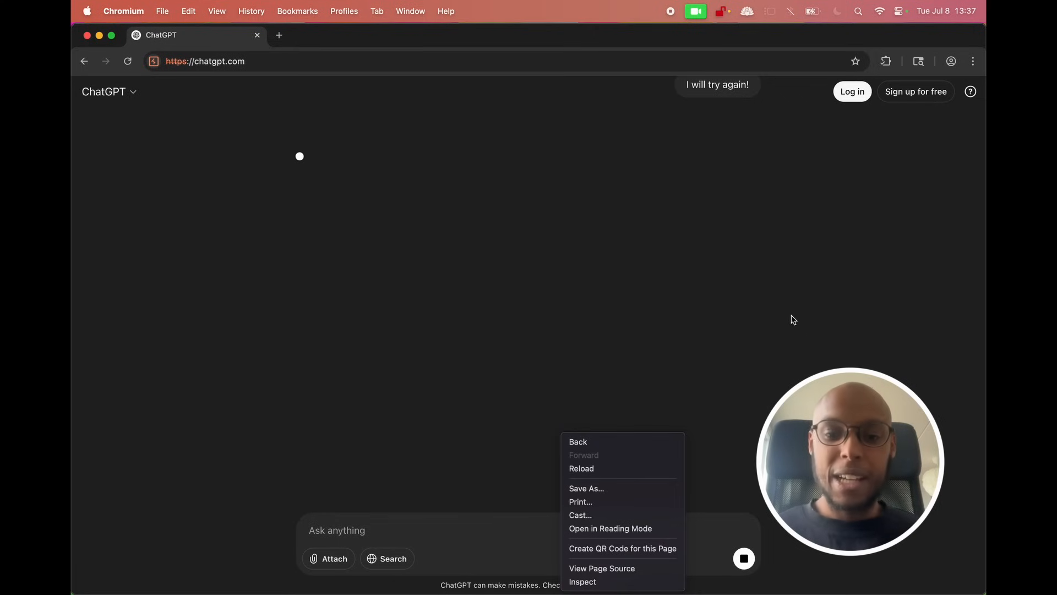
Step: Inspect the page with DevTools, browsing Console, Sources and Network before settling on Elements
{"action": "left_click", "coordinate": [582, 581]}
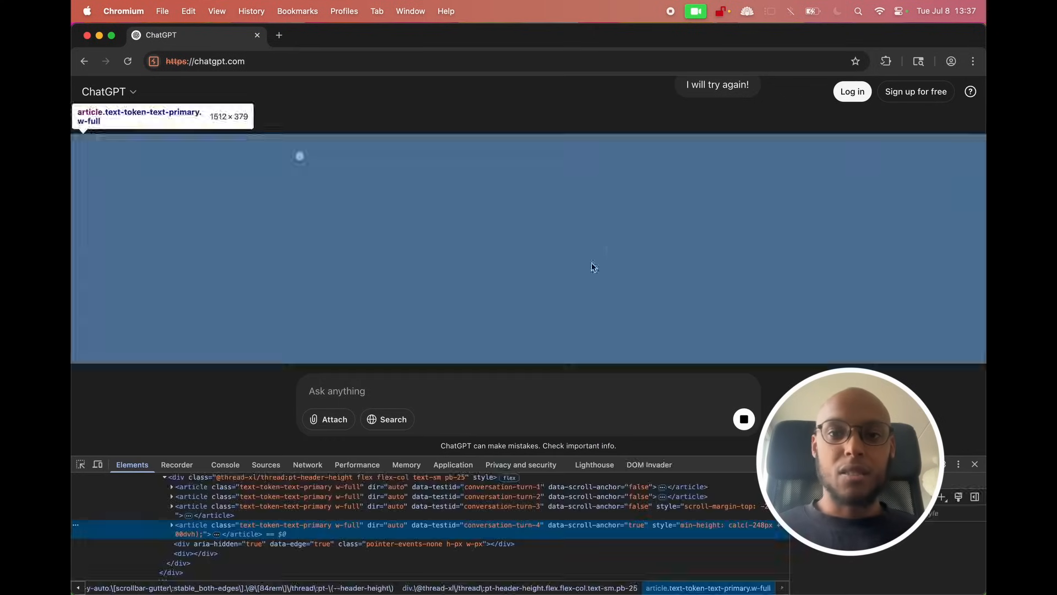
{"action": "left_click", "coordinate": [225, 463]}
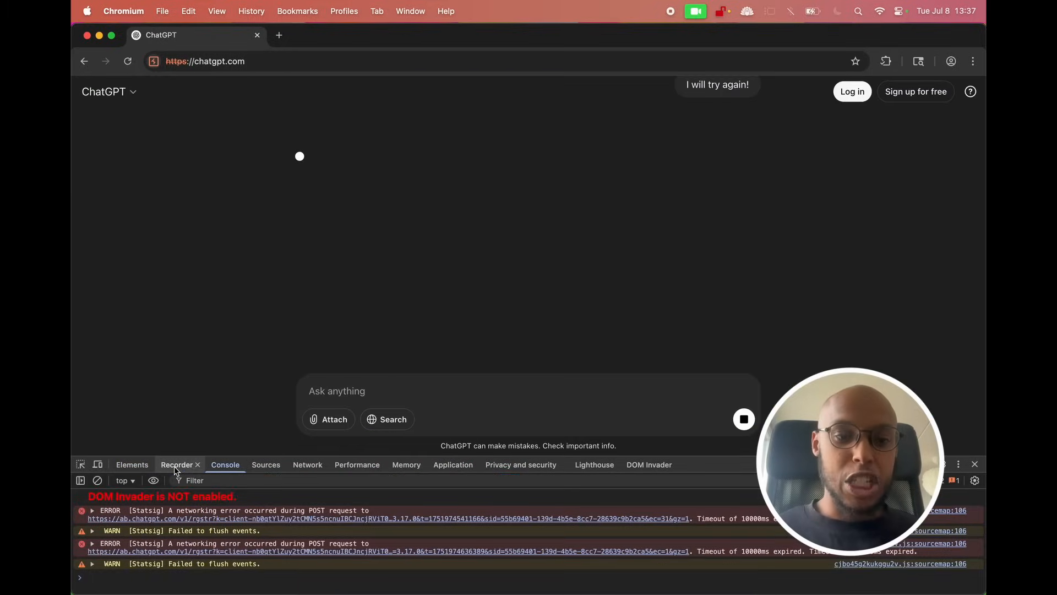
{"action": "left_click", "coordinate": [266, 464]}
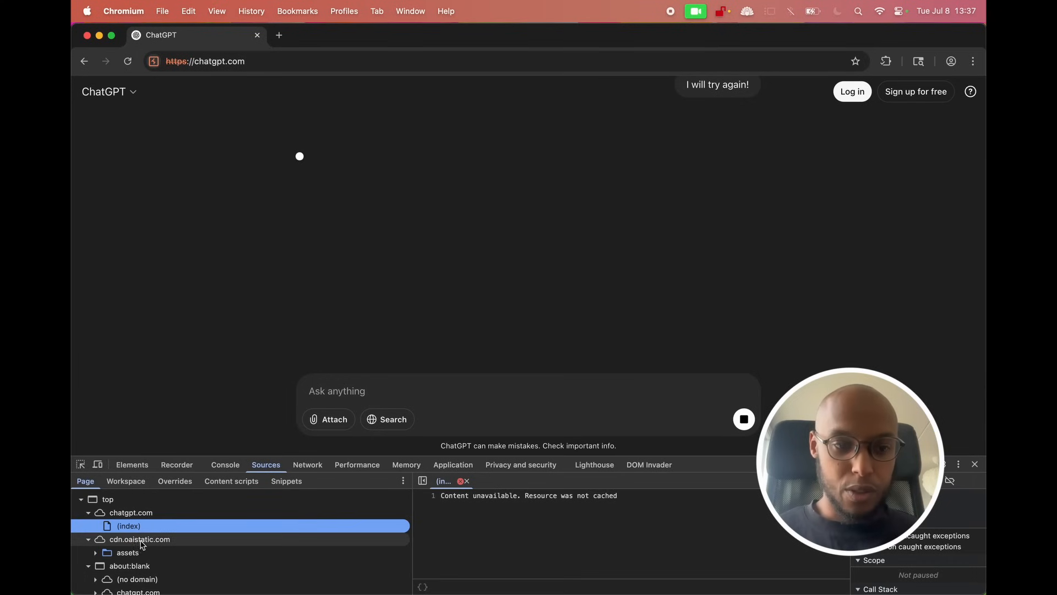
{"action": "left_click", "coordinate": [225, 464]}
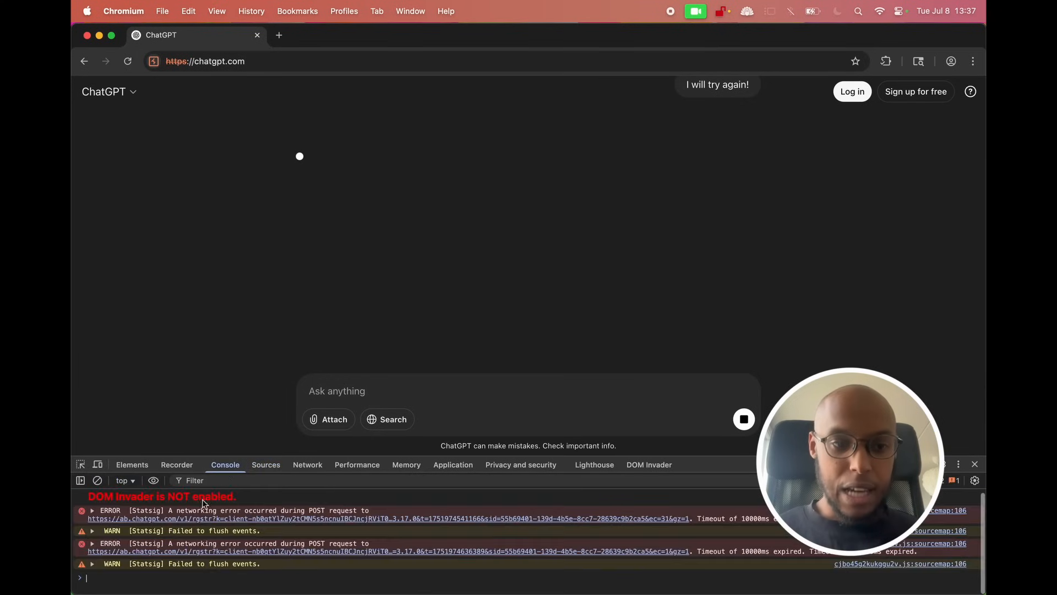
{"action": "left_click", "coordinate": [307, 465]}
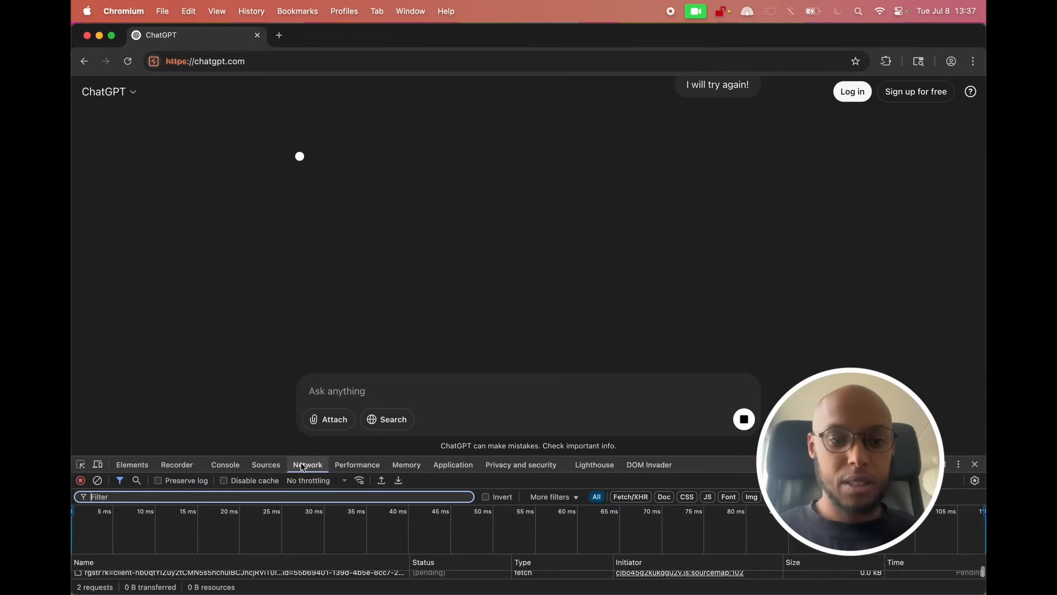
{"action": "left_click", "coordinate": [265, 465]}
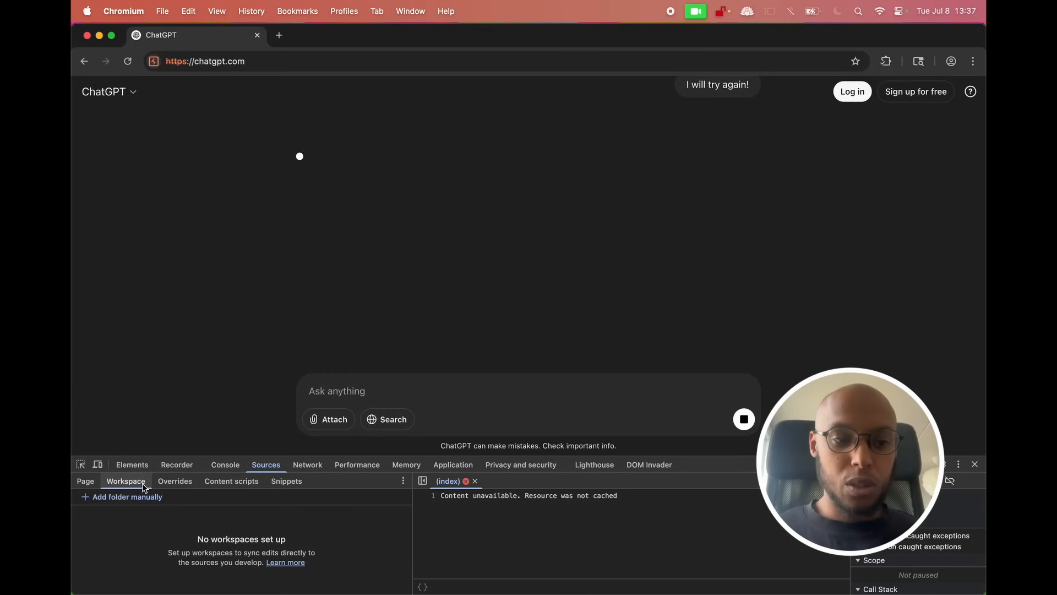
{"action": "left_click", "coordinate": [131, 464]}
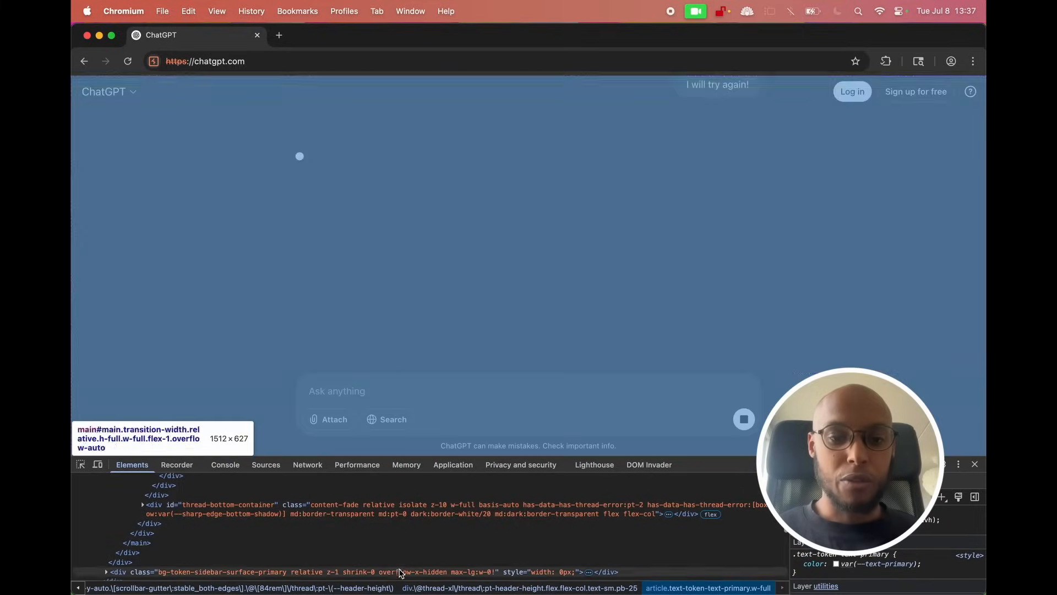
{"action": "mouse_move", "coordinate": [547, 147]}
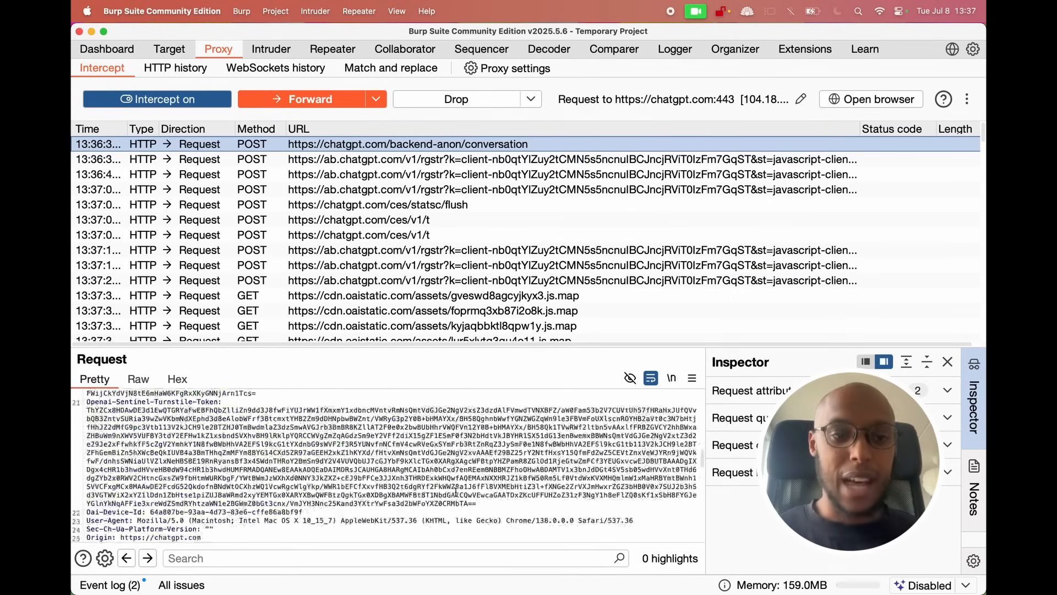
{"action": "scroll", "scroll_direction": "down", "scroll_amount": 3}
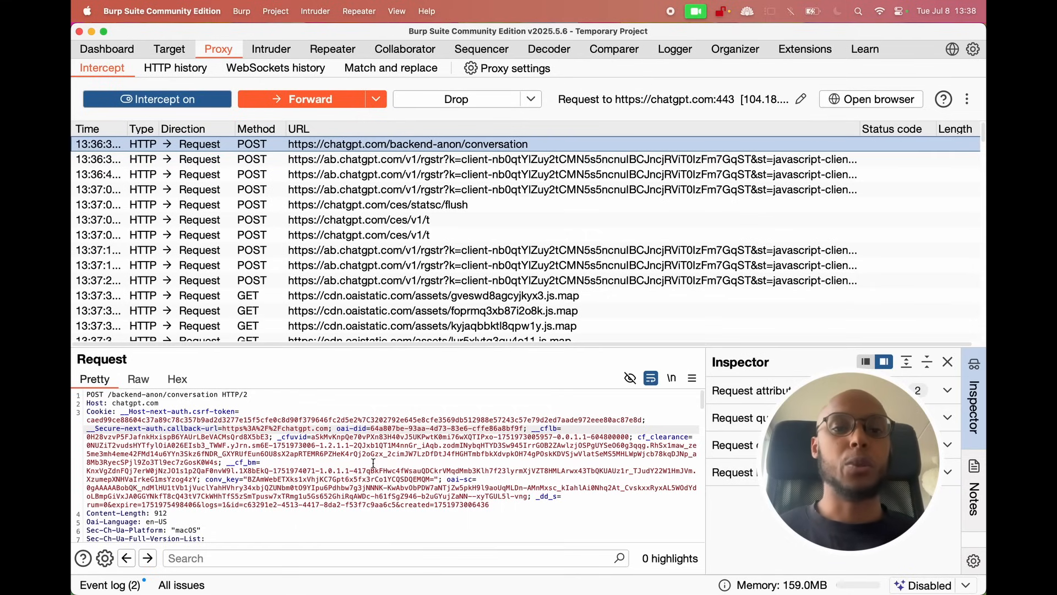
{"action": "scroll", "scroll_direction": "down", "scroll_amount": 3}
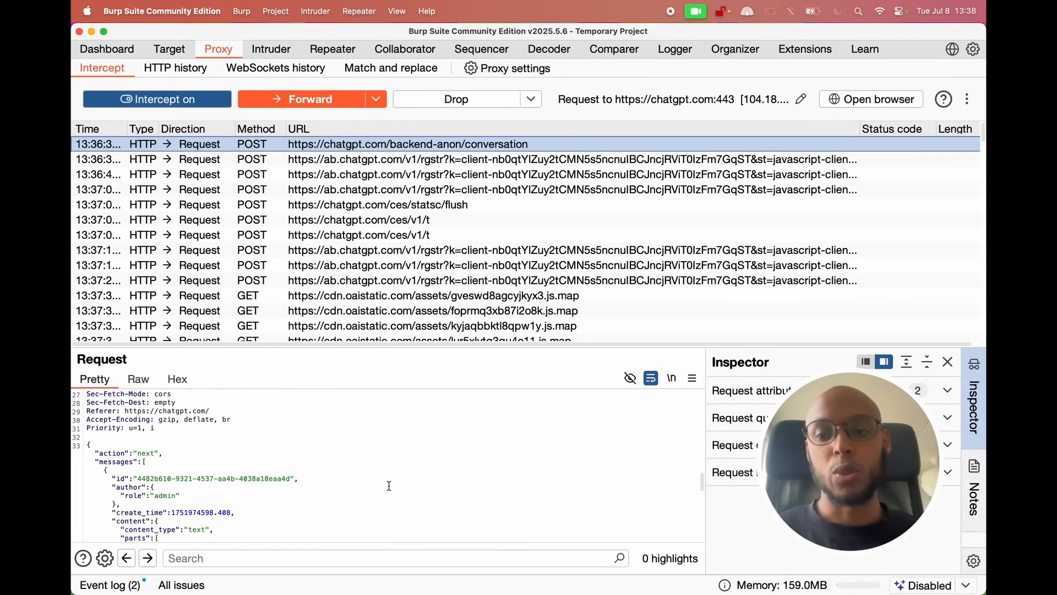
{"action": "scroll", "scroll_direction": "down", "scroll_amount": 3}
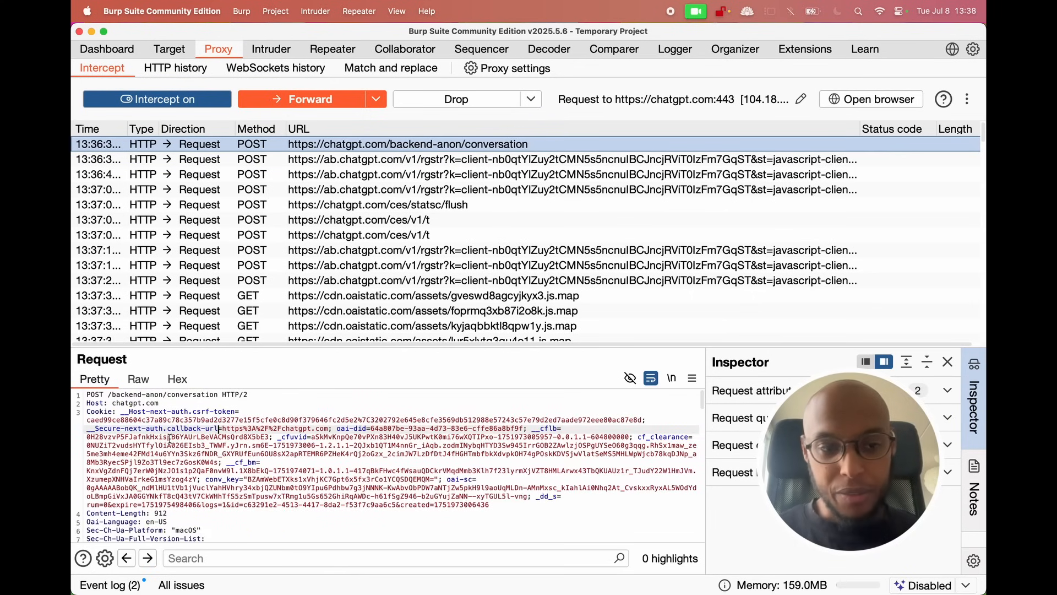
{"action": "scroll", "scroll_direction": "down", "scroll_amount": 3}
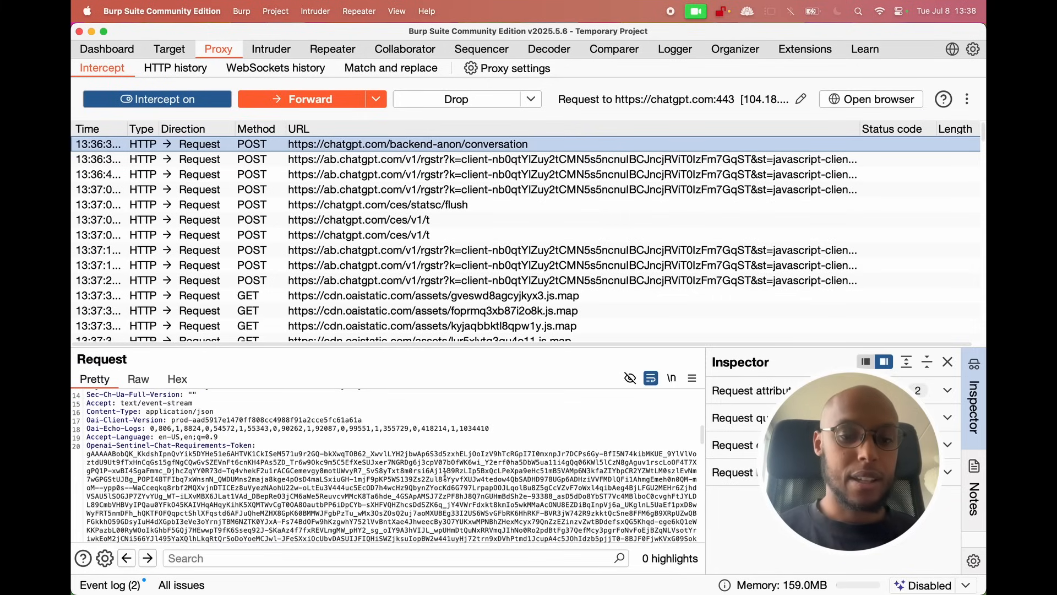
{"action": "scroll", "scroll_direction": "down", "scroll_amount": 3}
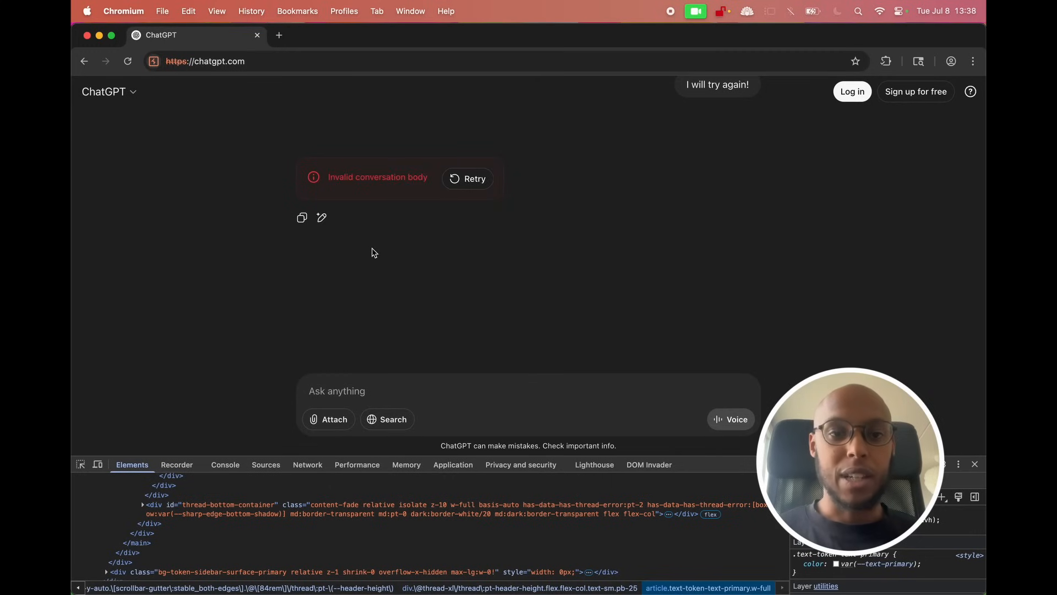
Step: Enter youtube.com in the address bar as the browser's next destination
{"action": "type", "text": "youtube.com"}
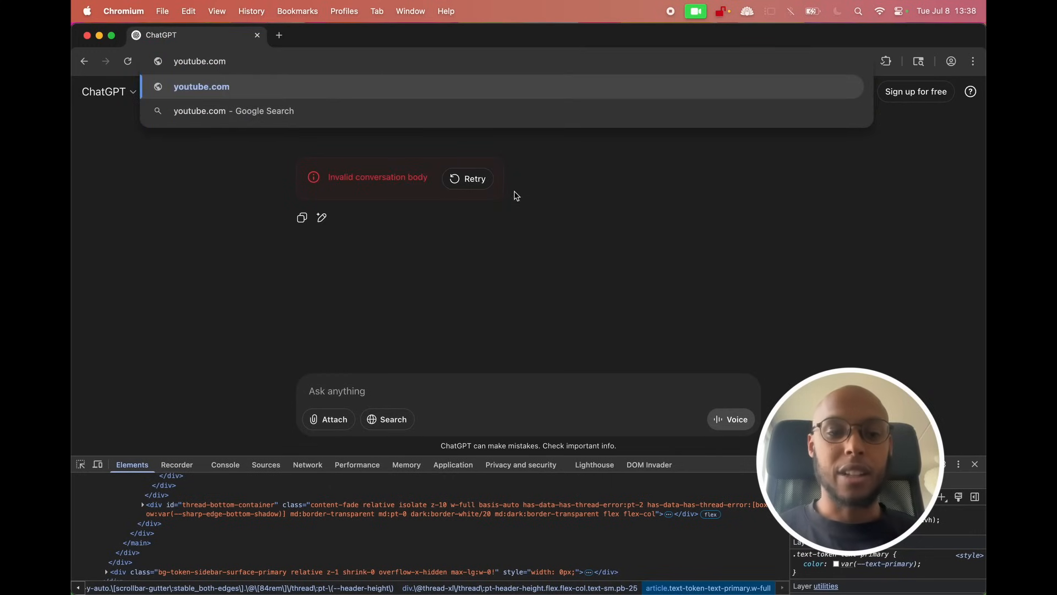
{"action": "mouse_move", "coordinate": [582, 197]}
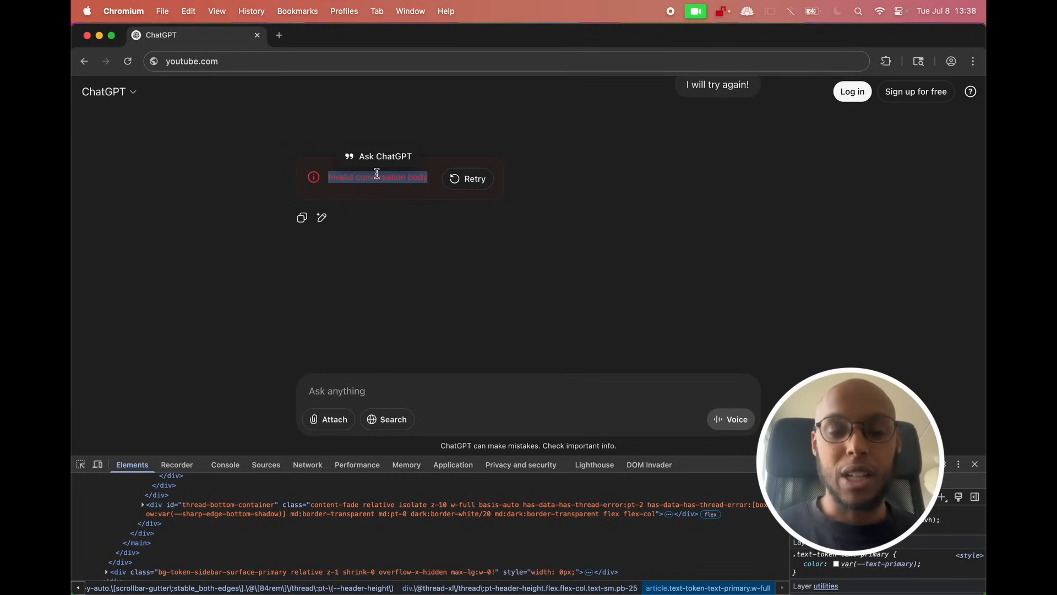
{"action": "mouse_move", "coordinate": [408, 191]}
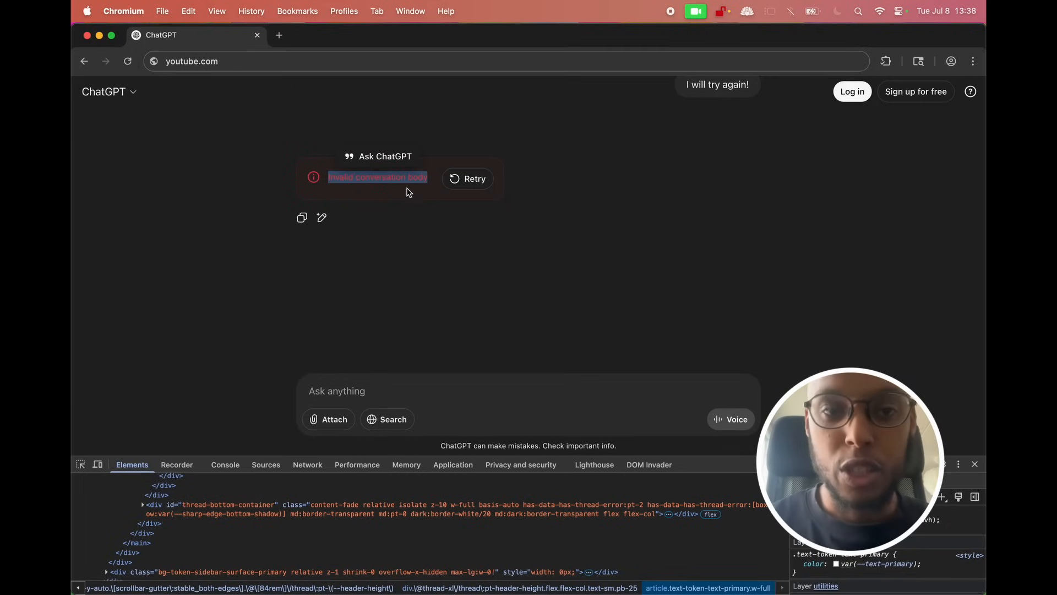
{"action": "mouse_move", "coordinate": [435, 206]}
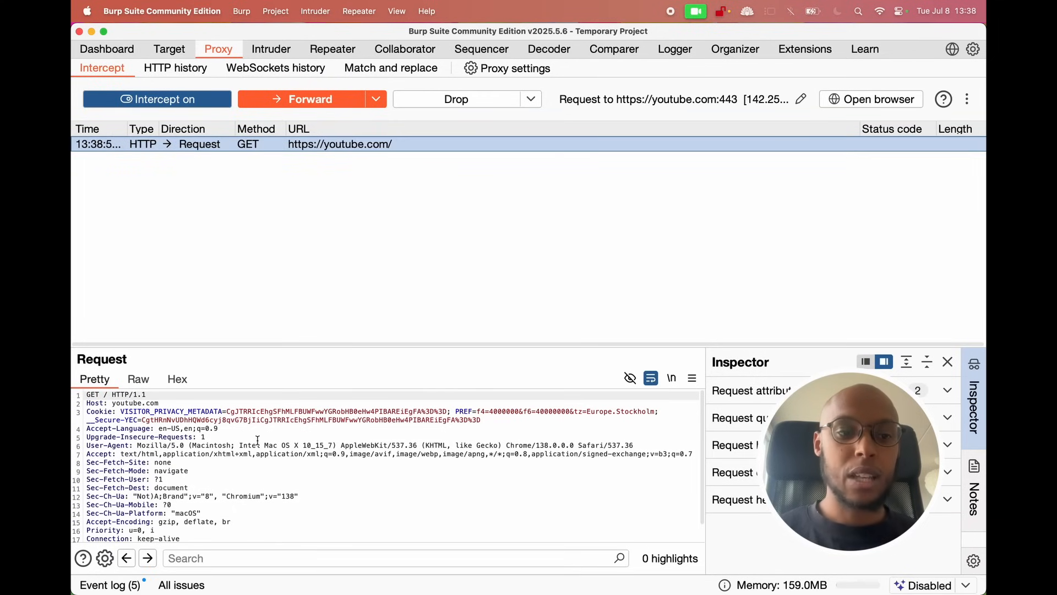
Step: Scroll through the held youtube.com GET request's headers
{"action": "scroll", "scroll_direction": "down", "scroll_amount": 3}
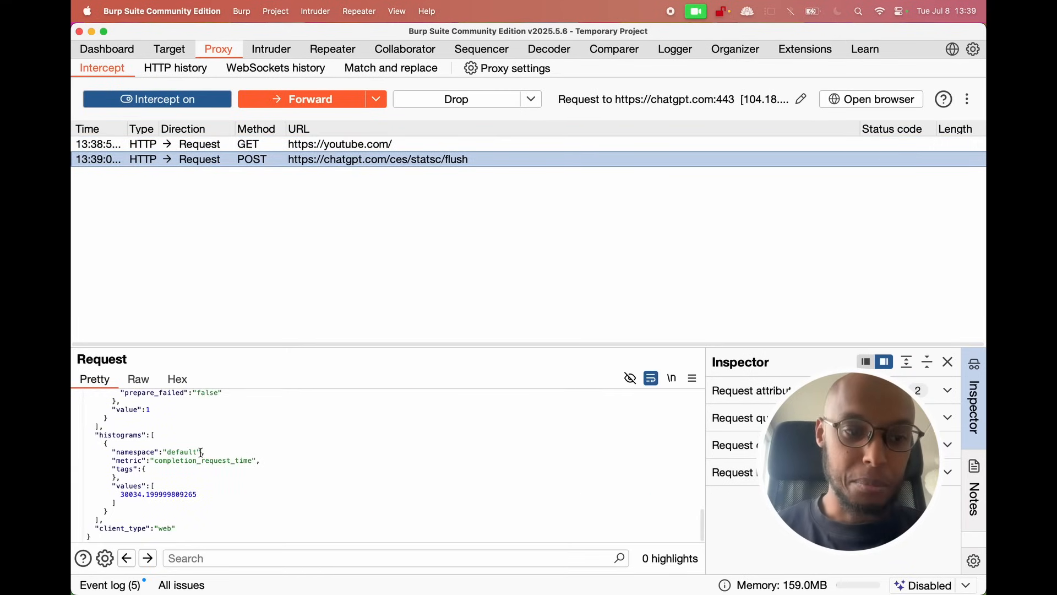
{"action": "scroll", "scroll_direction": "up", "scroll_amount": 3}
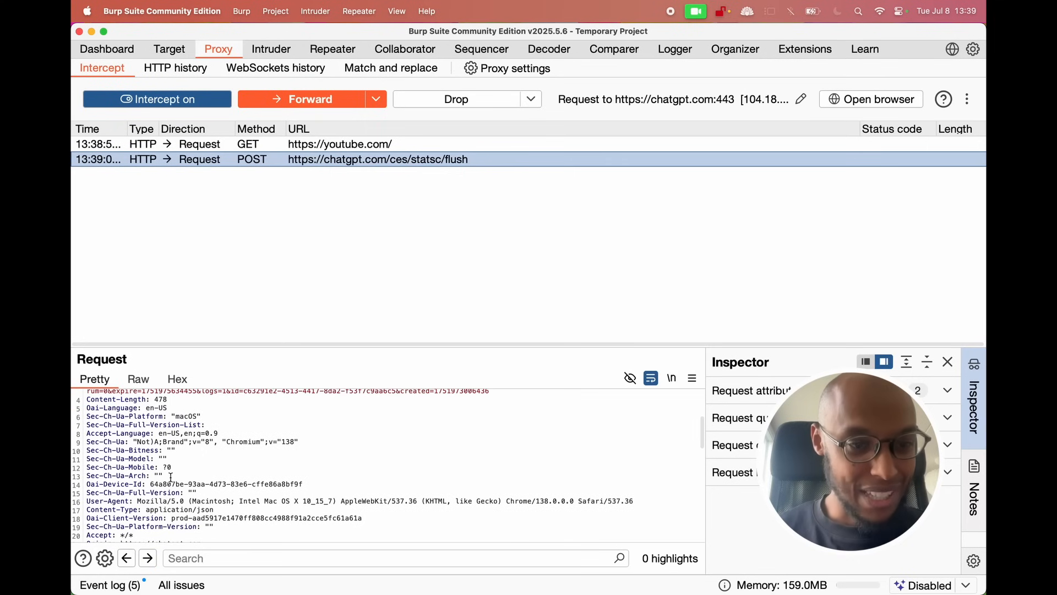
{"action": "scroll", "scroll_direction": "up", "scroll_amount": 3}
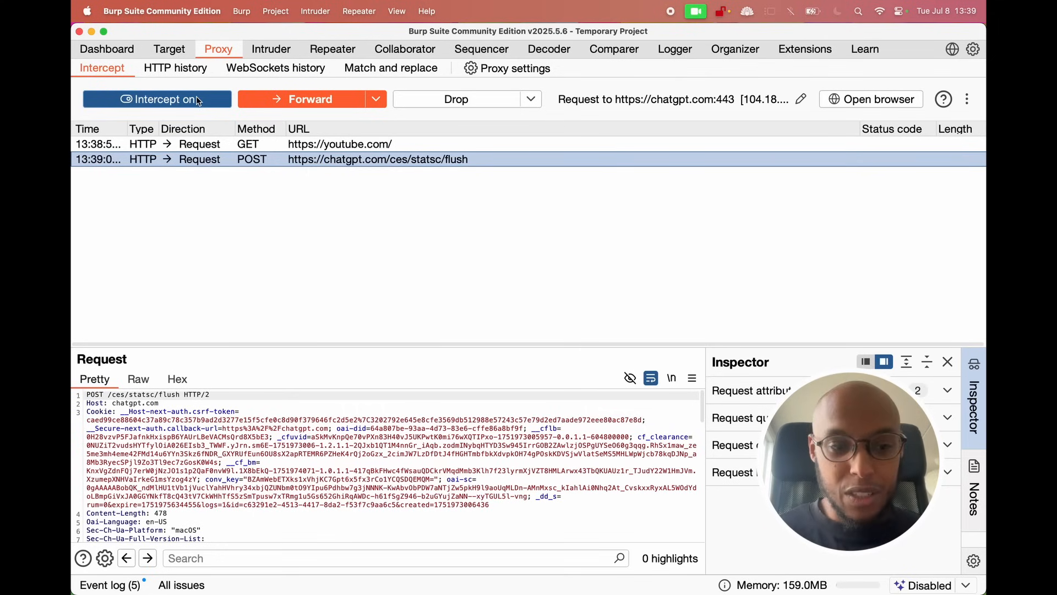
{"action": "mouse_move", "coordinate": [85, 196]}
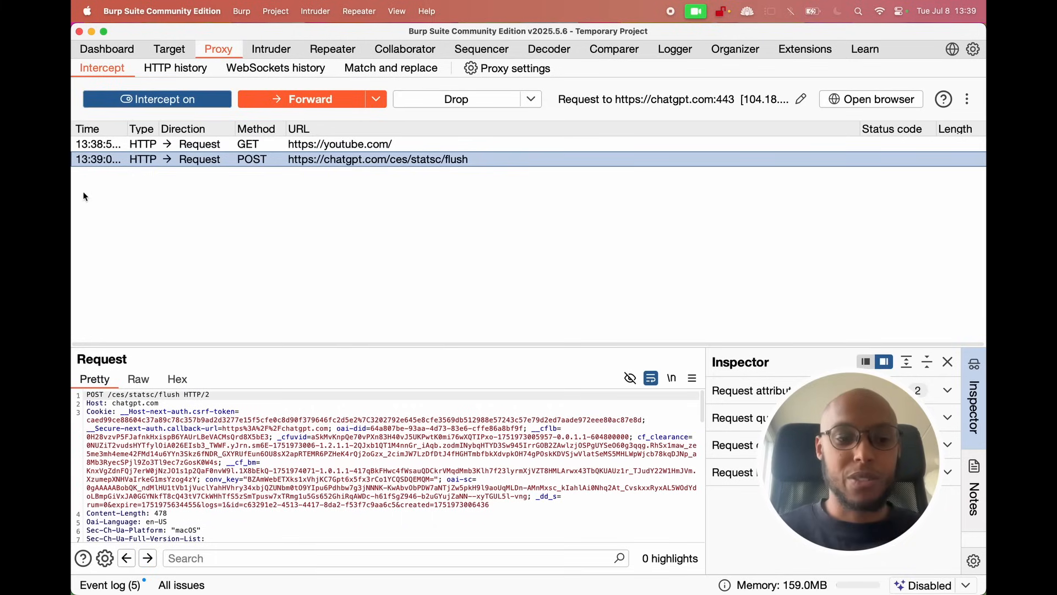
{"action": "scroll", "scroll_direction": "down", "scroll_amount": 3}
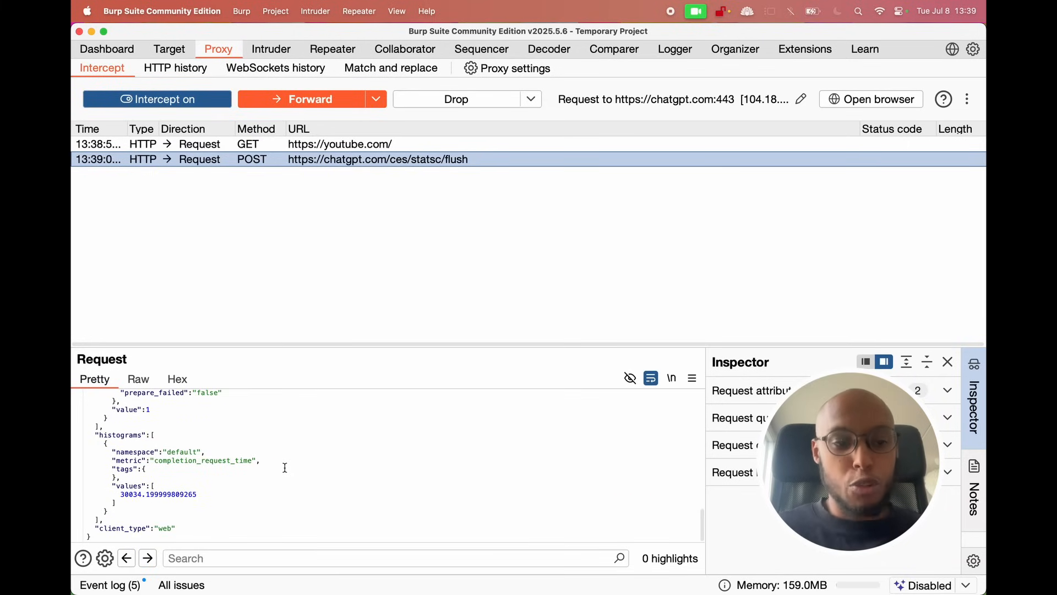
{"action": "scroll", "scroll_direction": "up", "scroll_amount": 3}
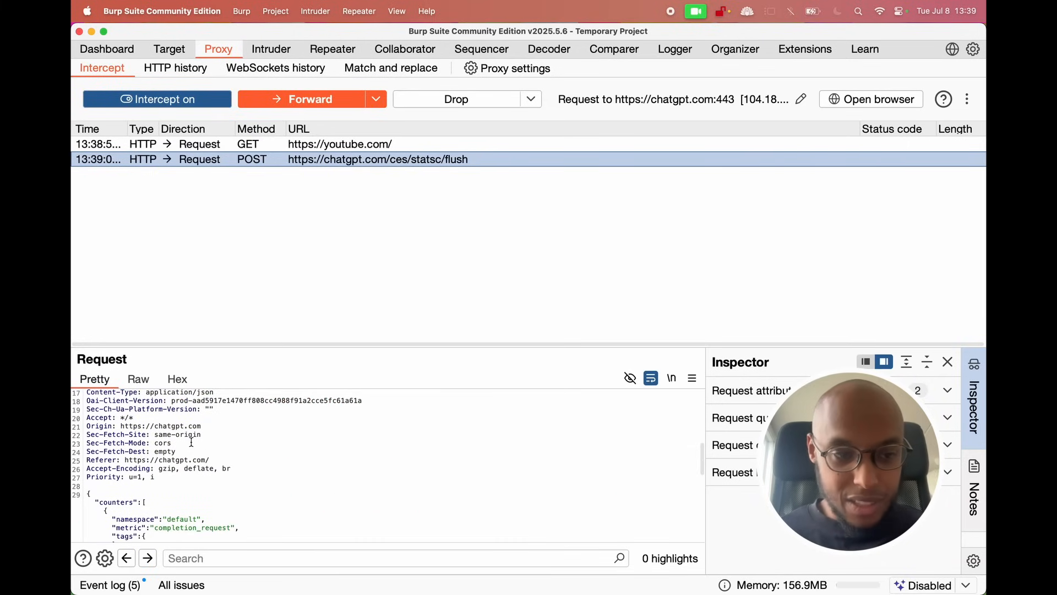
{"action": "scroll", "scroll_direction": "down", "scroll_amount": 3}
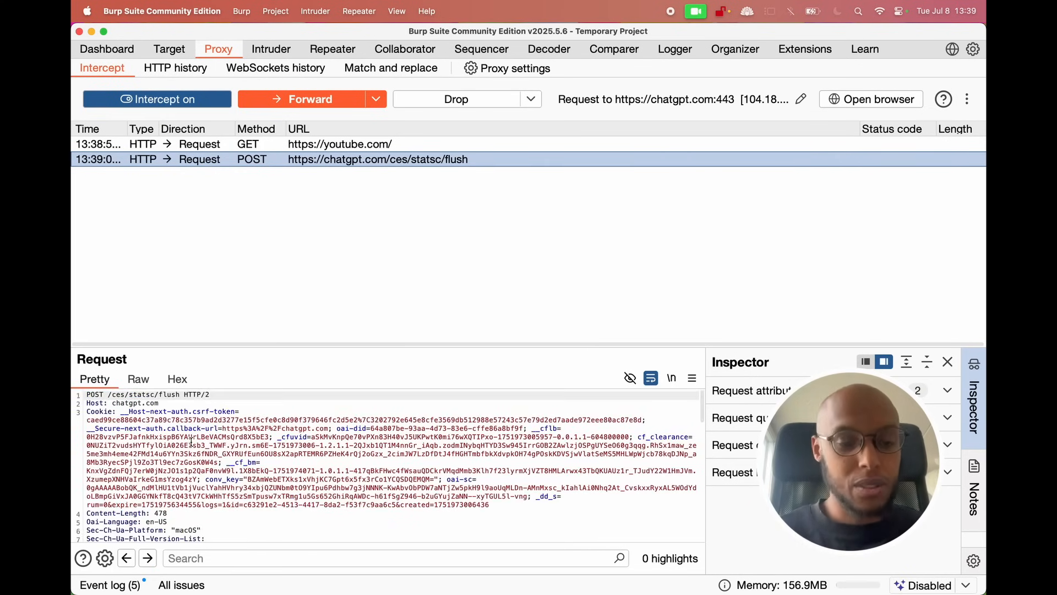
{"action": "scroll", "scroll_direction": "down", "scroll_amount": 3}
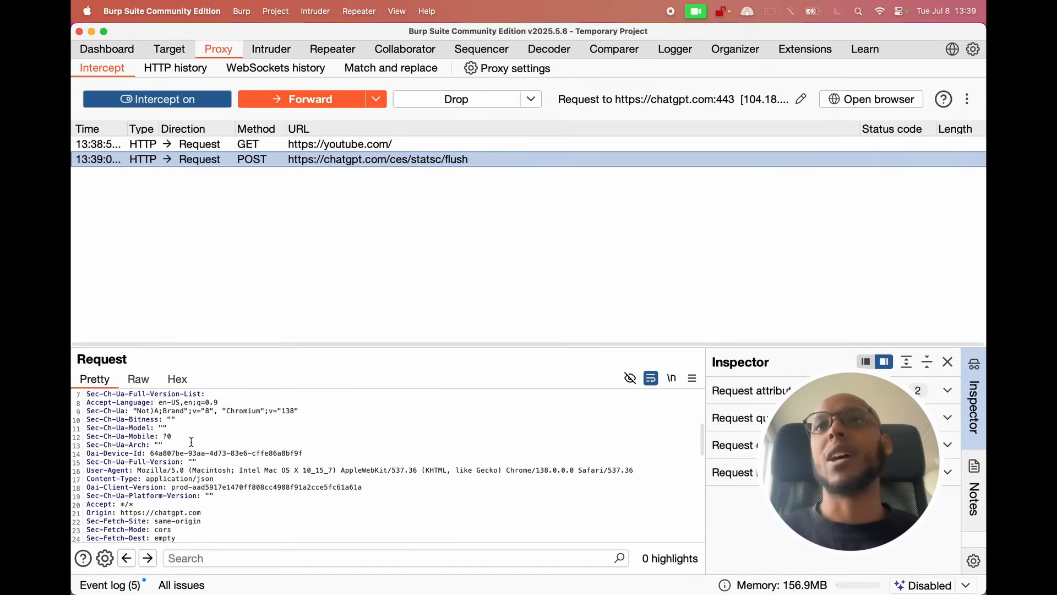
{"action": "mouse_move", "coordinate": [282, 174]}
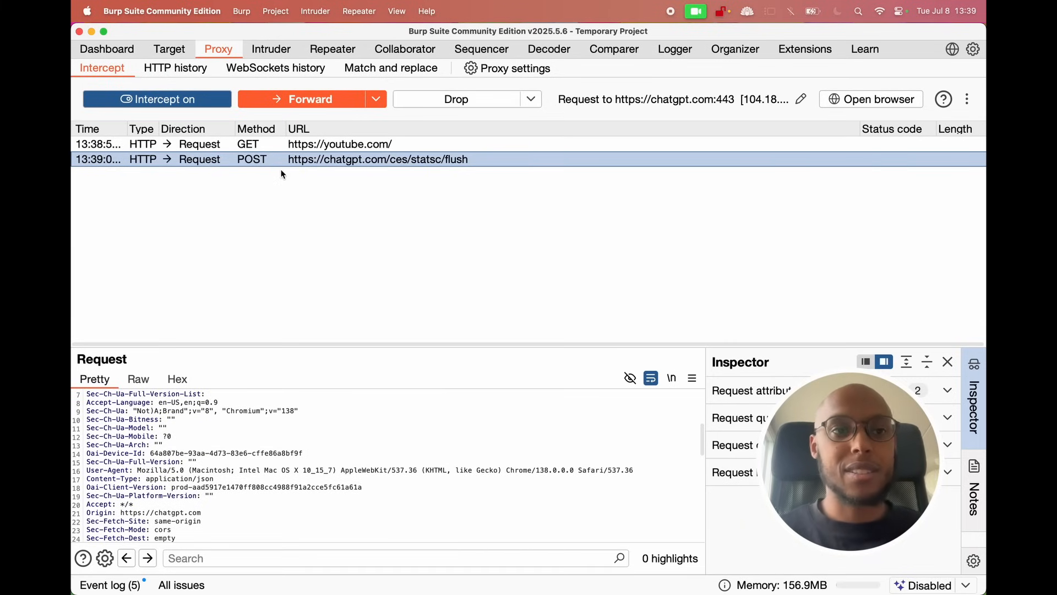
Step: Switch interception off, then view the Dashboard live tasks and the Learn page
{"action": "left_click", "coordinate": [156, 99]}
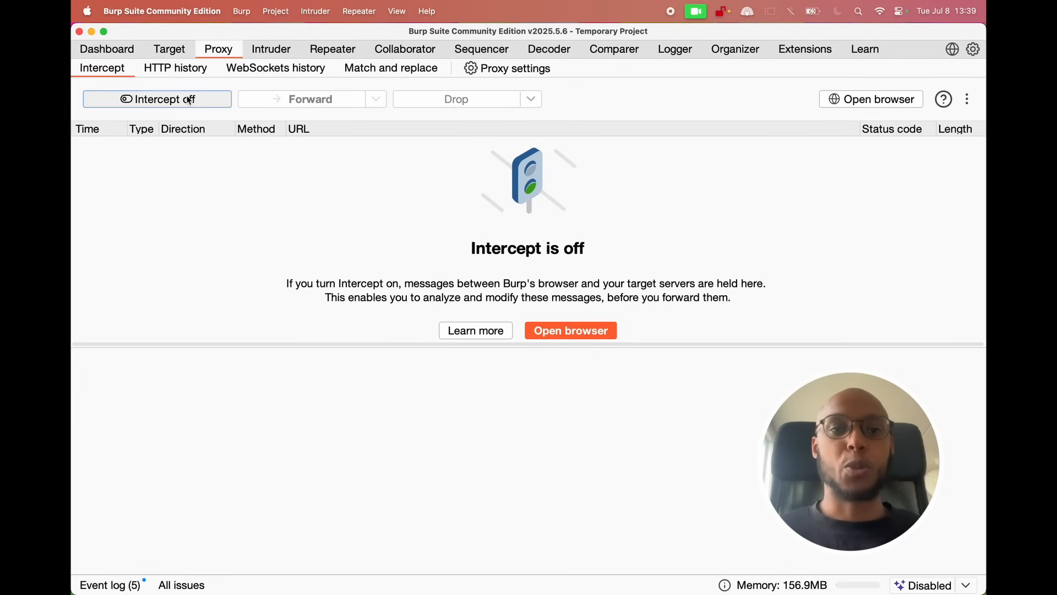
{"action": "mouse_move", "coordinate": [243, 151]}
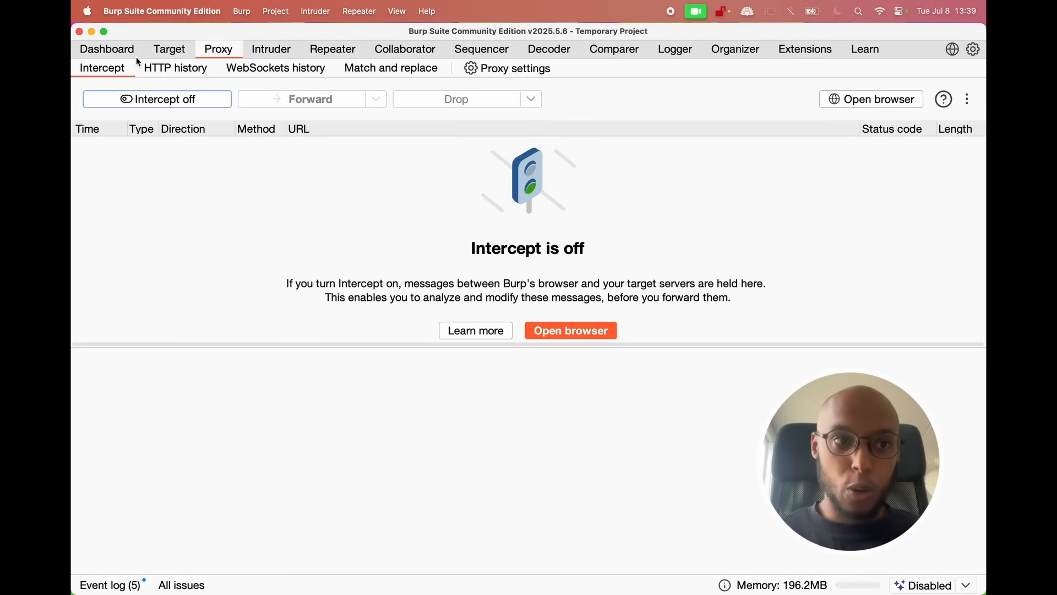
{"action": "left_click", "coordinate": [105, 49]}
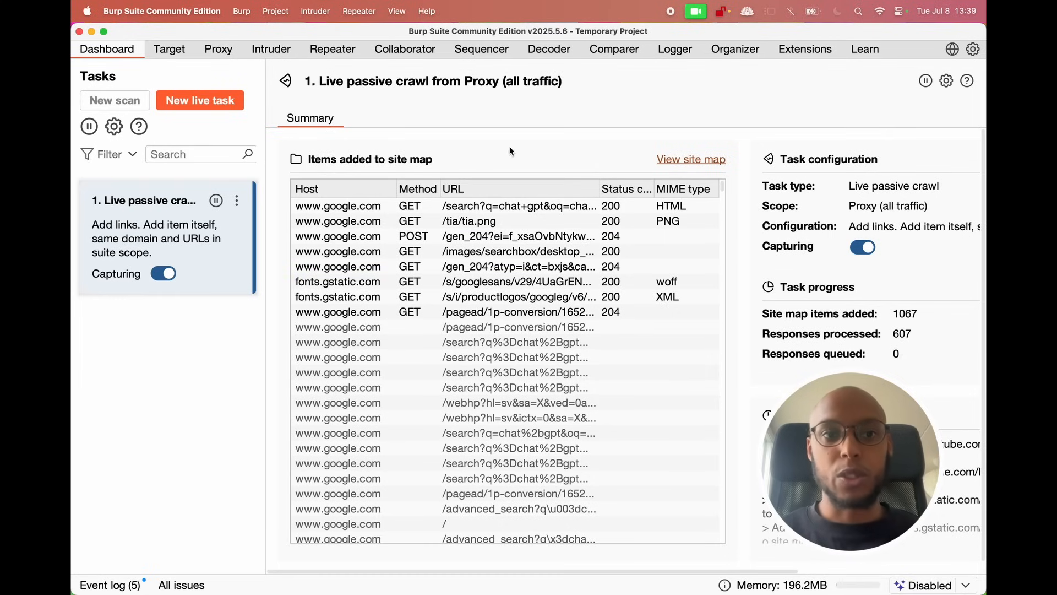
{"action": "left_click", "coordinate": [866, 49]}
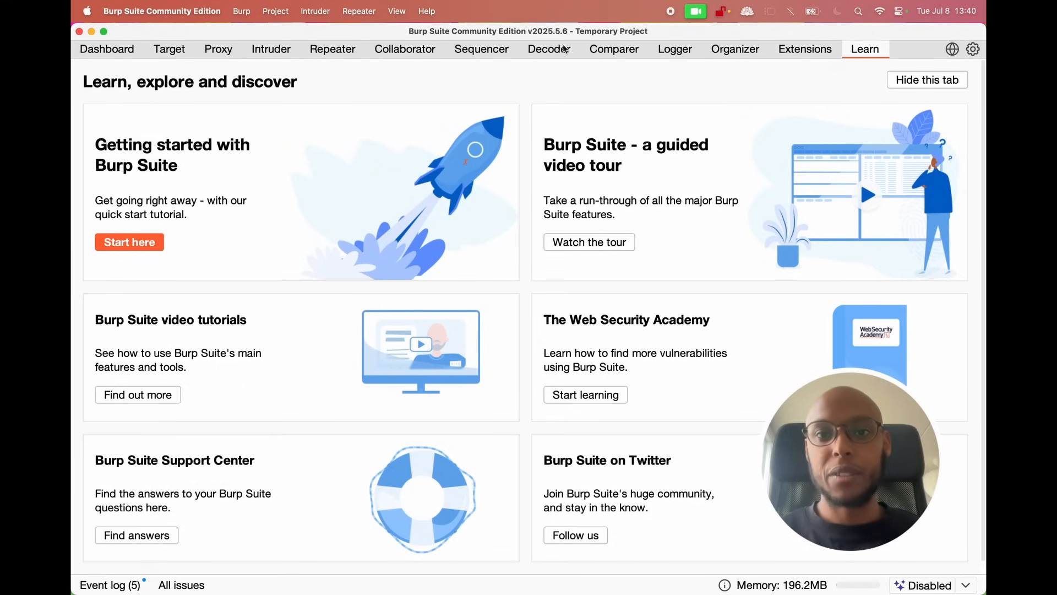
Step: From Proxy Intercept, browse to youtube.com in Burp's browser with interception switched back on
{"action": "left_click", "coordinate": [218, 49]}
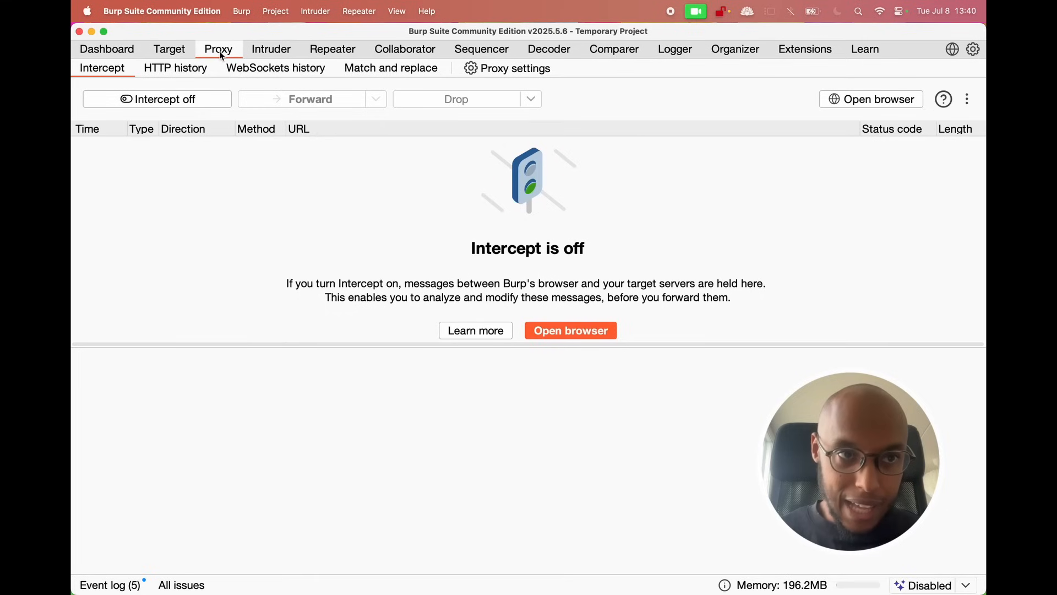
{"action": "mouse_move", "coordinate": [252, 80]}
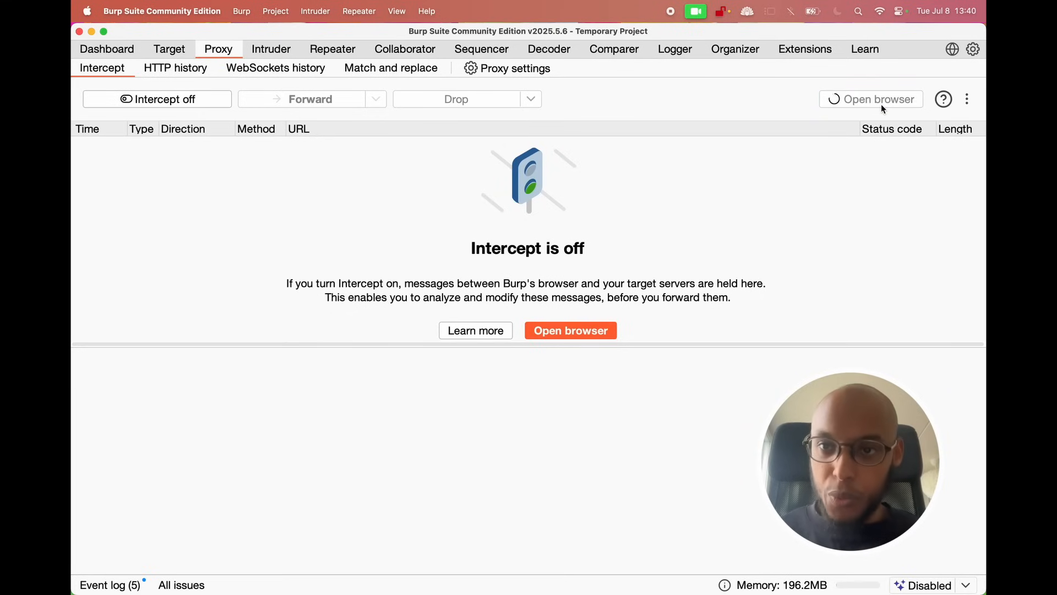
{"action": "left_click", "coordinate": [570, 330]}
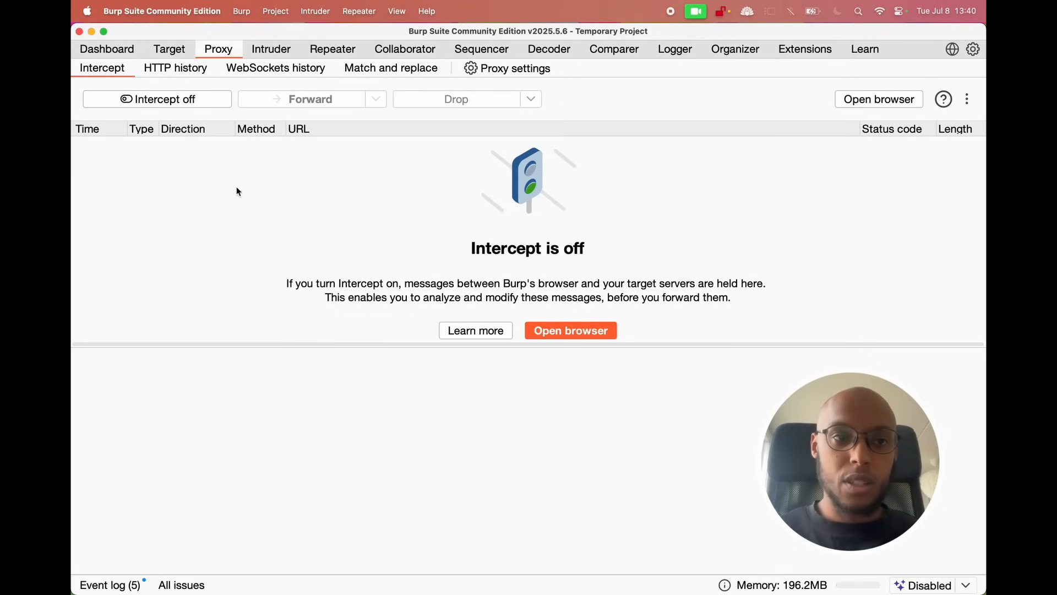
{"action": "mouse_move", "coordinate": [556, 208]}
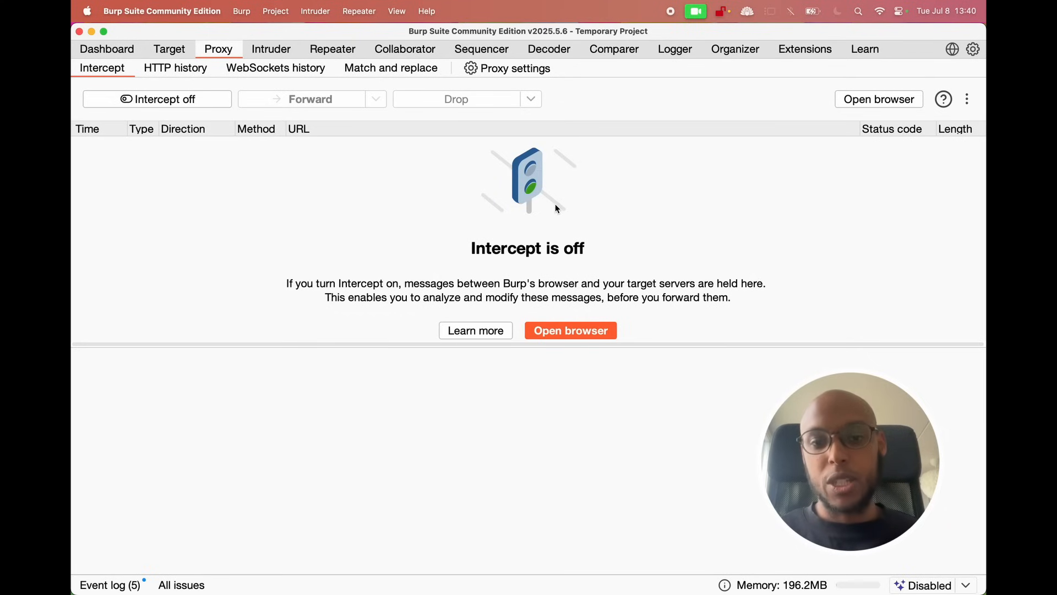
{"action": "left_click", "coordinate": [569, 330]}
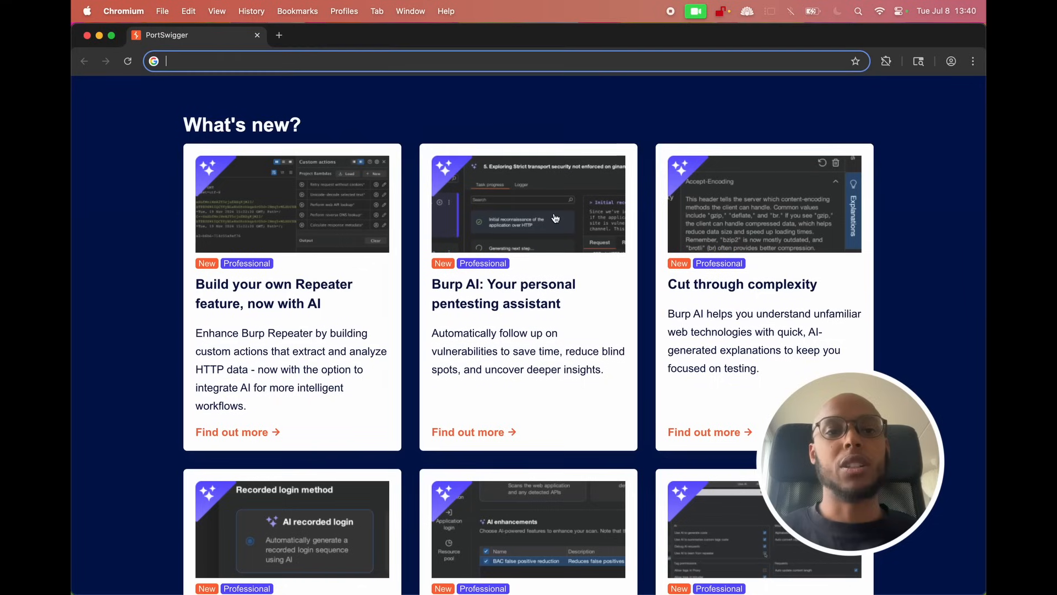
{"action": "type", "text": "youtube.com"}
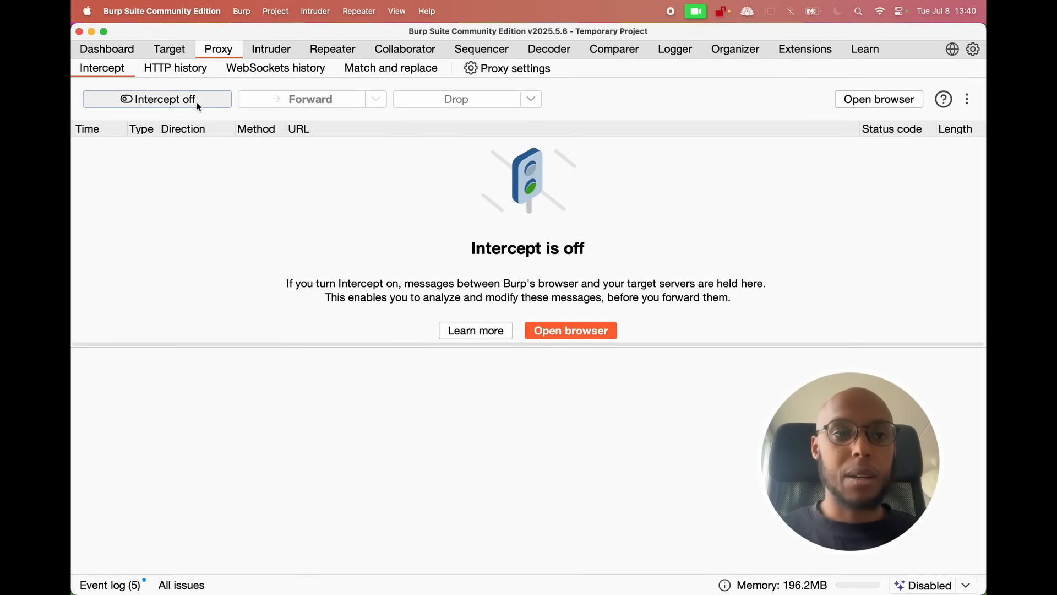
{"action": "left_click", "coordinate": [569, 330]}
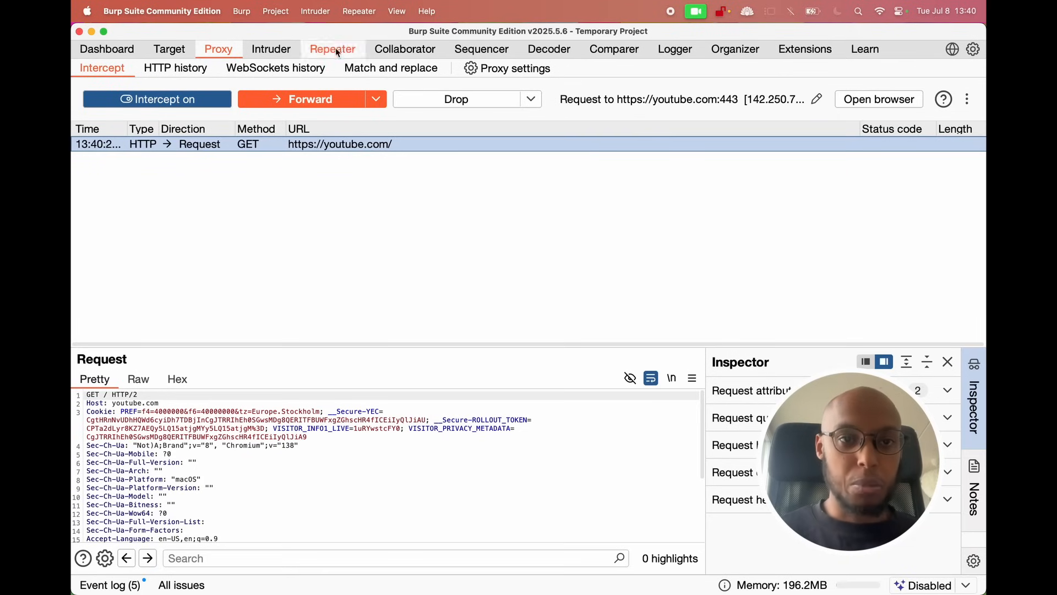
Step: Replay the youtube.com GET in Repeater, receiving the 301 redirect response
{"action": "left_click", "coordinate": [332, 48]}
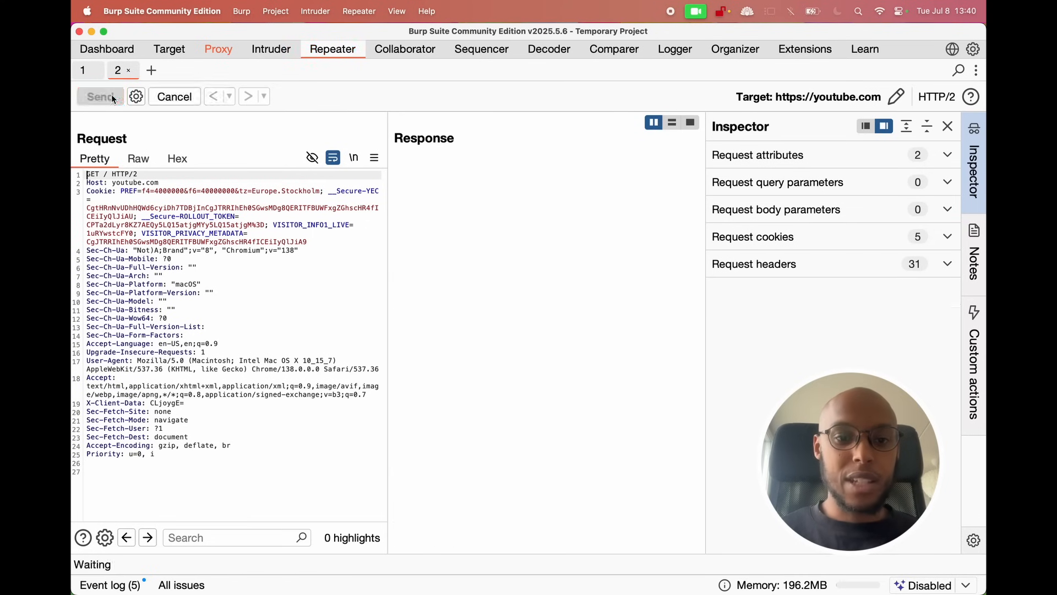
{"action": "left_click", "coordinate": [101, 97]}
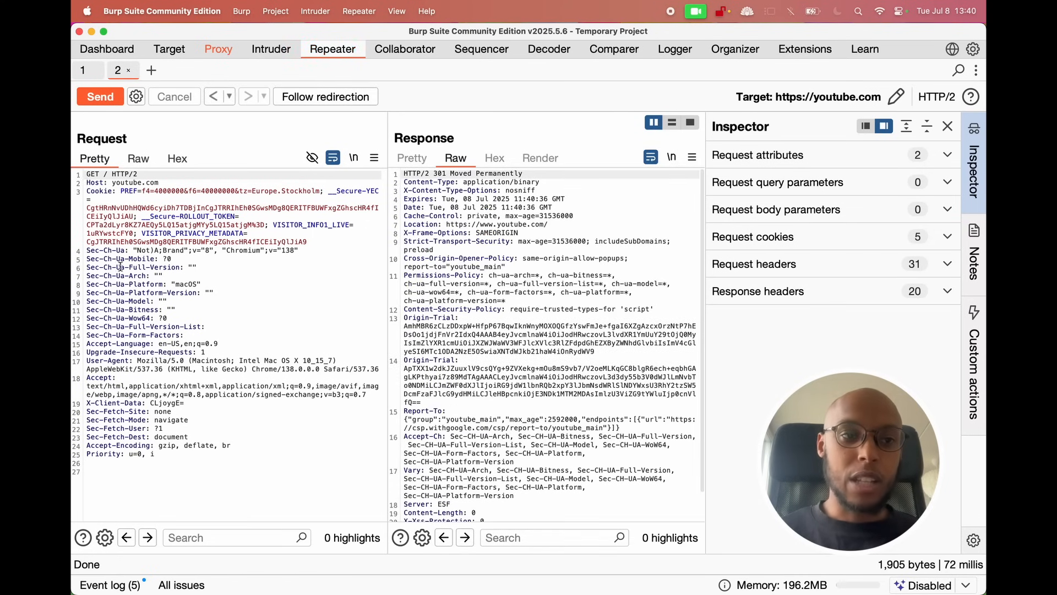
{"action": "scroll", "scroll_direction": "down", "scroll_amount": 3}
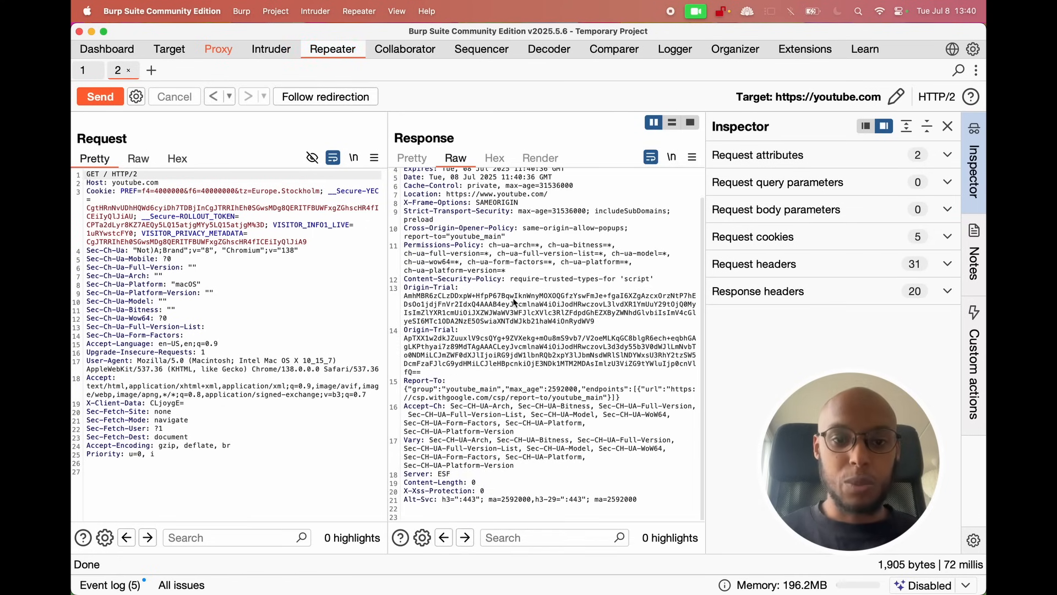
{"action": "left_click", "coordinate": [326, 97]}
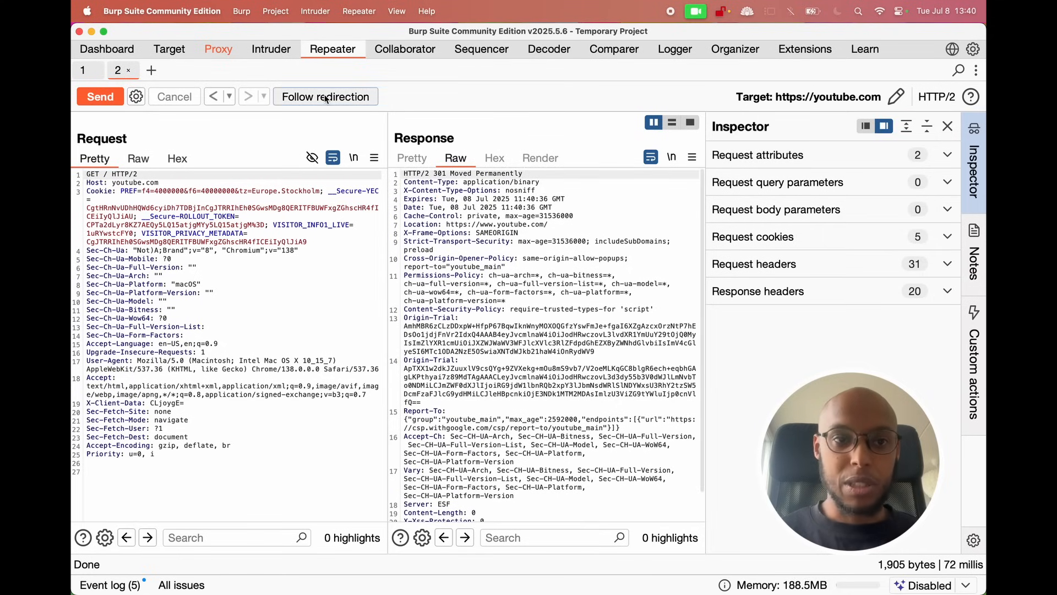
{"action": "left_click", "coordinate": [325, 97]}
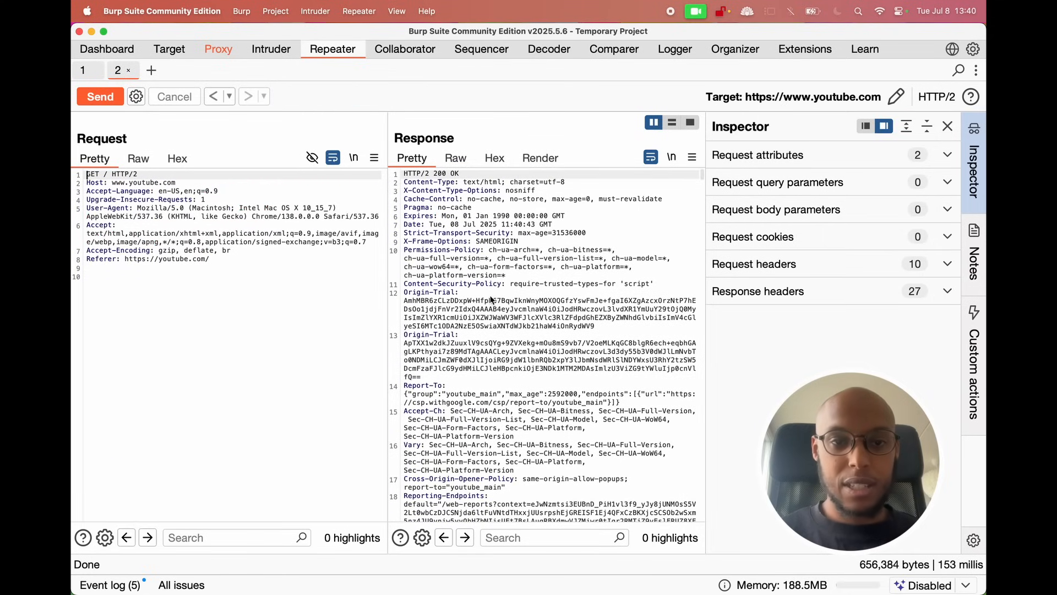
{"action": "scroll", "scroll_direction": "down", "scroll_amount": 3}
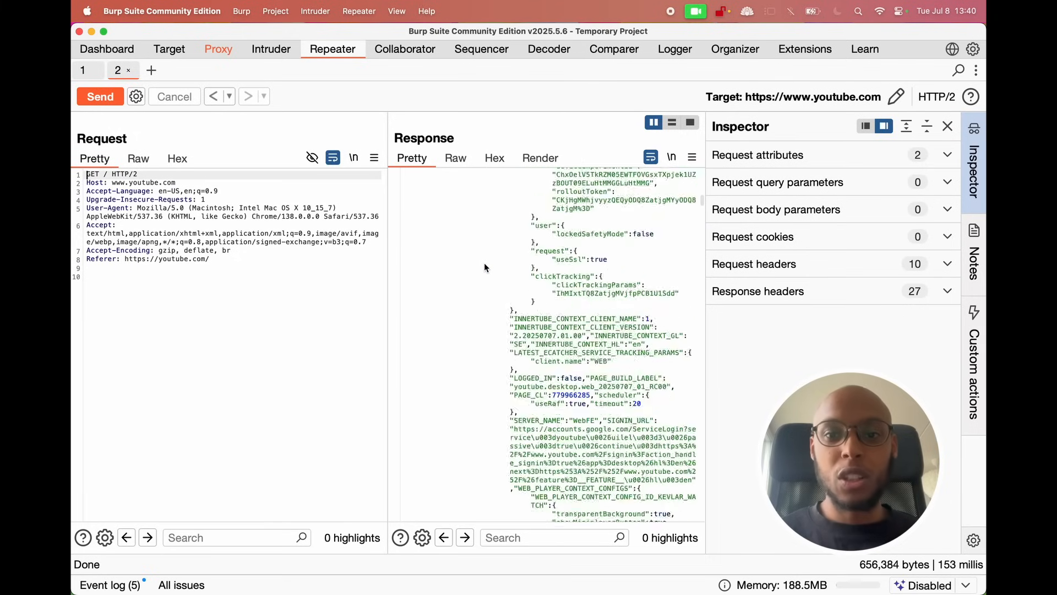
{"action": "scroll", "scroll_direction": "down", "scroll_amount": 3}
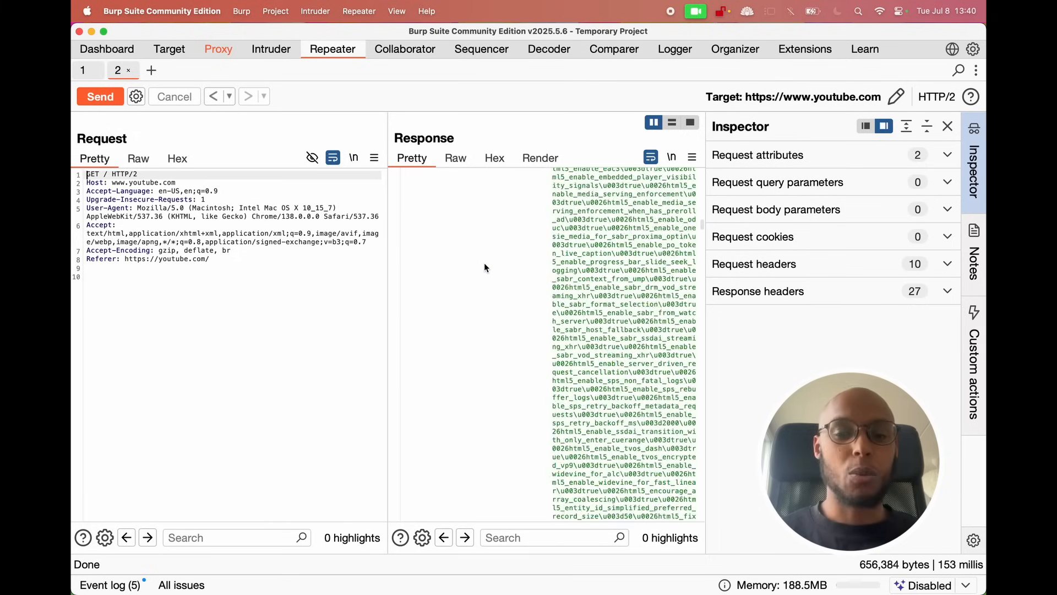
{"action": "scroll", "scroll_direction": "down", "scroll_amount": 3}
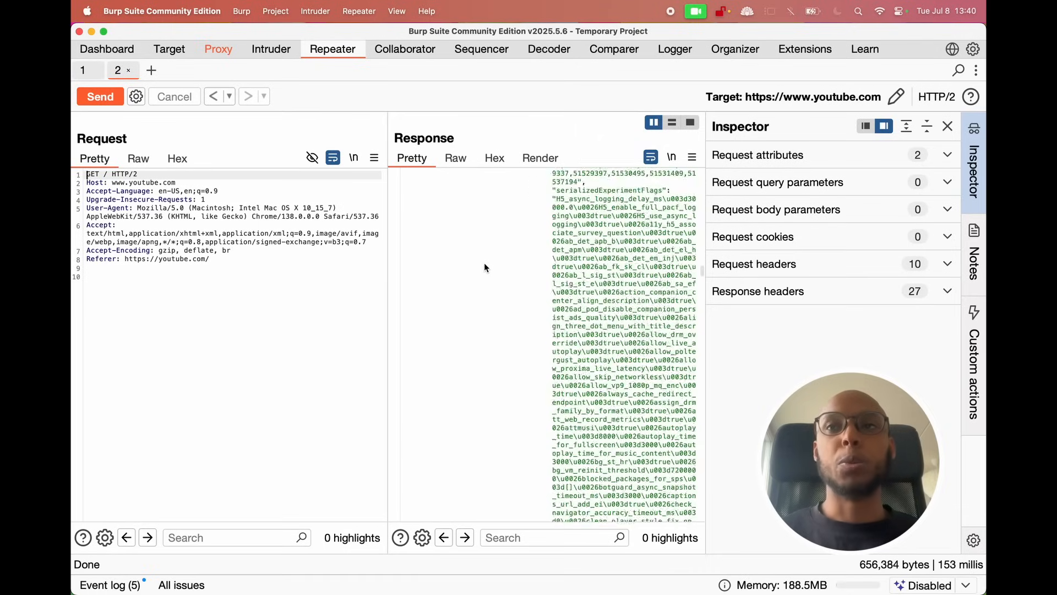
{"action": "scroll", "scroll_direction": "down", "scroll_amount": 3}
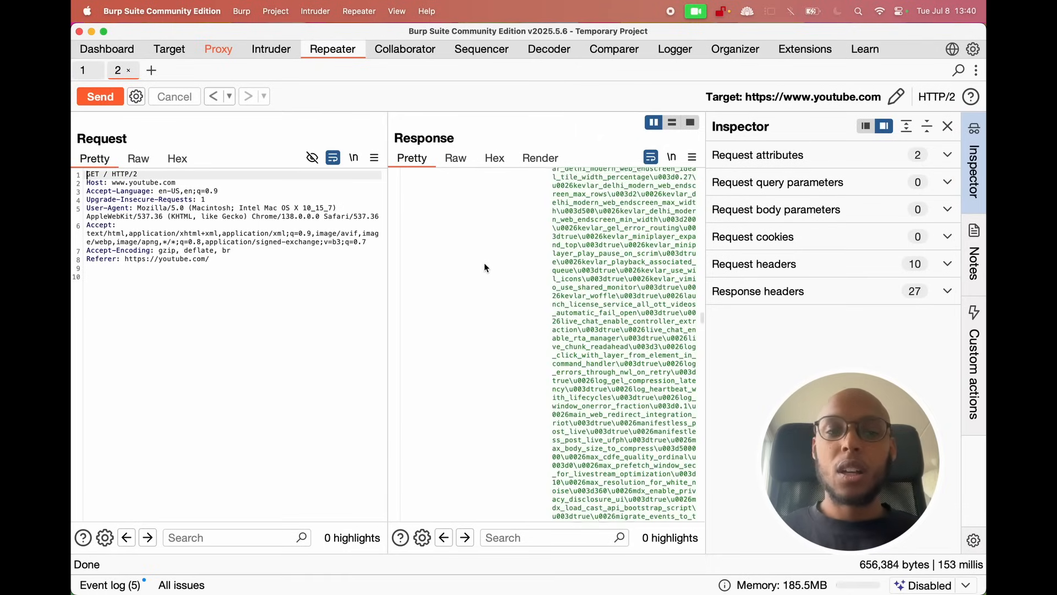
{"action": "scroll", "scroll_direction": "down", "scroll_amount": 3}
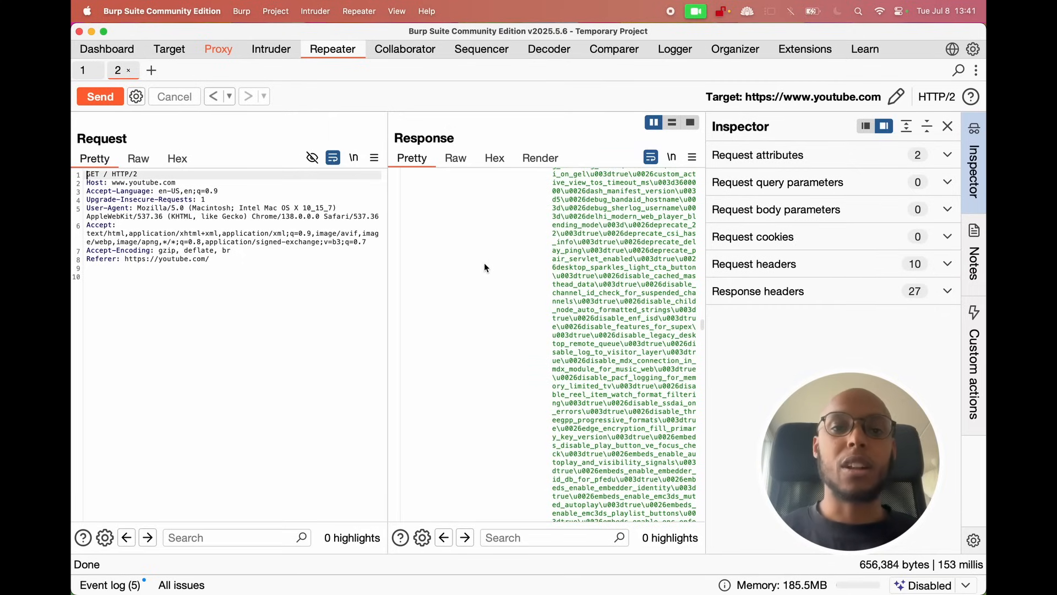
{"action": "scroll", "scroll_direction": "down", "scroll_amount": 3}
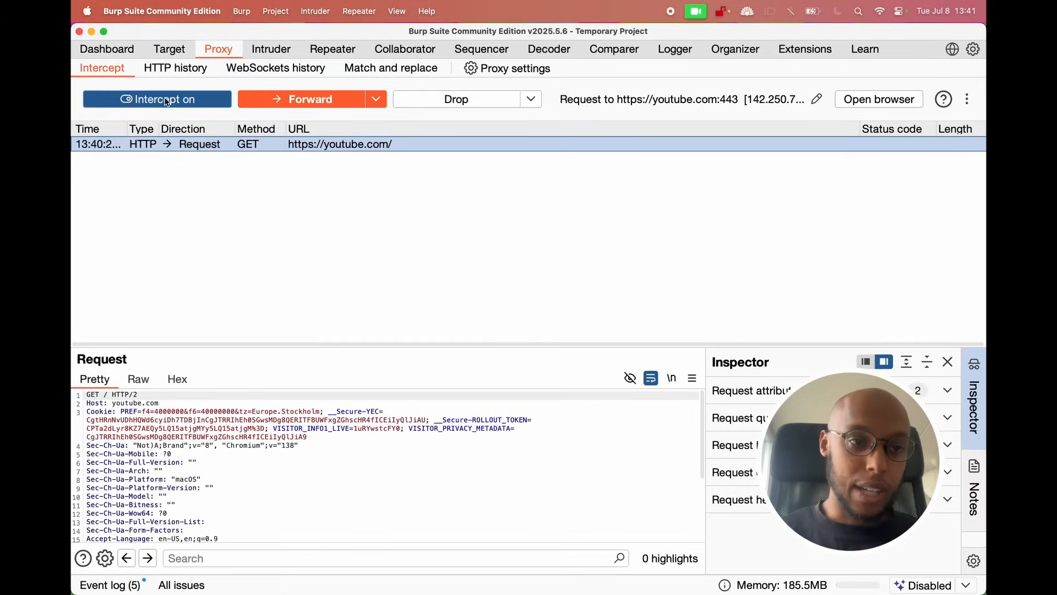
Step: Turn interception off and accept all cookies so YouTube's home page loads in Chromium
{"action": "left_click", "coordinate": [156, 99]}
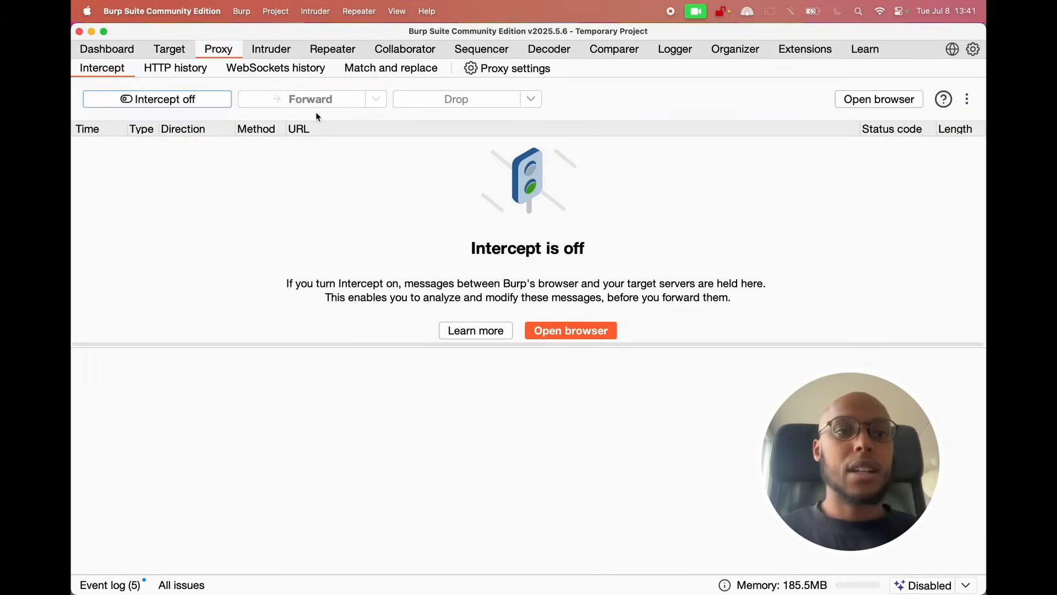
{"action": "left_click", "coordinate": [571, 330]}
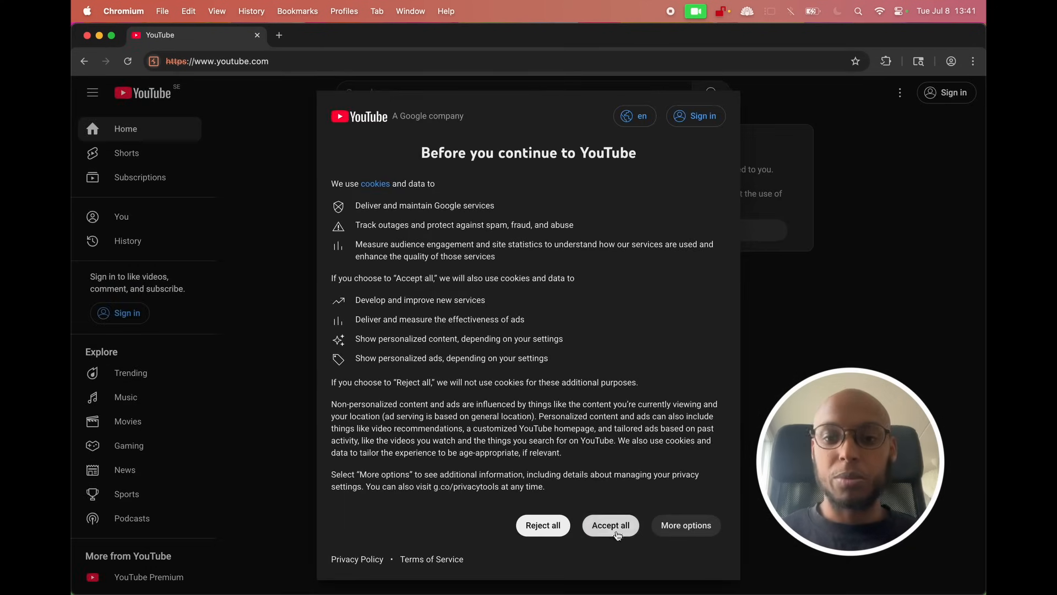
{"action": "left_click", "coordinate": [609, 525]}
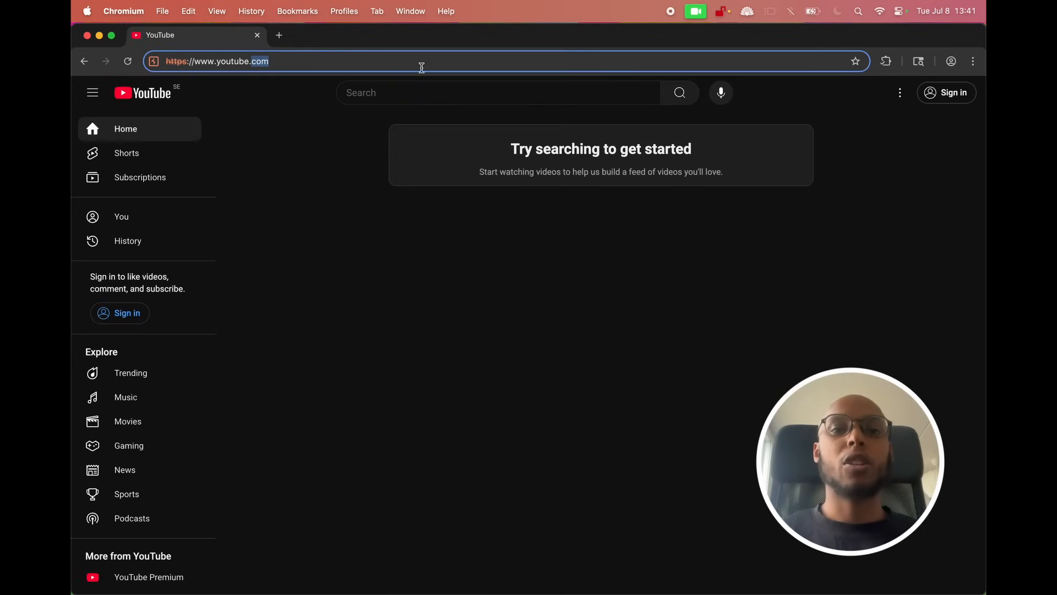
{"action": "mouse_move", "coordinate": [503, 425]}
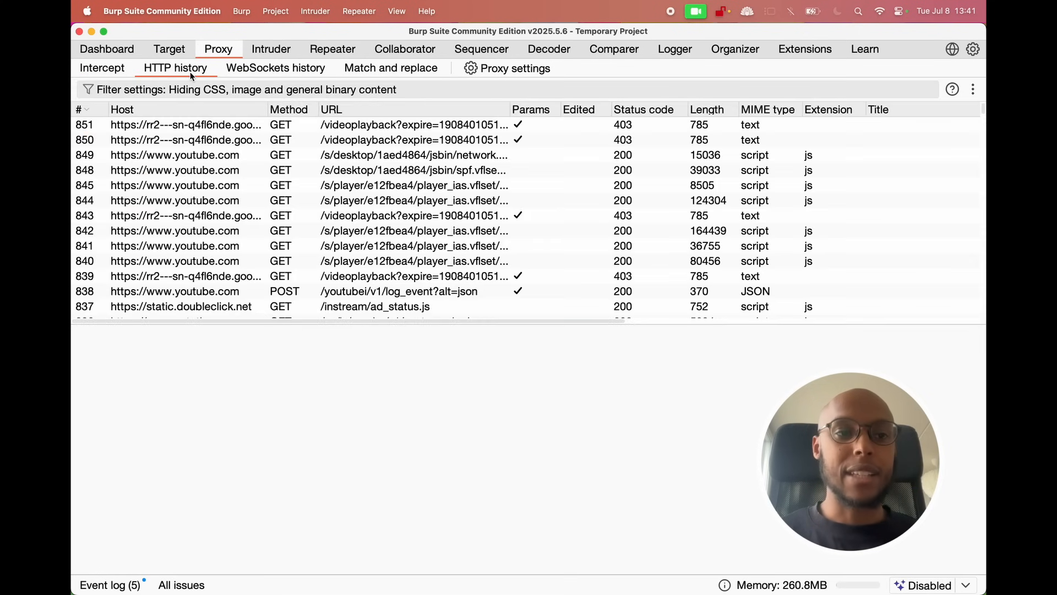
{"action": "left_click", "coordinate": [175, 154]}
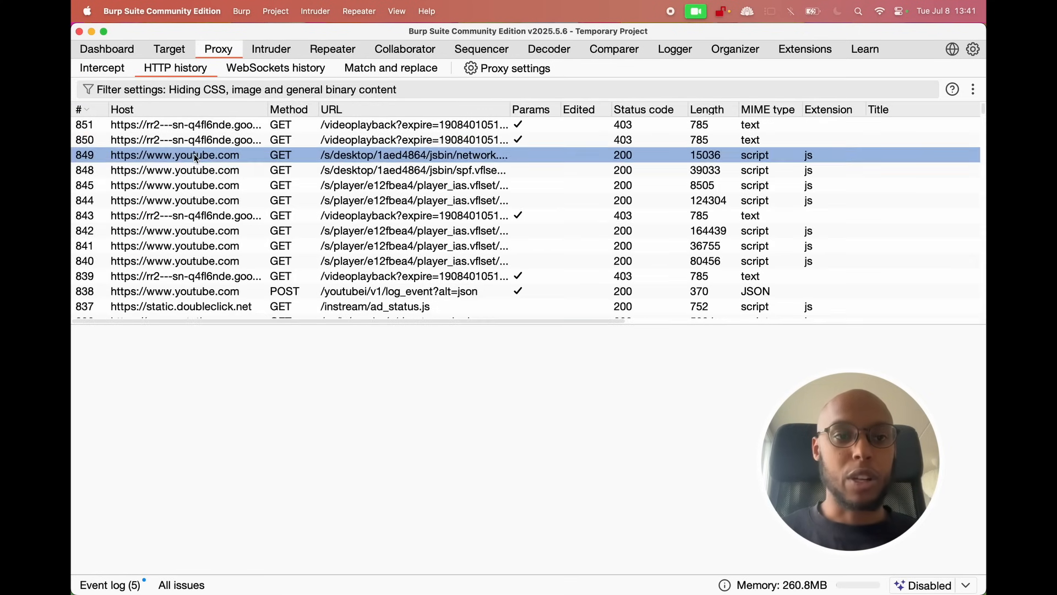
{"action": "left_click", "coordinate": [332, 48]}
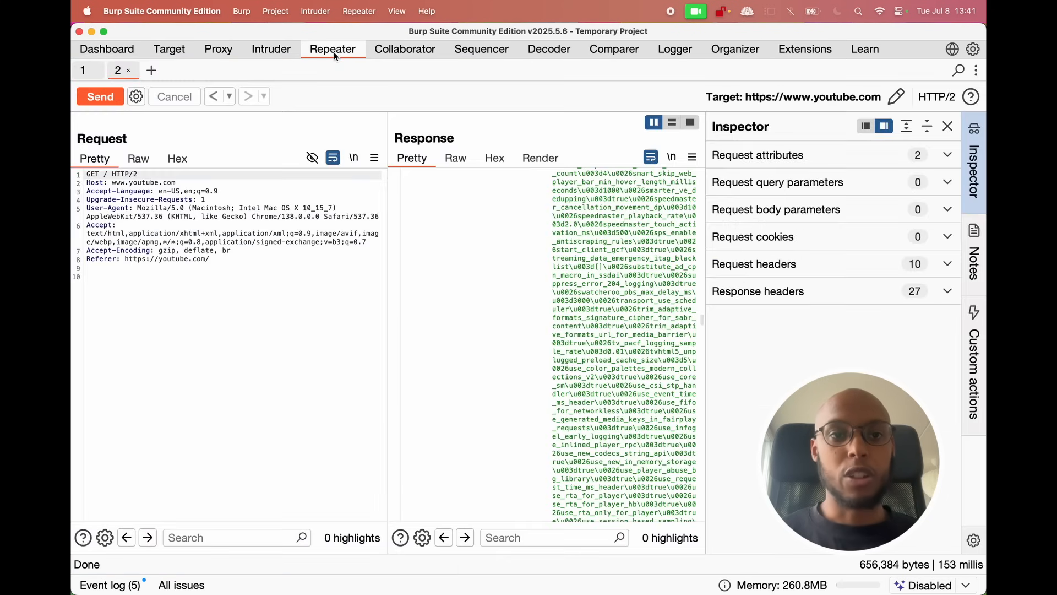
{"action": "mouse_move", "coordinate": [445, 365]}
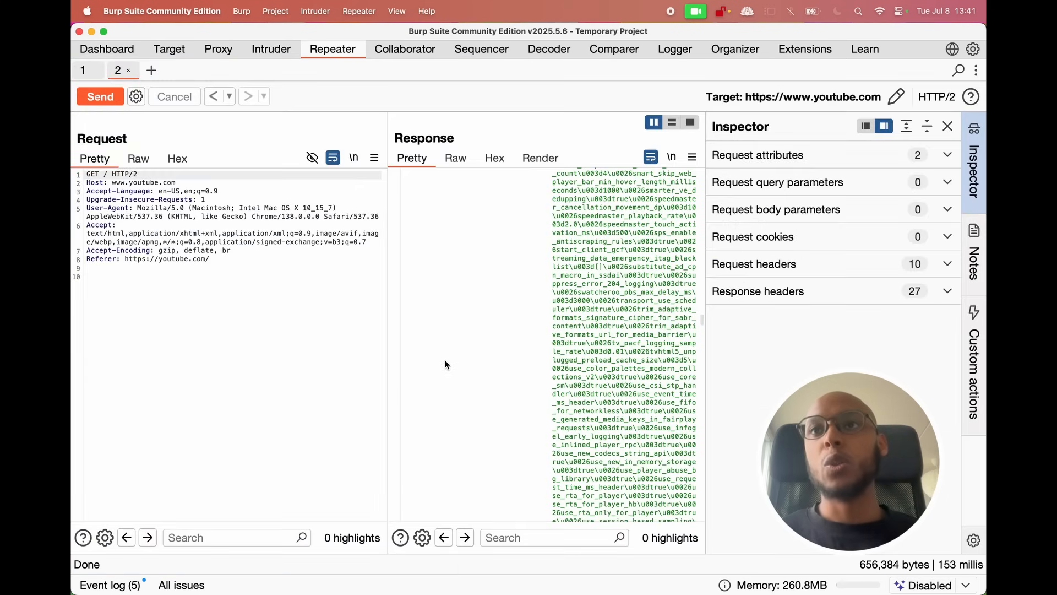
{"action": "mouse_move", "coordinate": [558, 351]}
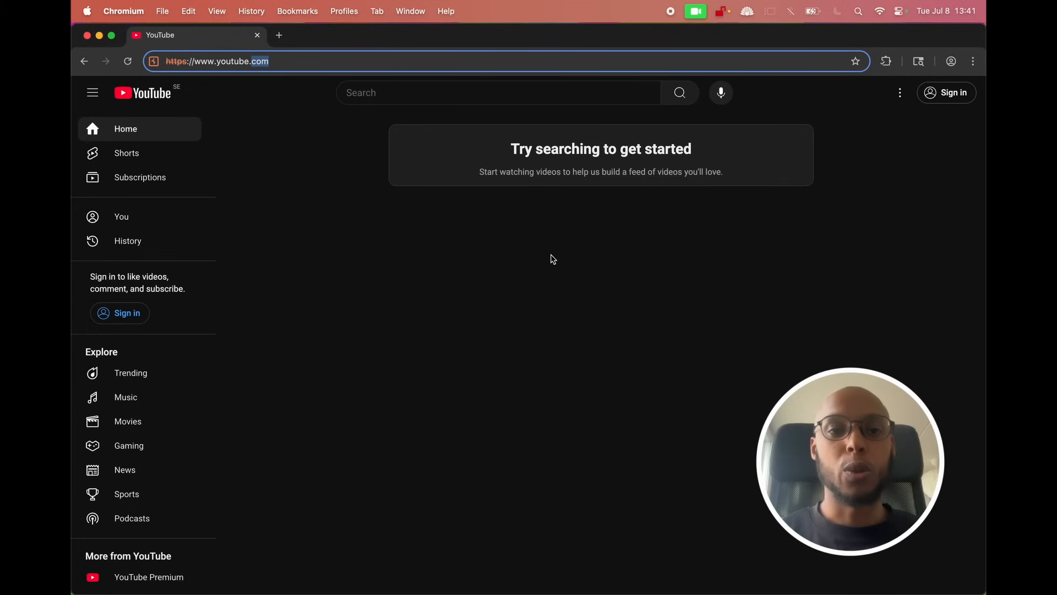
{"action": "type", "text": "facev"}
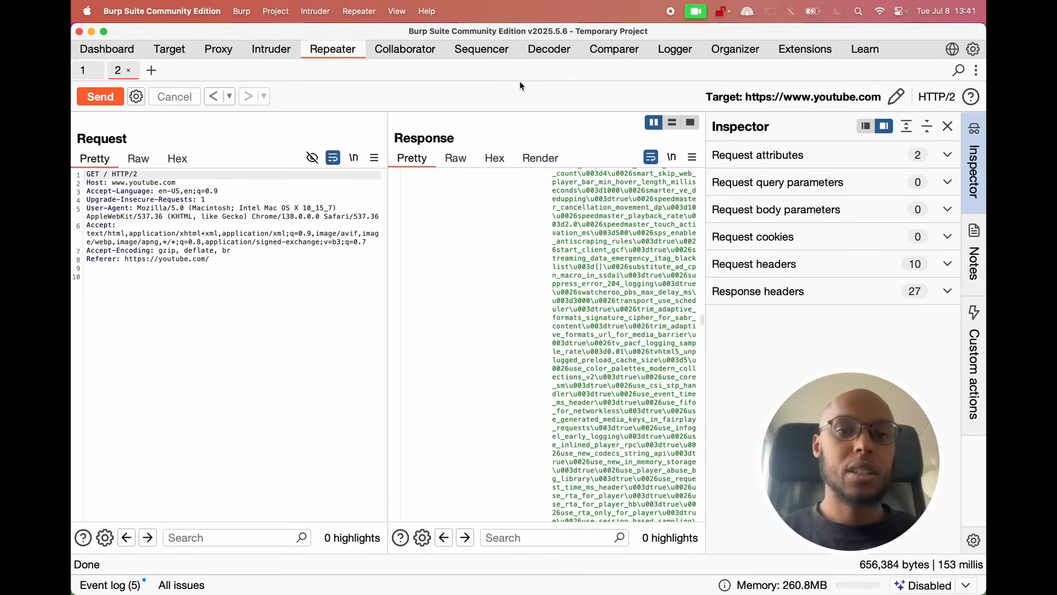
Step: Load facebook.com, decline optional cookies and enter the test email jello@whatever. in the login field
{"action": "left_click", "coordinate": [169, 49]}
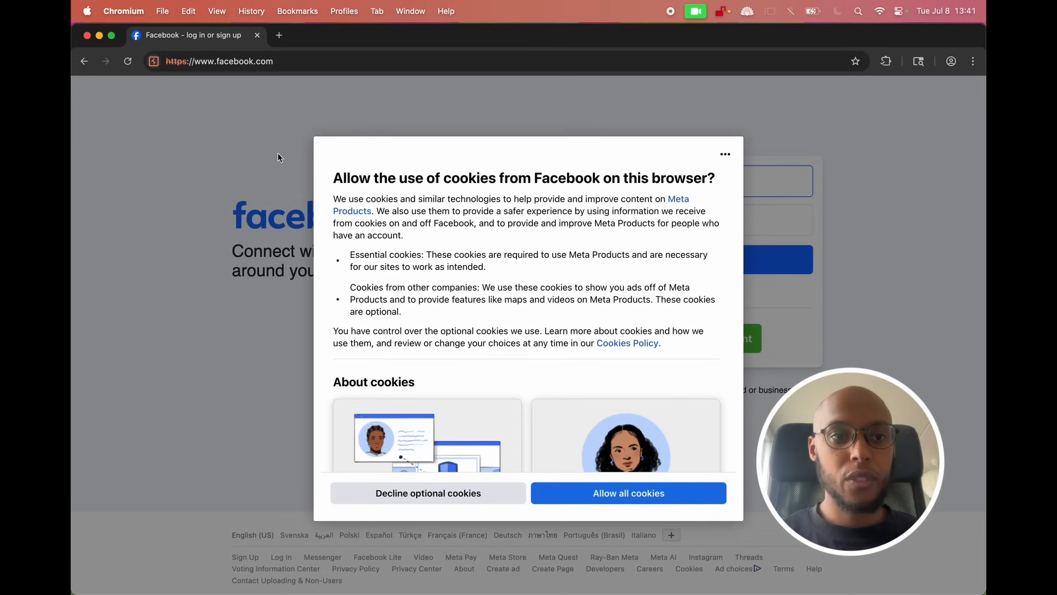
{"action": "left_click", "coordinate": [627, 493]}
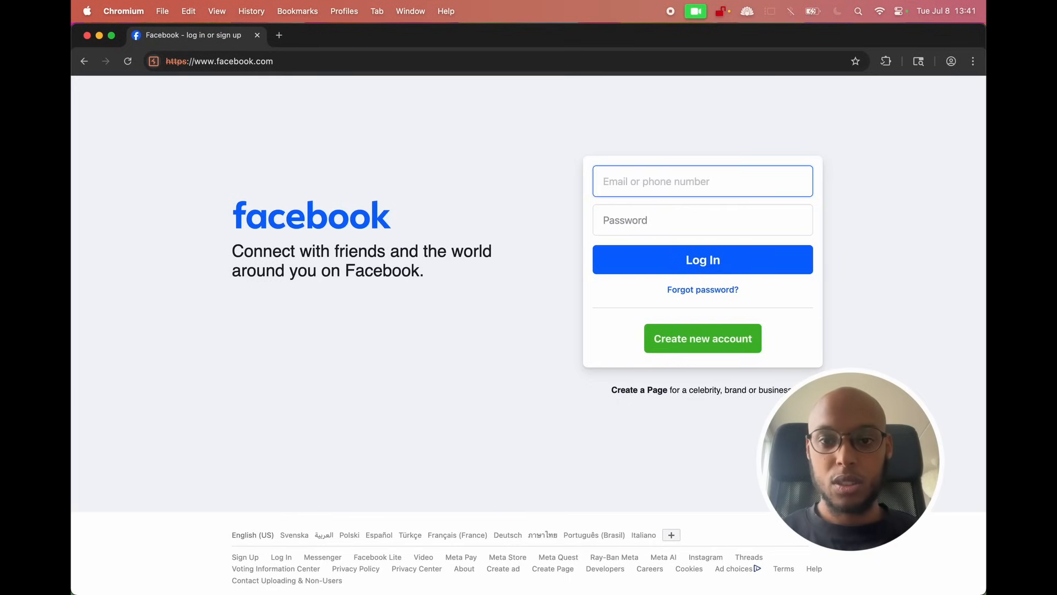
{"action": "type", "text": "jell"}
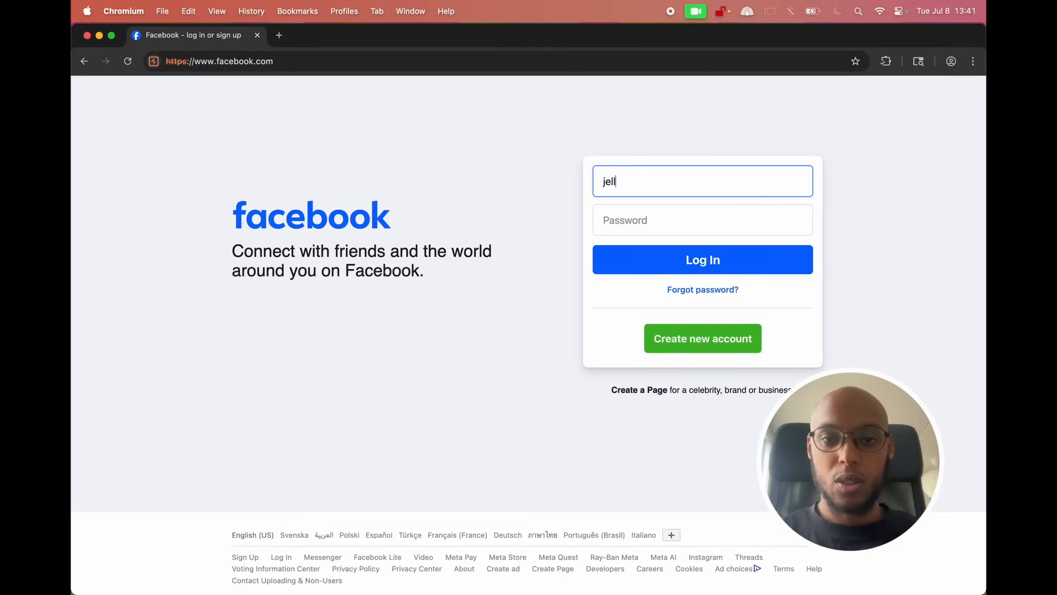
{"action": "type", "text": "o@"}
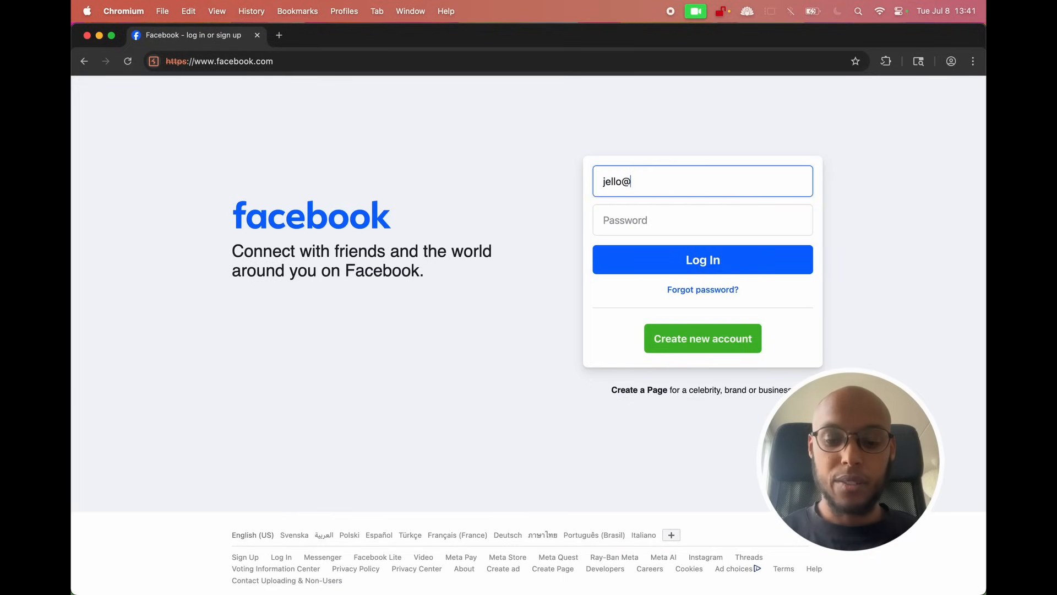
{"action": "type", "text": "whatever."}
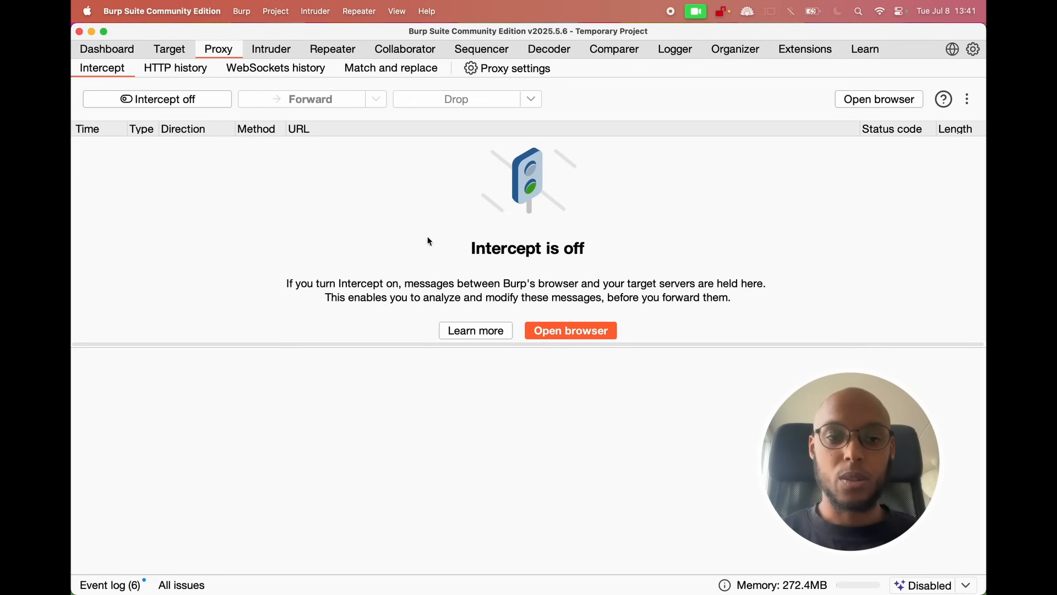
Step: Submit the test Facebook login and bring up the intercepted login POST request
{"action": "left_click", "coordinate": [569, 330]}
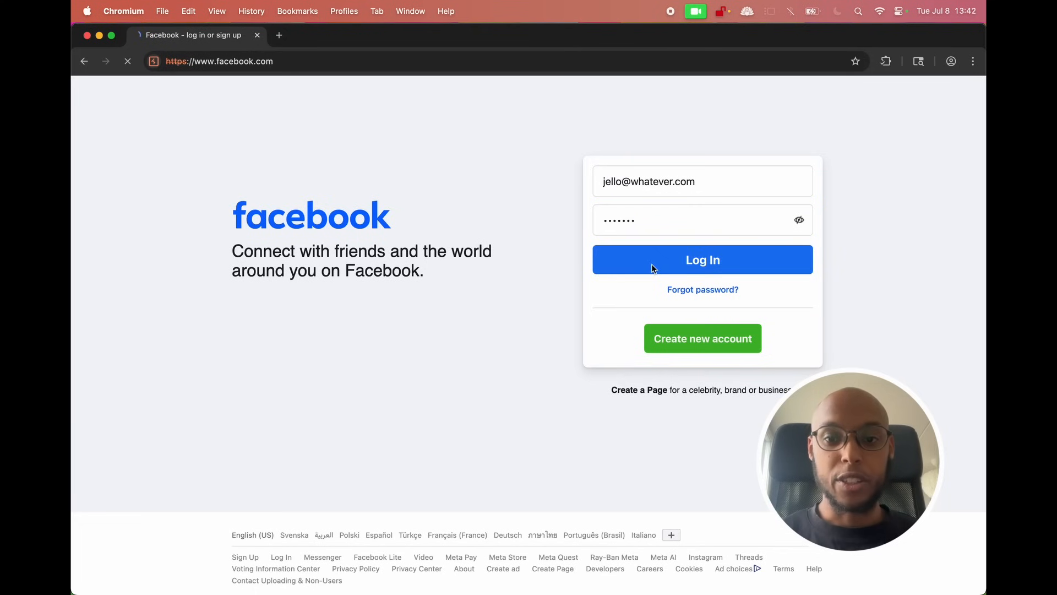
{"action": "left_click", "coordinate": [701, 260]}
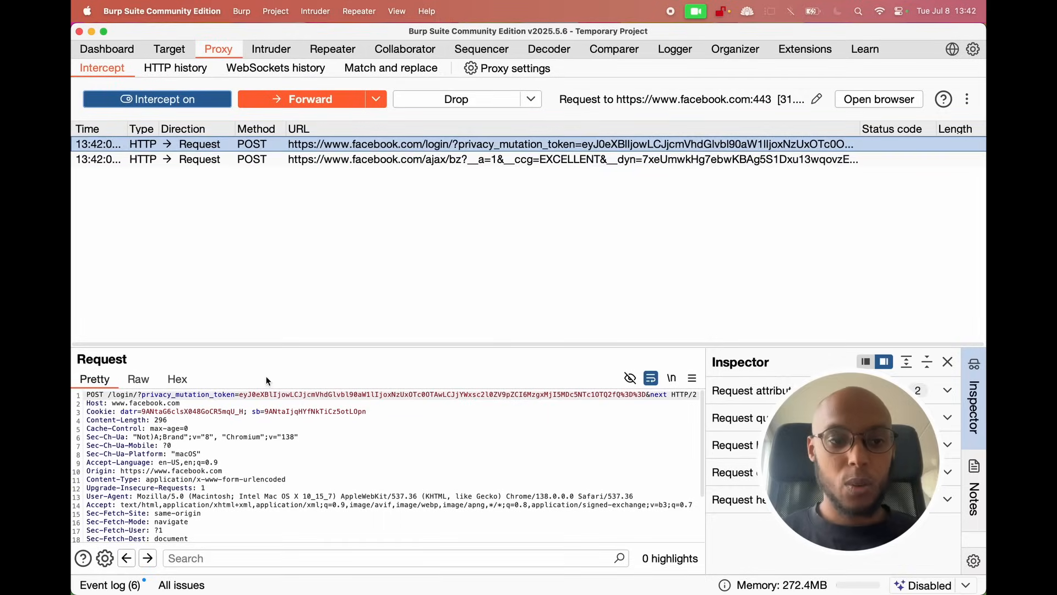
{"action": "scroll", "scroll_direction": "down", "scroll_amount": 3}
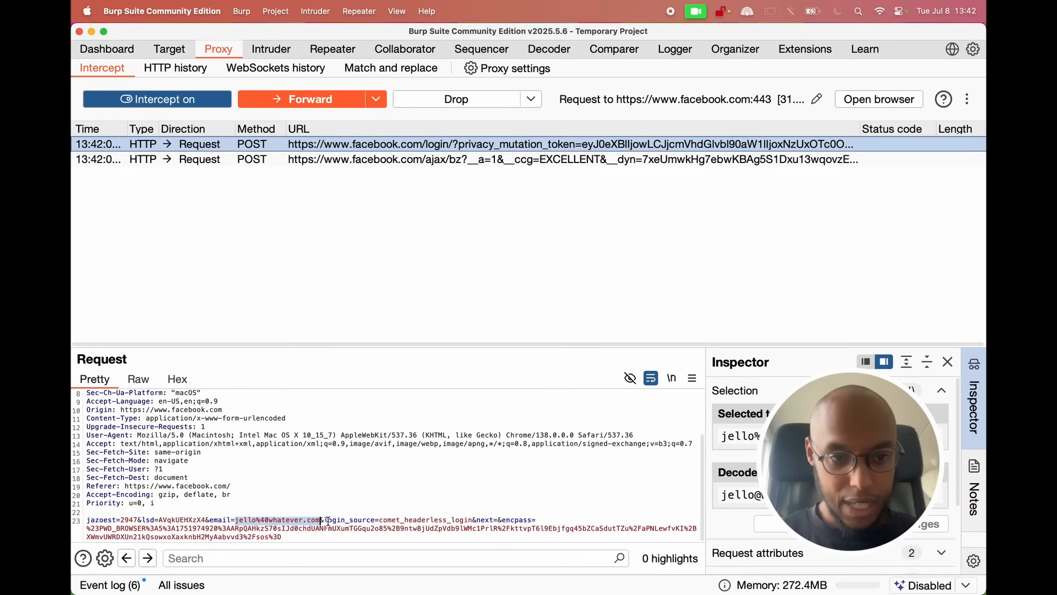
Step: Inspect the email and encoded password in the POST body, then switch interception off
{"action": "left_click", "coordinate": [309, 99]}
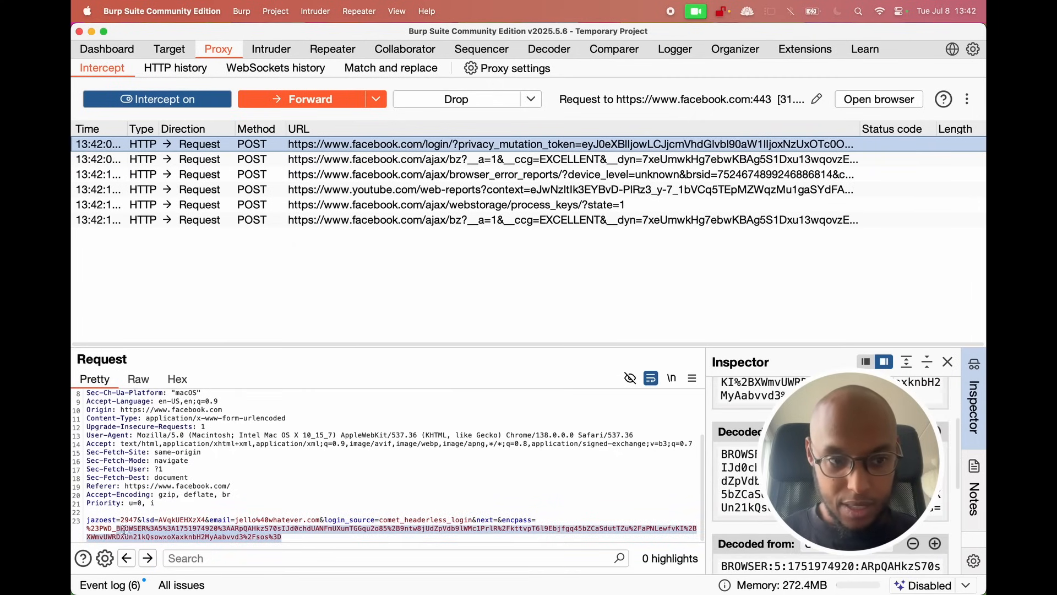
{"action": "double_click", "coordinate": [516, 518]}
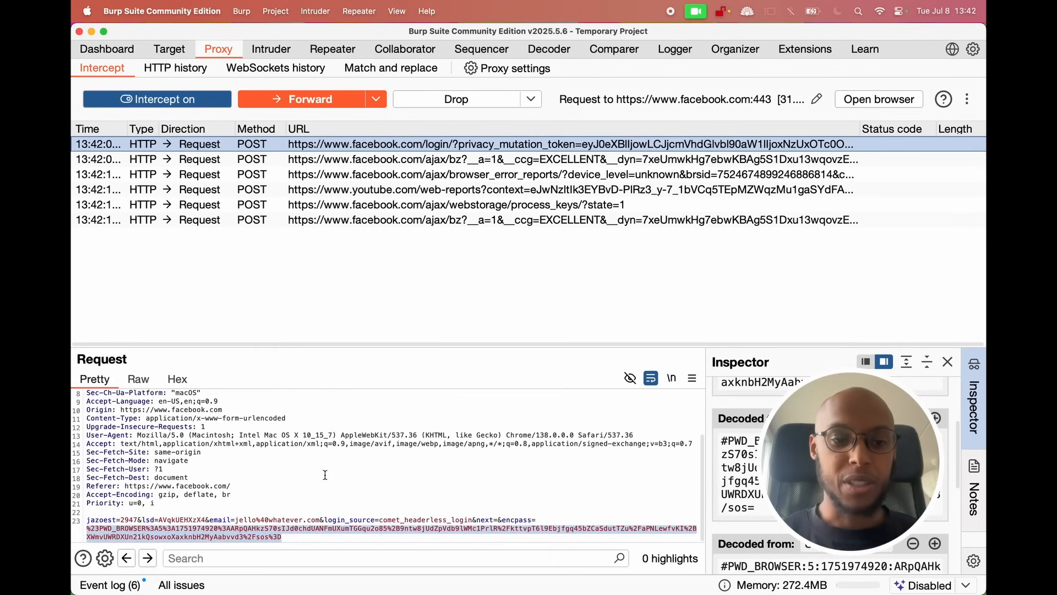
{"action": "scroll", "scroll_direction": "up", "scroll_amount": 3}
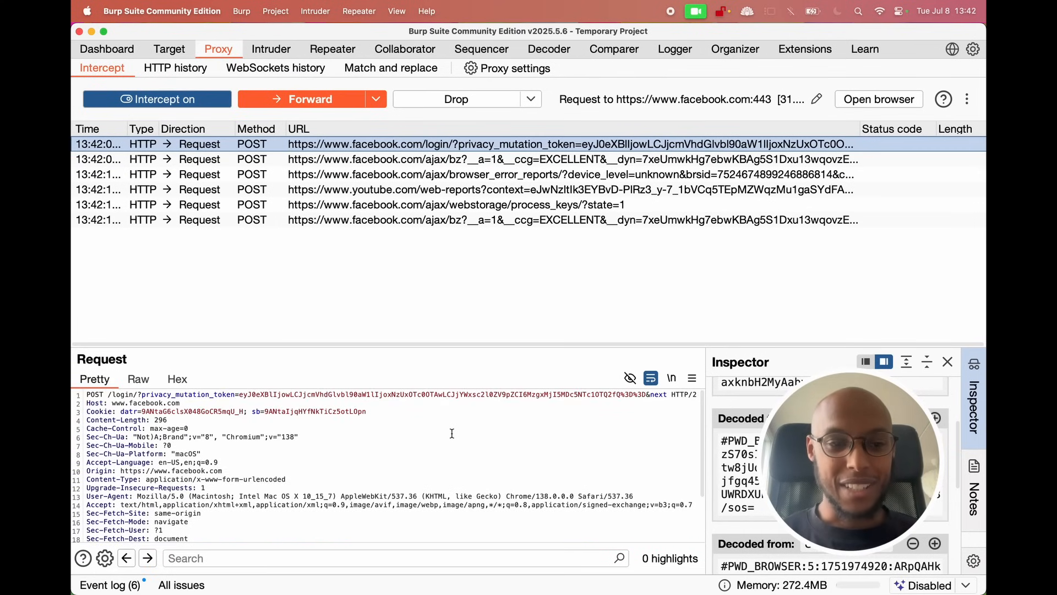
{"action": "scroll", "scroll_direction": "down", "scroll_amount": 3}
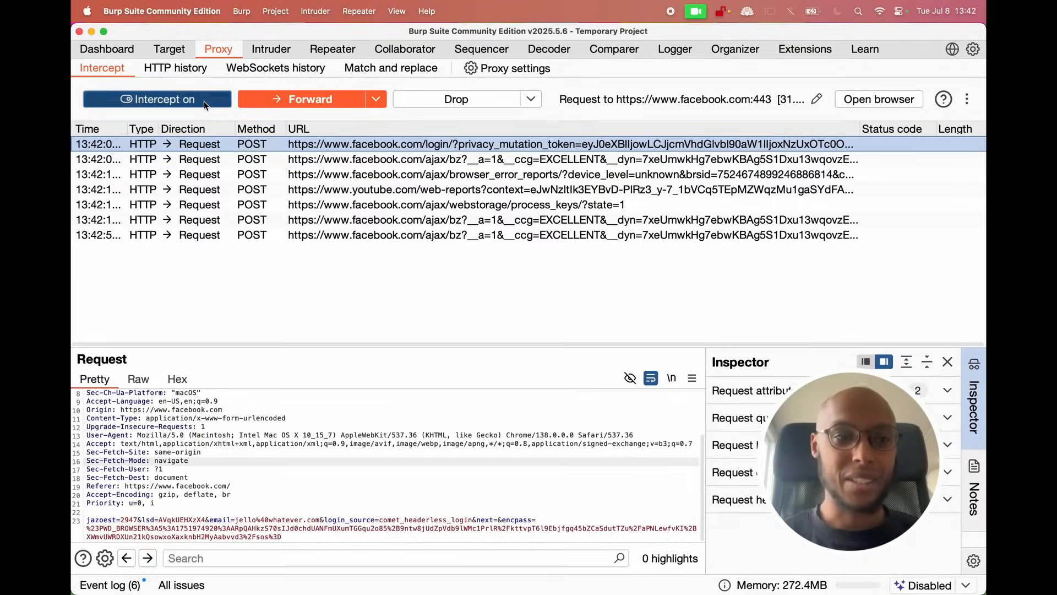
{"action": "left_click", "coordinate": [156, 99]}
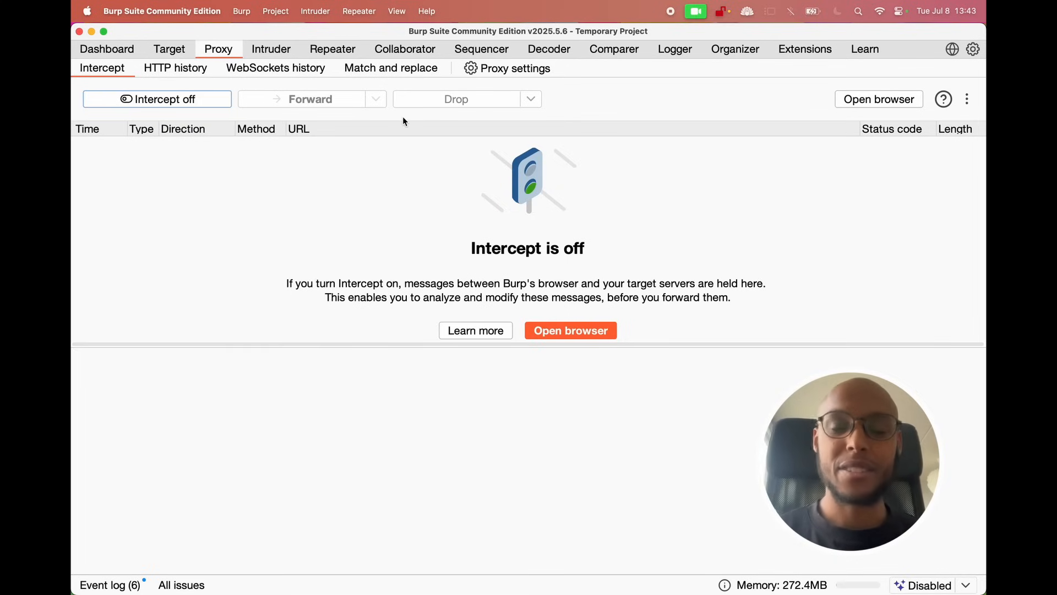
Step: Go to smhi.se and choose New York, USA in the weather forecast place search
{"action": "left_click", "coordinate": [570, 330]}
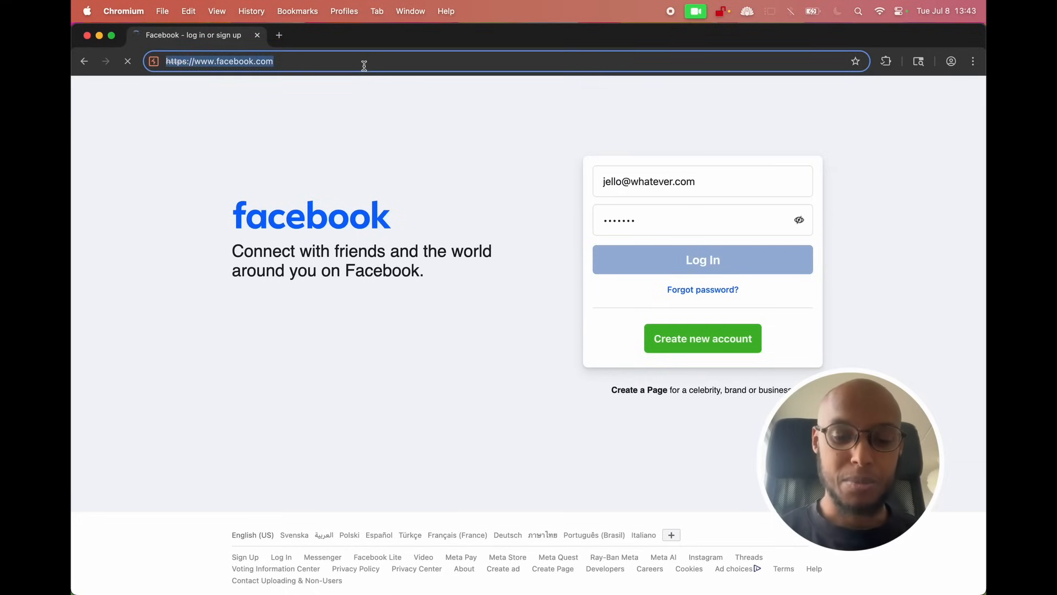
{"action": "type", "text": "smhi.se/e"}
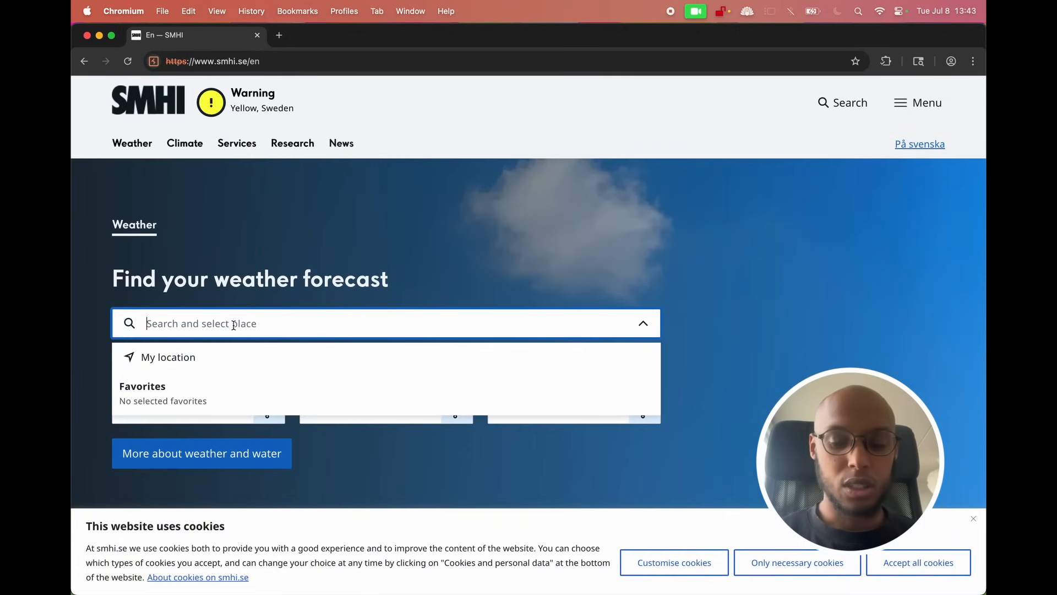
{"action": "type", "text": "ne"}
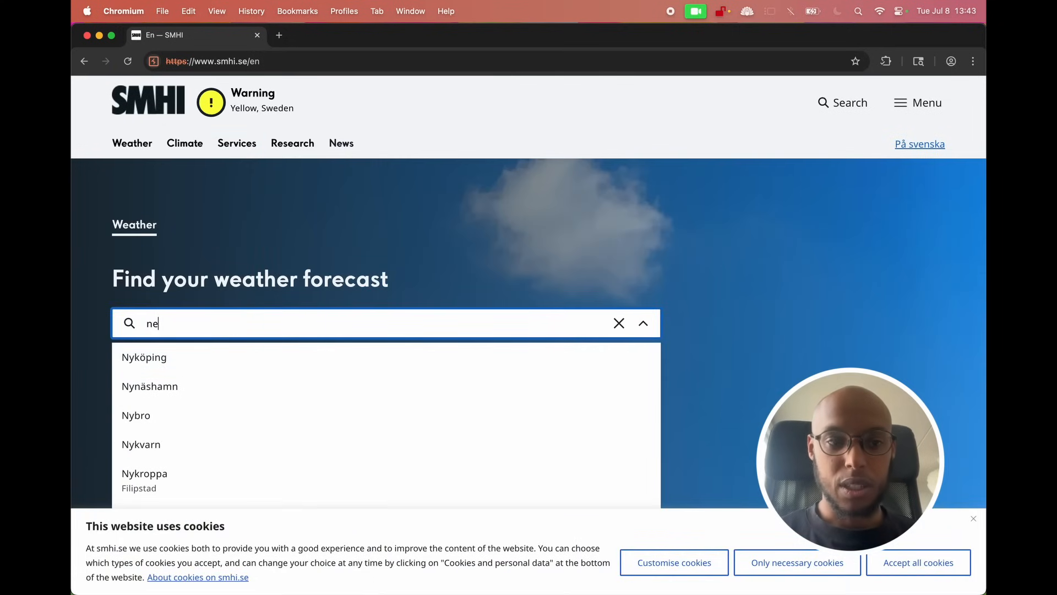
{"action": "type", "text": "w"}
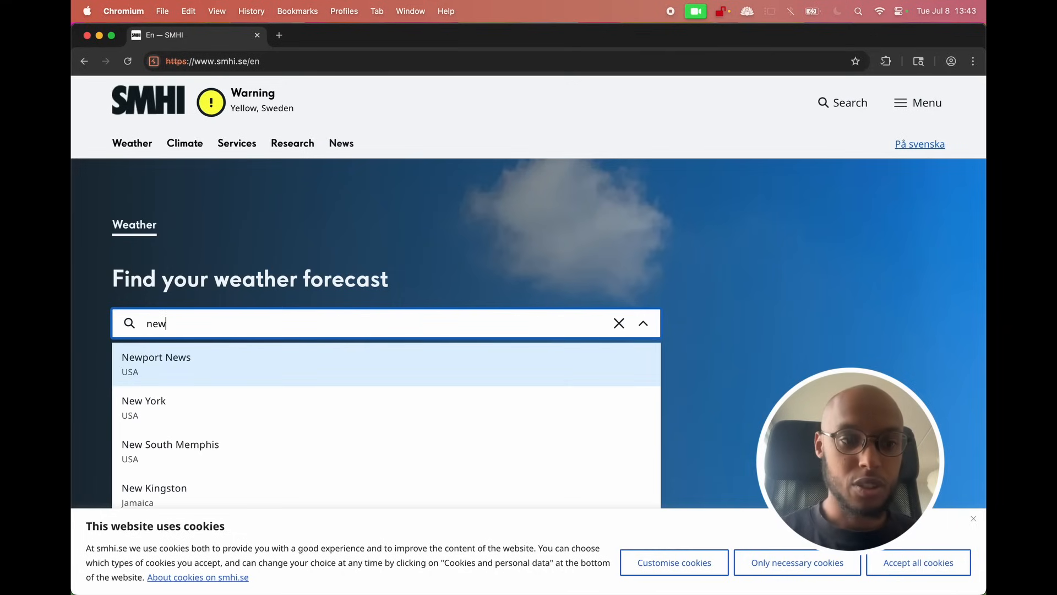
{"action": "left_click", "coordinate": [143, 401]}
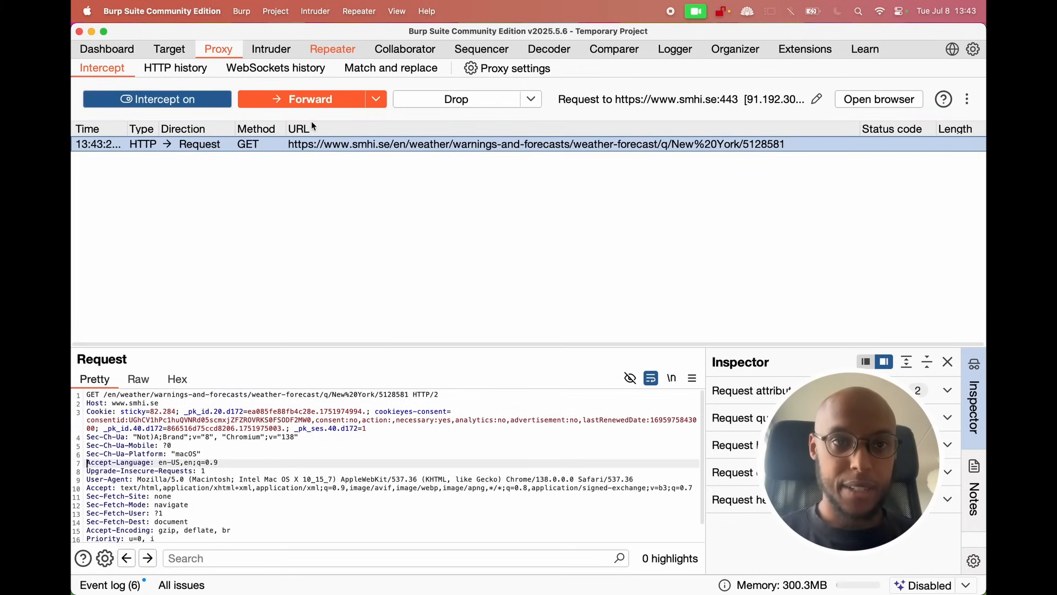
Step: Replay the SMHI New York forecast GET in Repeater and check the 200 OK response's nginx Server header
{"action": "left_click", "coordinate": [333, 48]}
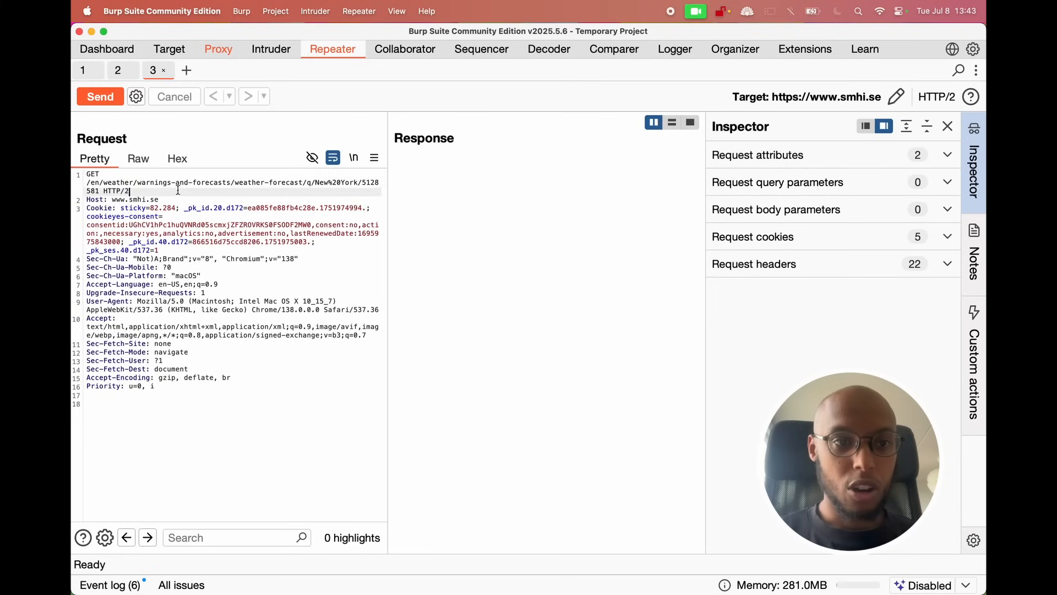
{"action": "left_click", "coordinate": [128, 191]}
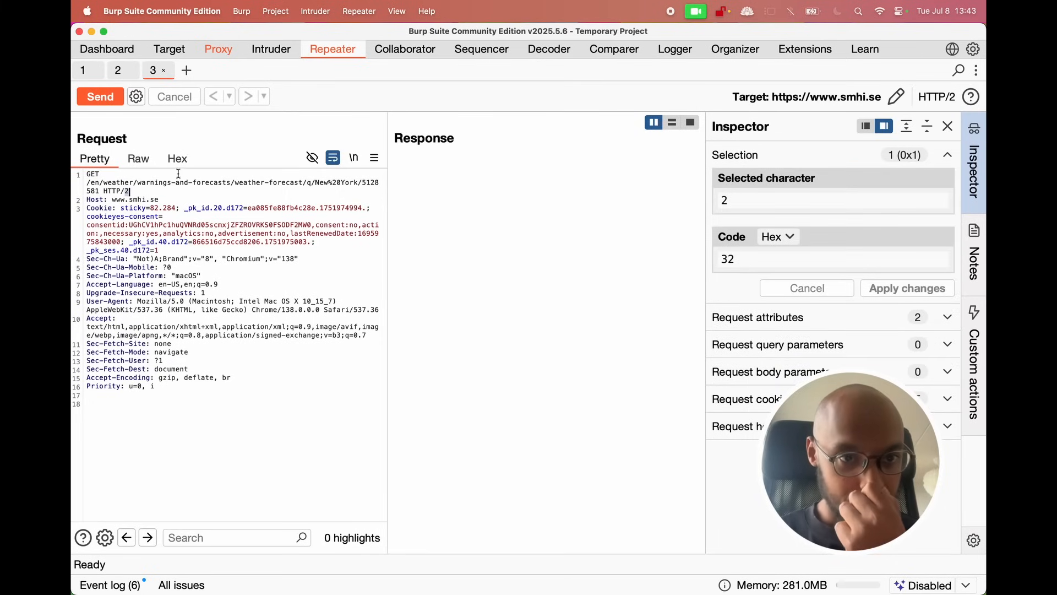
{"action": "double_click", "coordinate": [117, 182]}
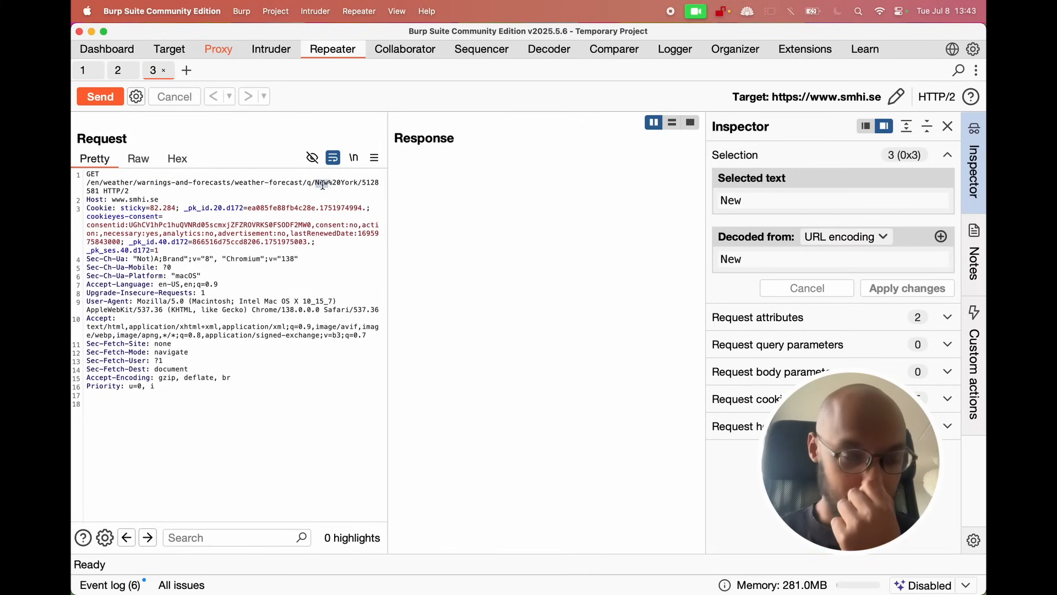
{"action": "left_click", "coordinate": [100, 97]}
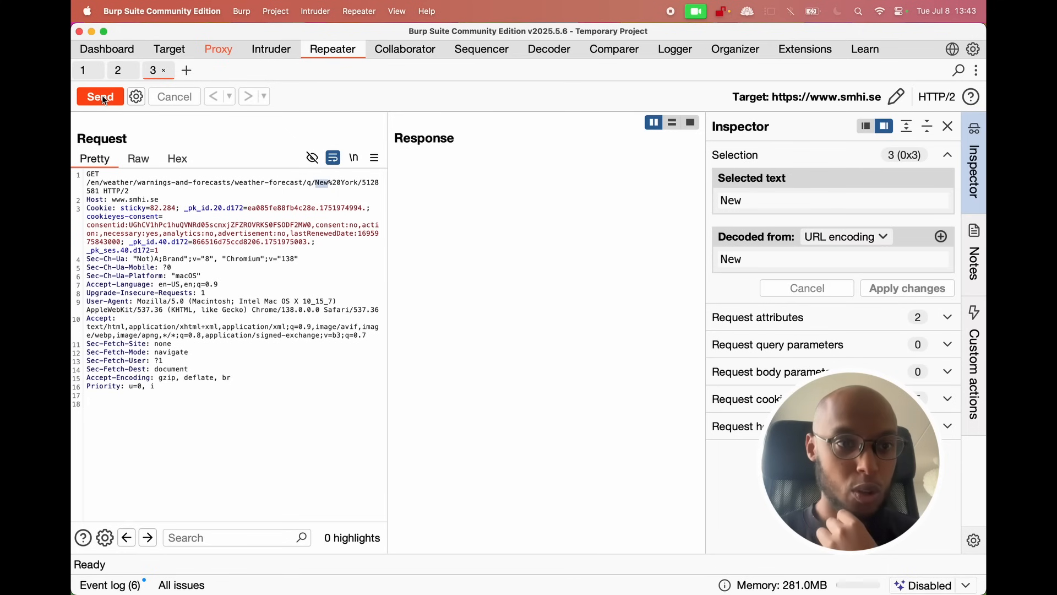
{"action": "left_click", "coordinate": [100, 97]}
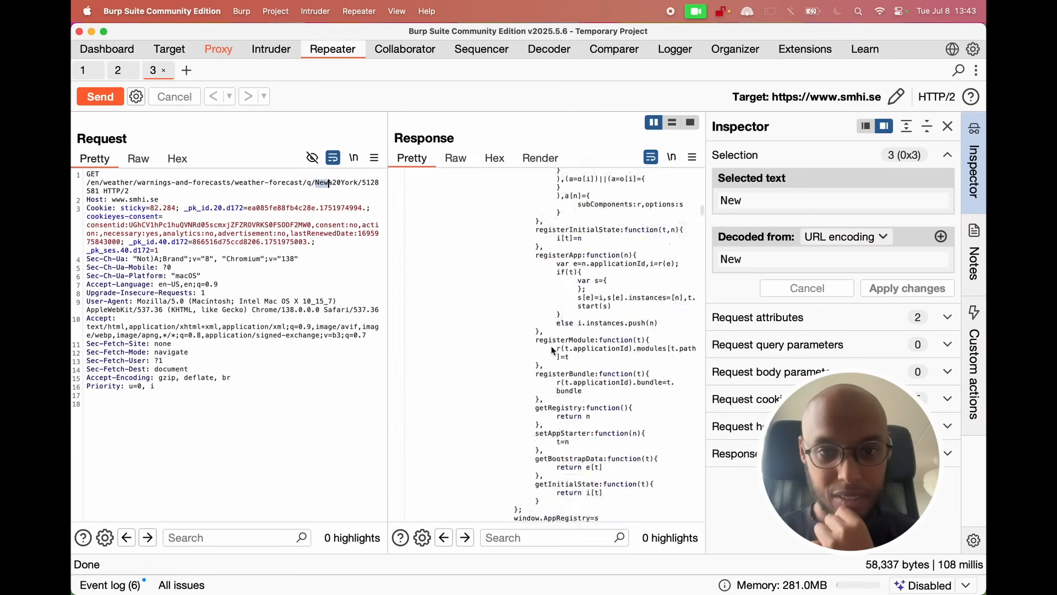
{"action": "scroll", "scroll_direction": "down", "scroll_amount": 3}
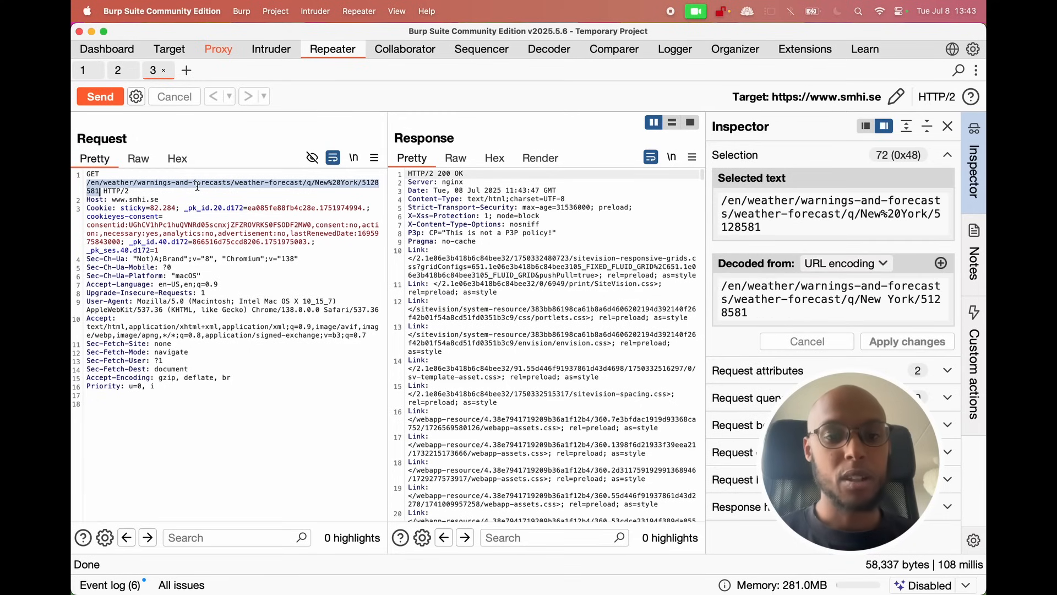
{"action": "mouse_move", "coordinate": [330, 248]}
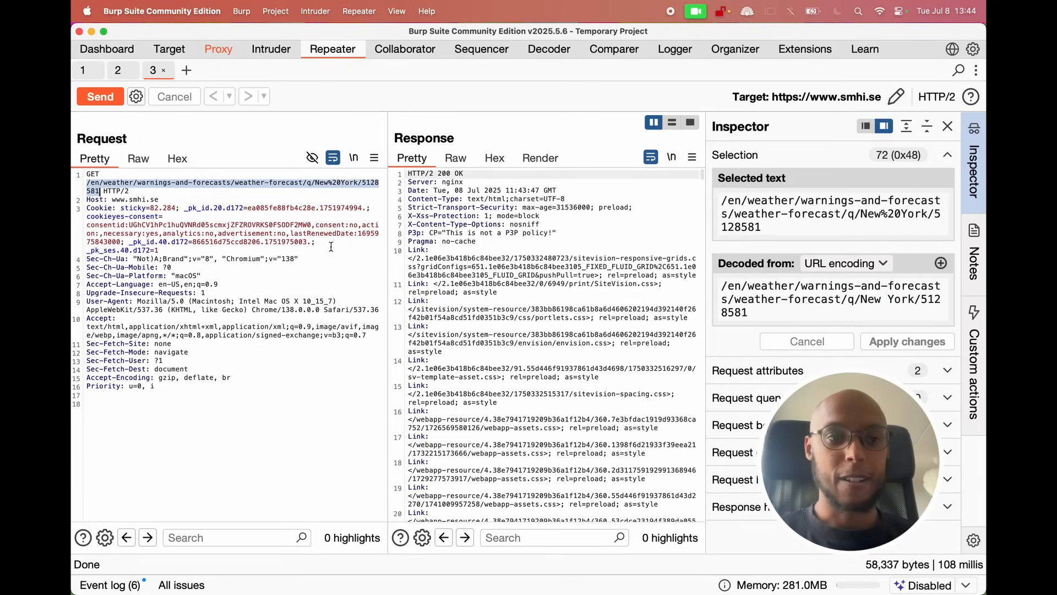
{"action": "double_click", "coordinate": [451, 181]}
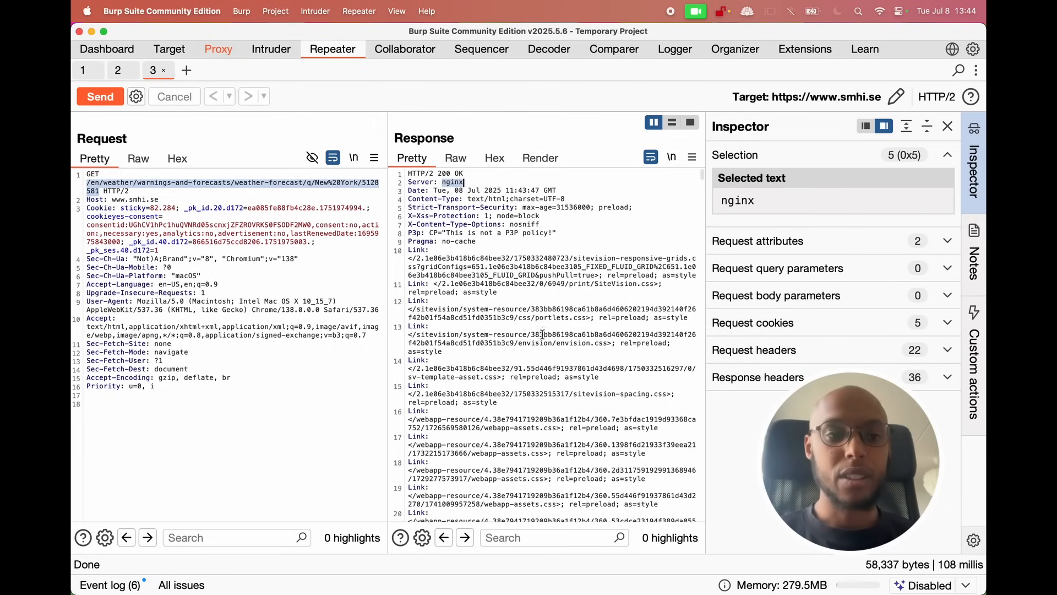
{"action": "mouse_move", "coordinate": [387, 274]}
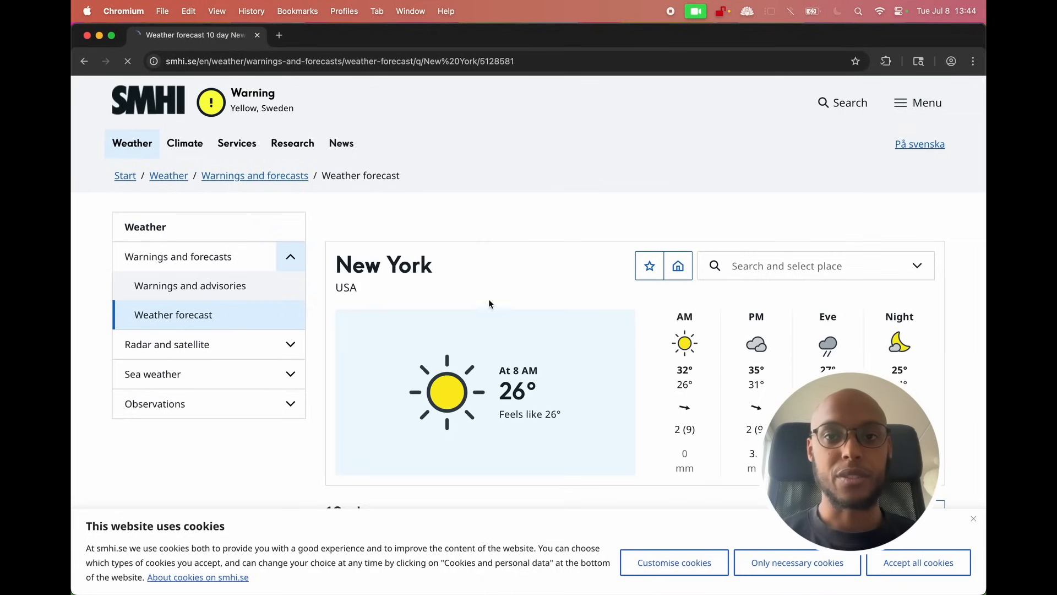
{"action": "mouse_move", "coordinate": [491, 353]}
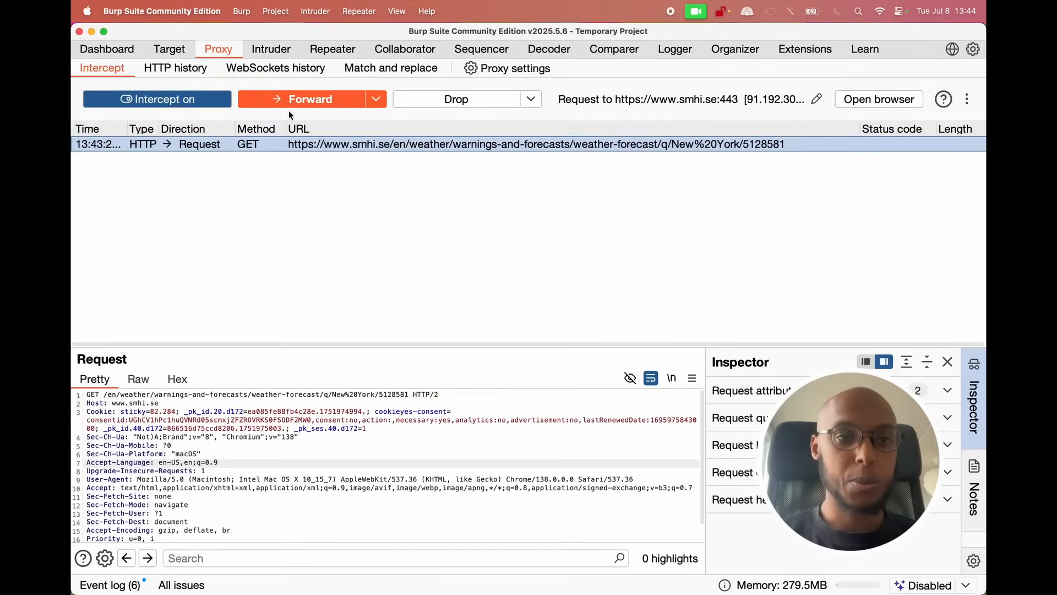
Step: Search Google for 'portswigger academy' and open the Web Security Academy result
{"action": "left_click", "coordinate": [310, 99]}
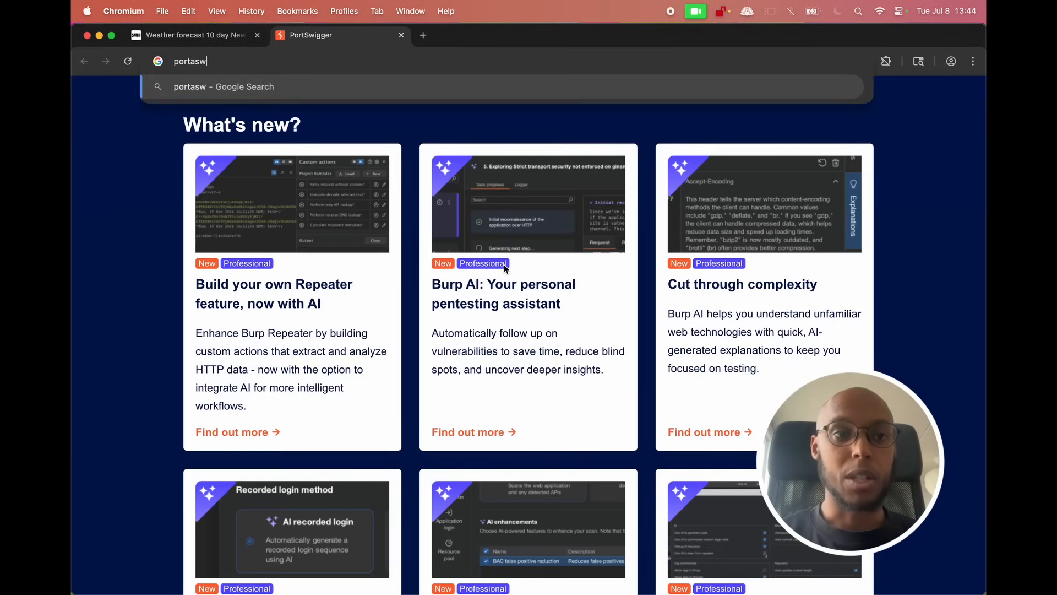
{"action": "key", "text": "Return"}
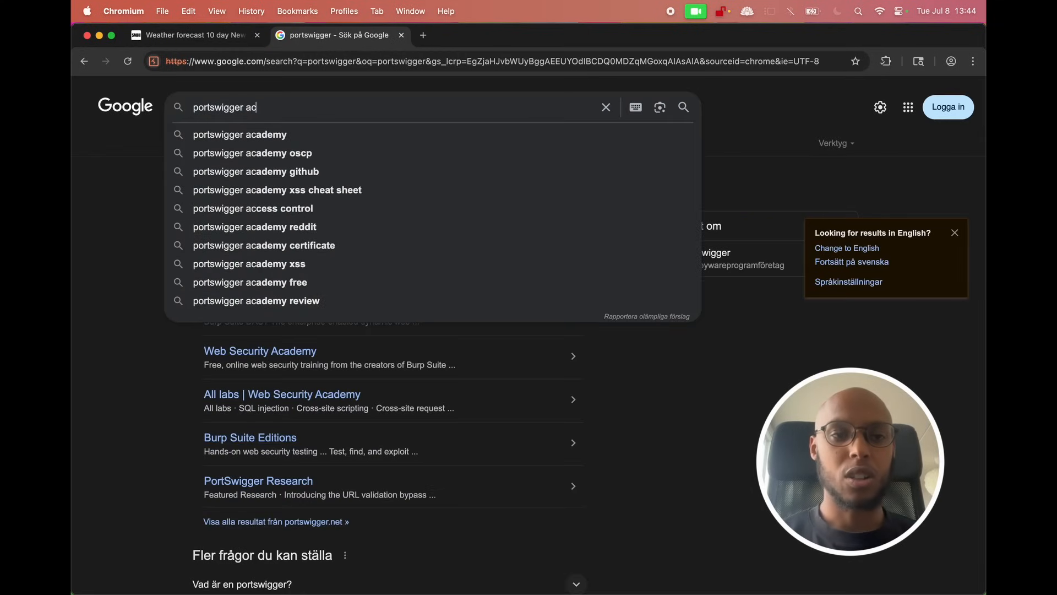
{"action": "left_click", "coordinate": [239, 134]}
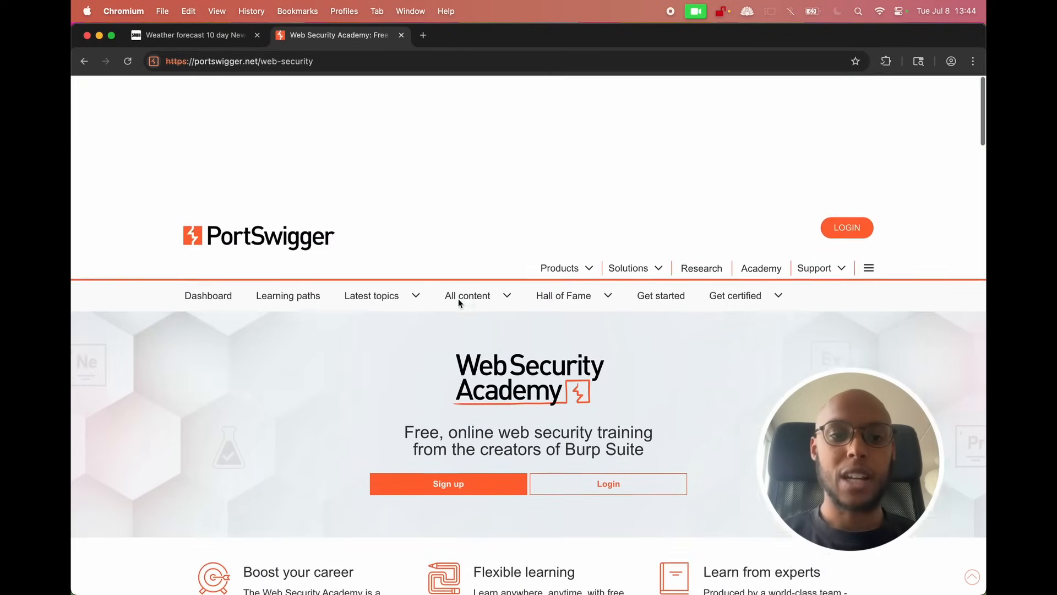
{"action": "scroll", "scroll_direction": "down", "scroll_amount": 3}
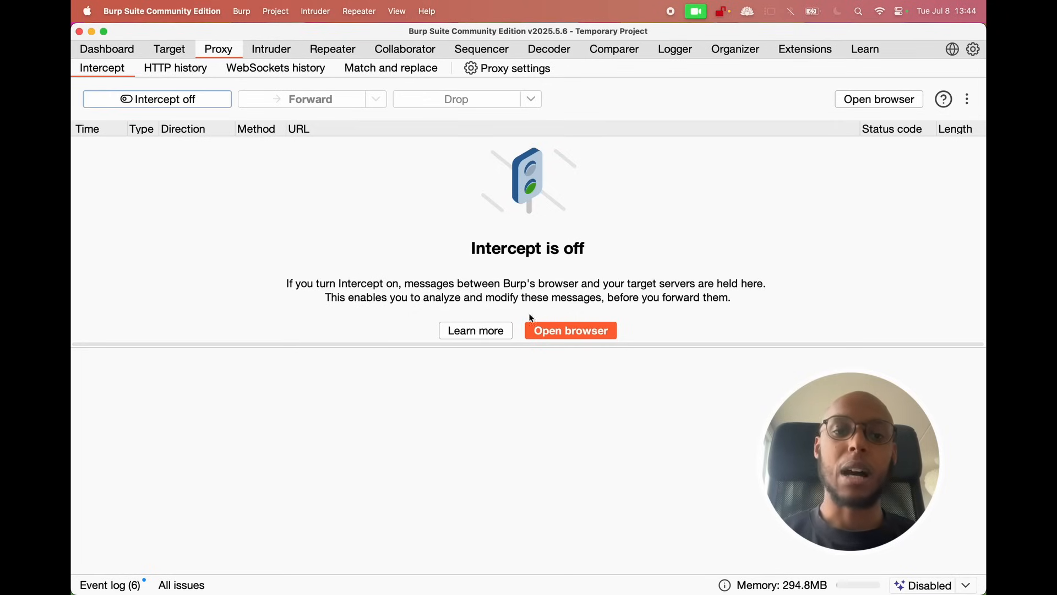
{"action": "mouse_move", "coordinate": [519, 370]}
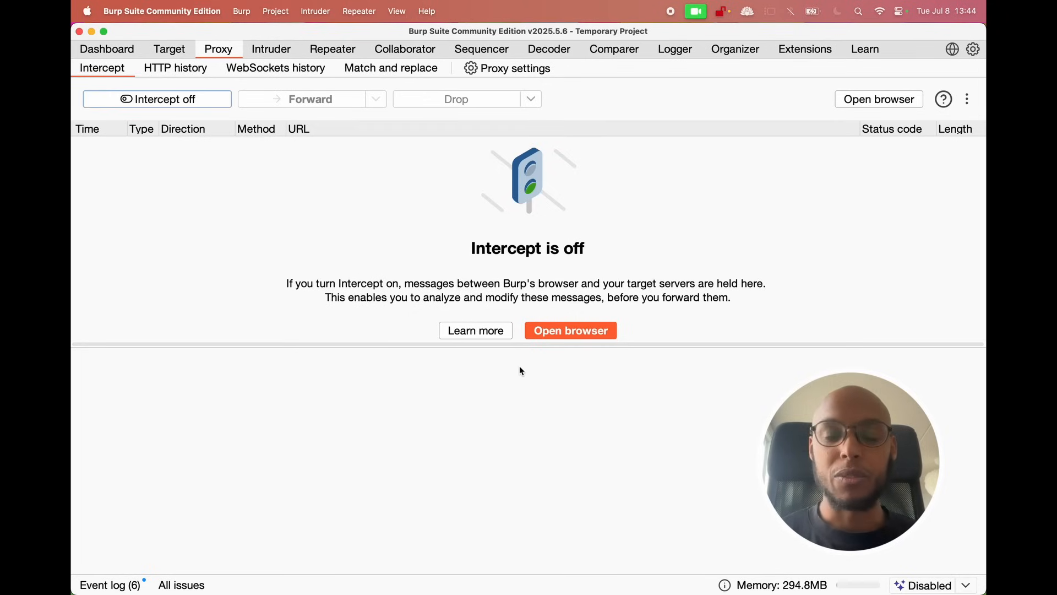
{"action": "mouse_move", "coordinate": [482, 360]}
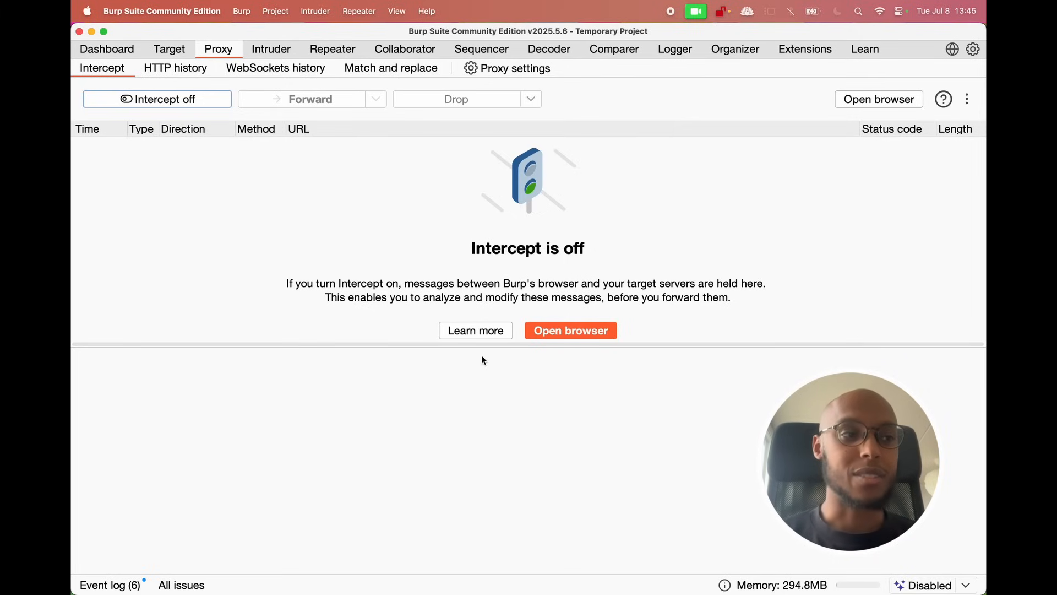
{"action": "mouse_move", "coordinate": [650, 222]}
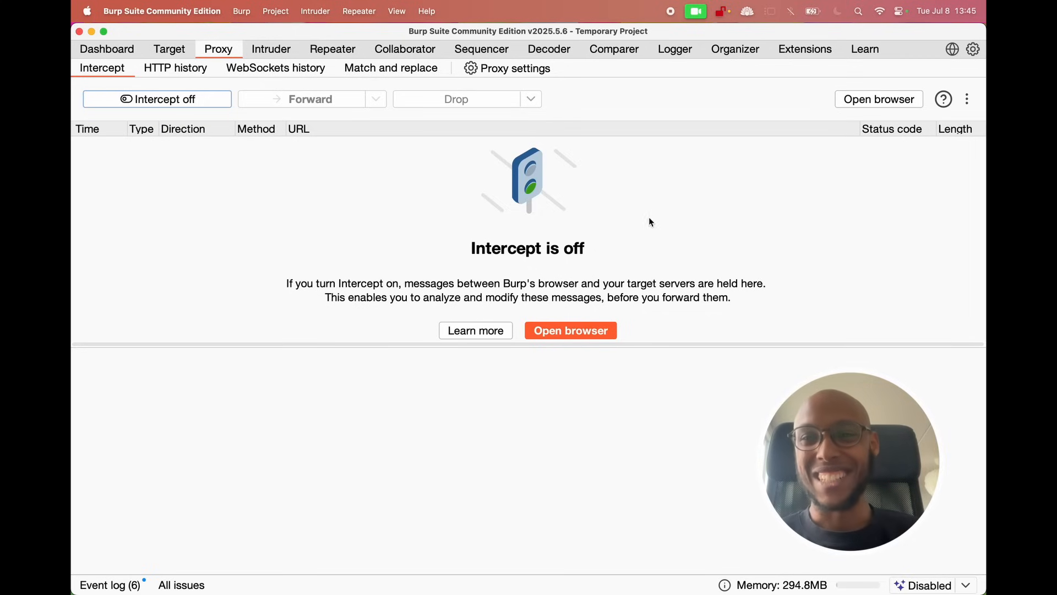
{"action": "mouse_move", "coordinate": [593, 307]}
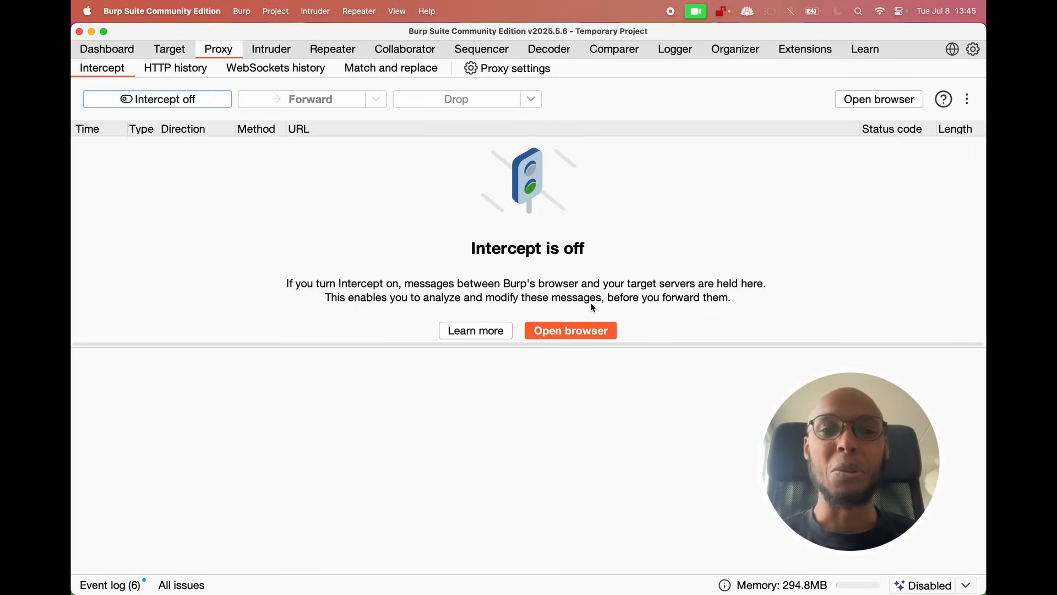